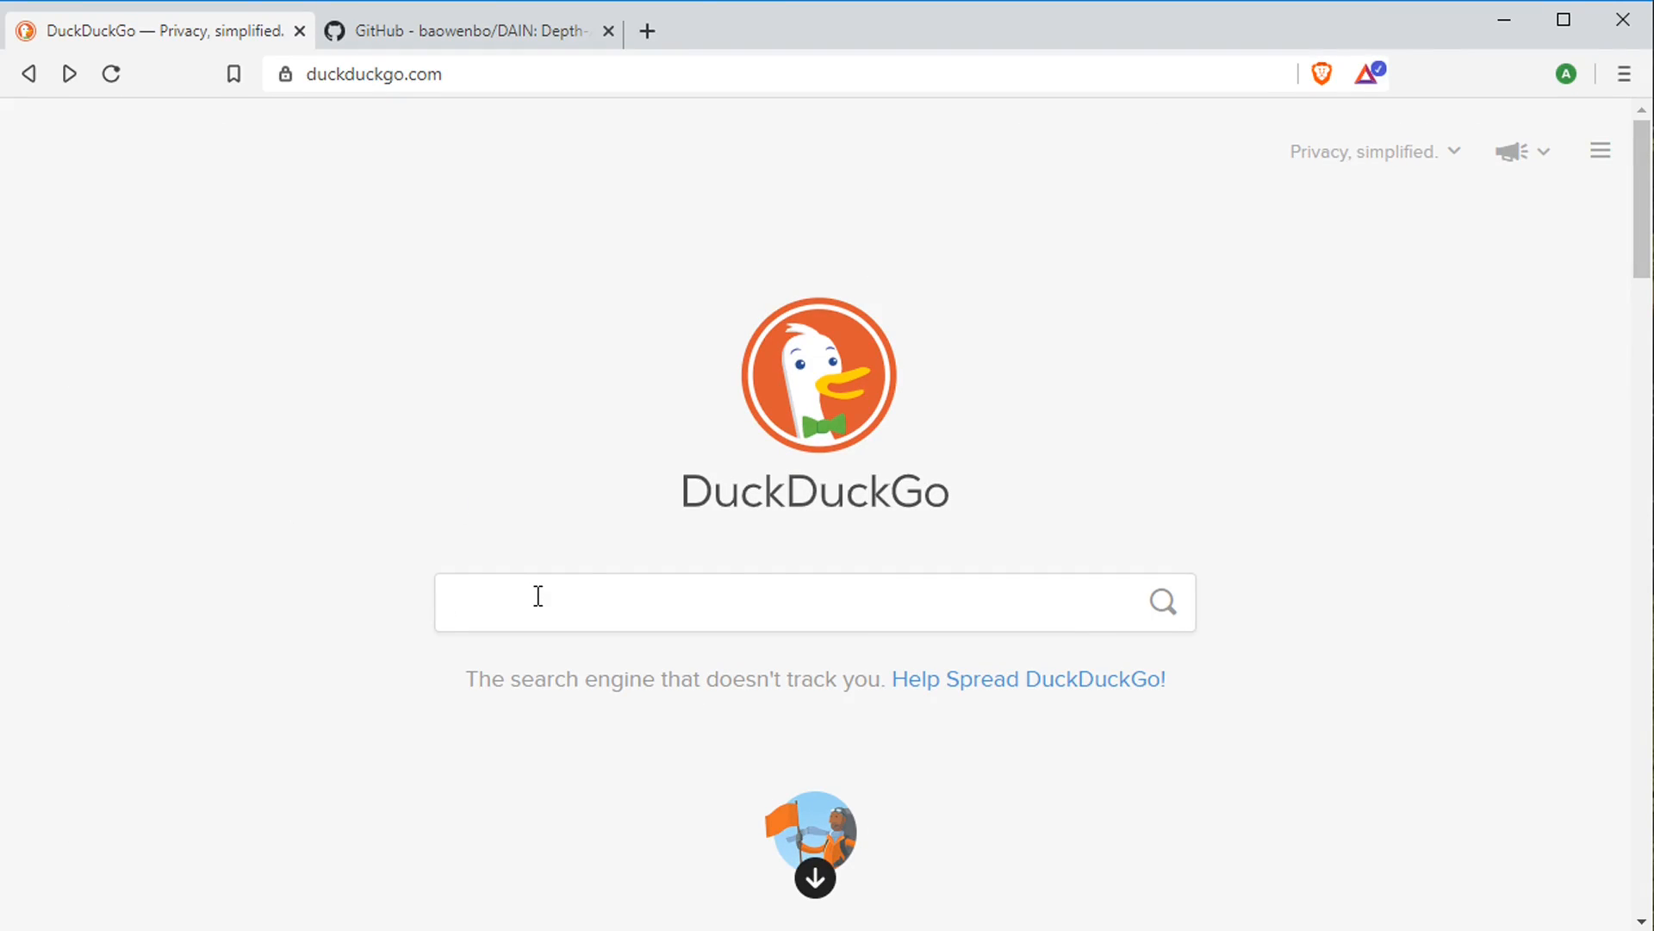
# Search DuckDuckGo for 'dain app' and open the Dain-App [Alpha 0.38] itch.io page
pyautogui.write('dain app')
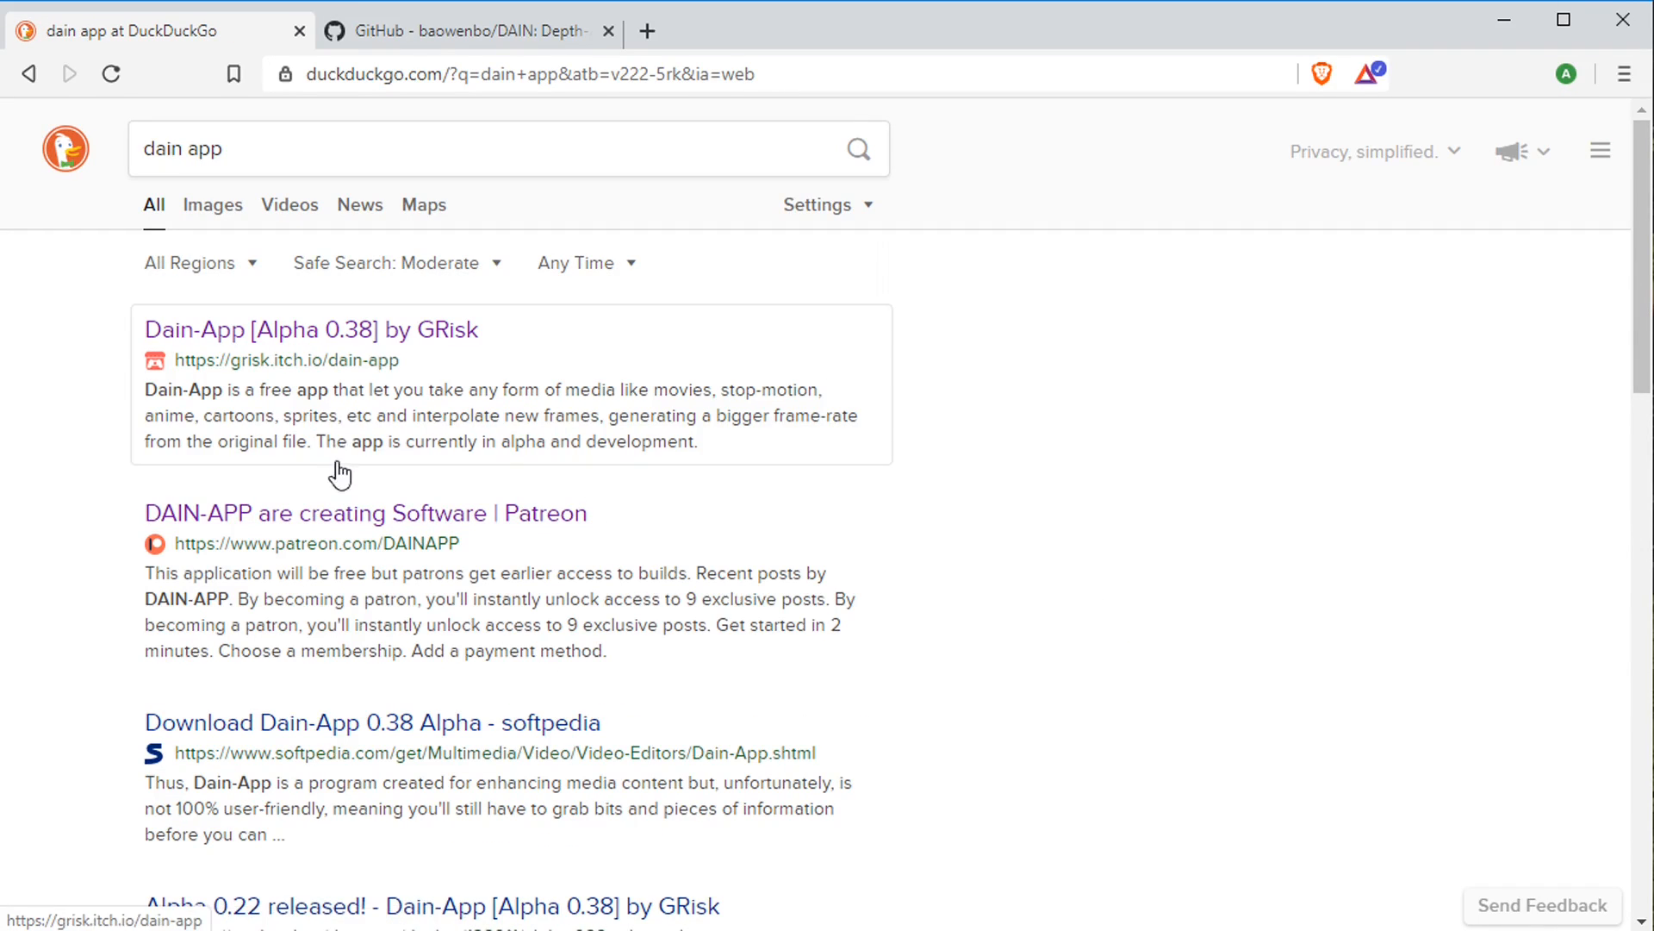
pyautogui.click(311, 330)
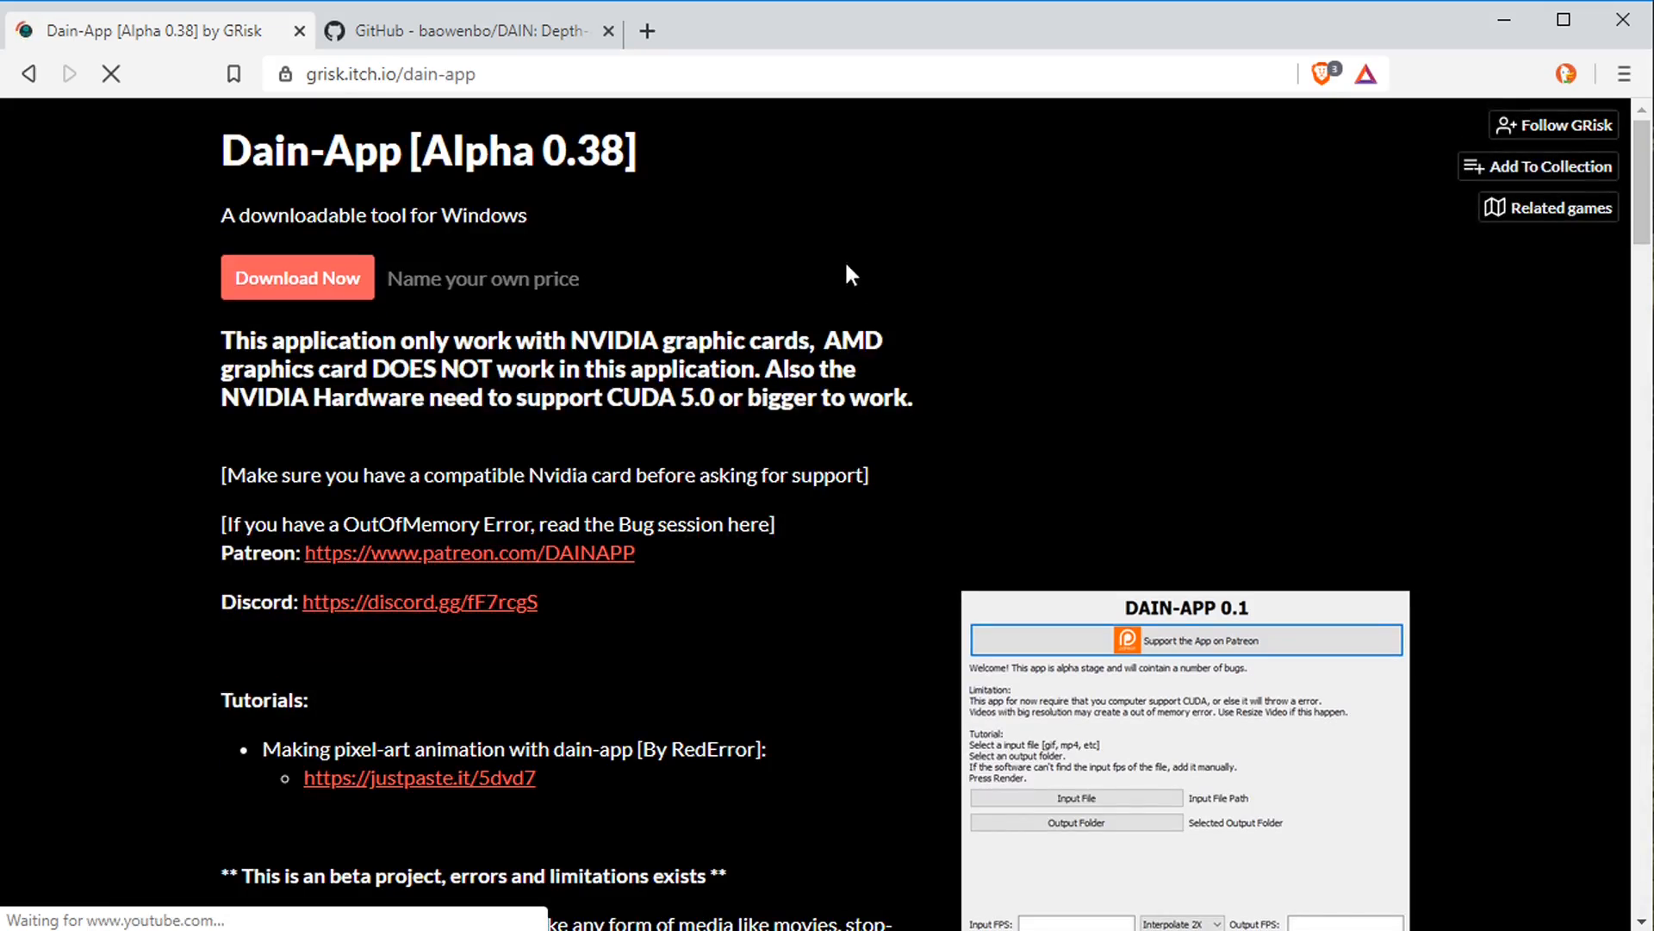
pyautogui.scroll(-3)
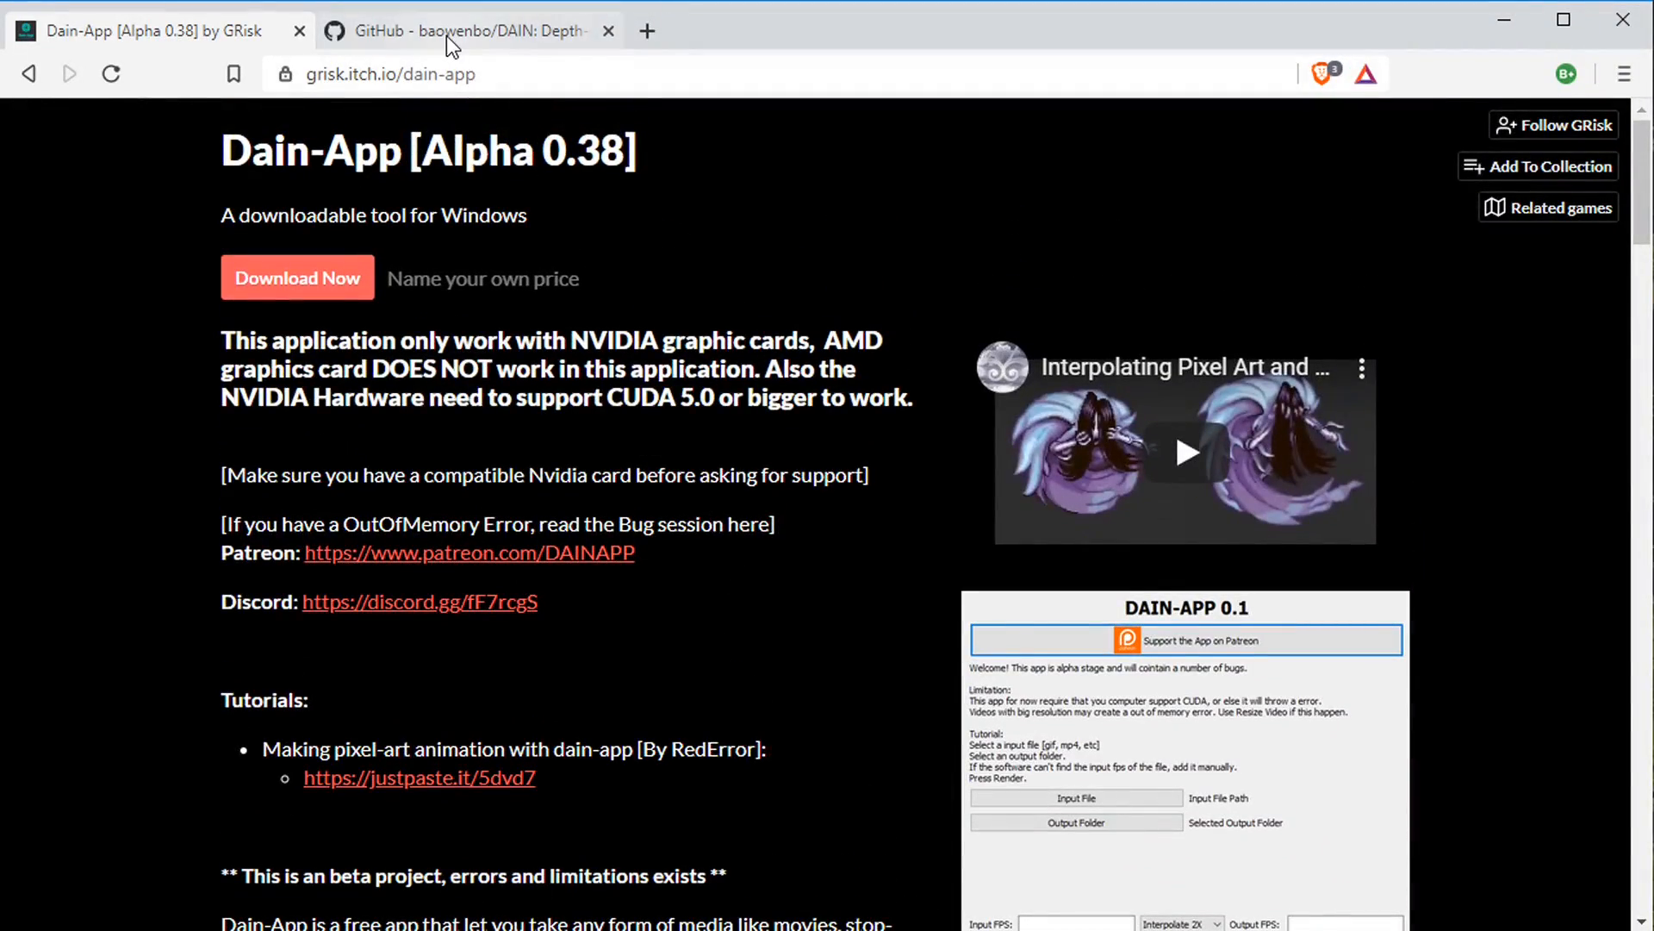
# Read through the baowenbo/DAIN GitHub README's installation and build instructions
pyautogui.click(464, 29)
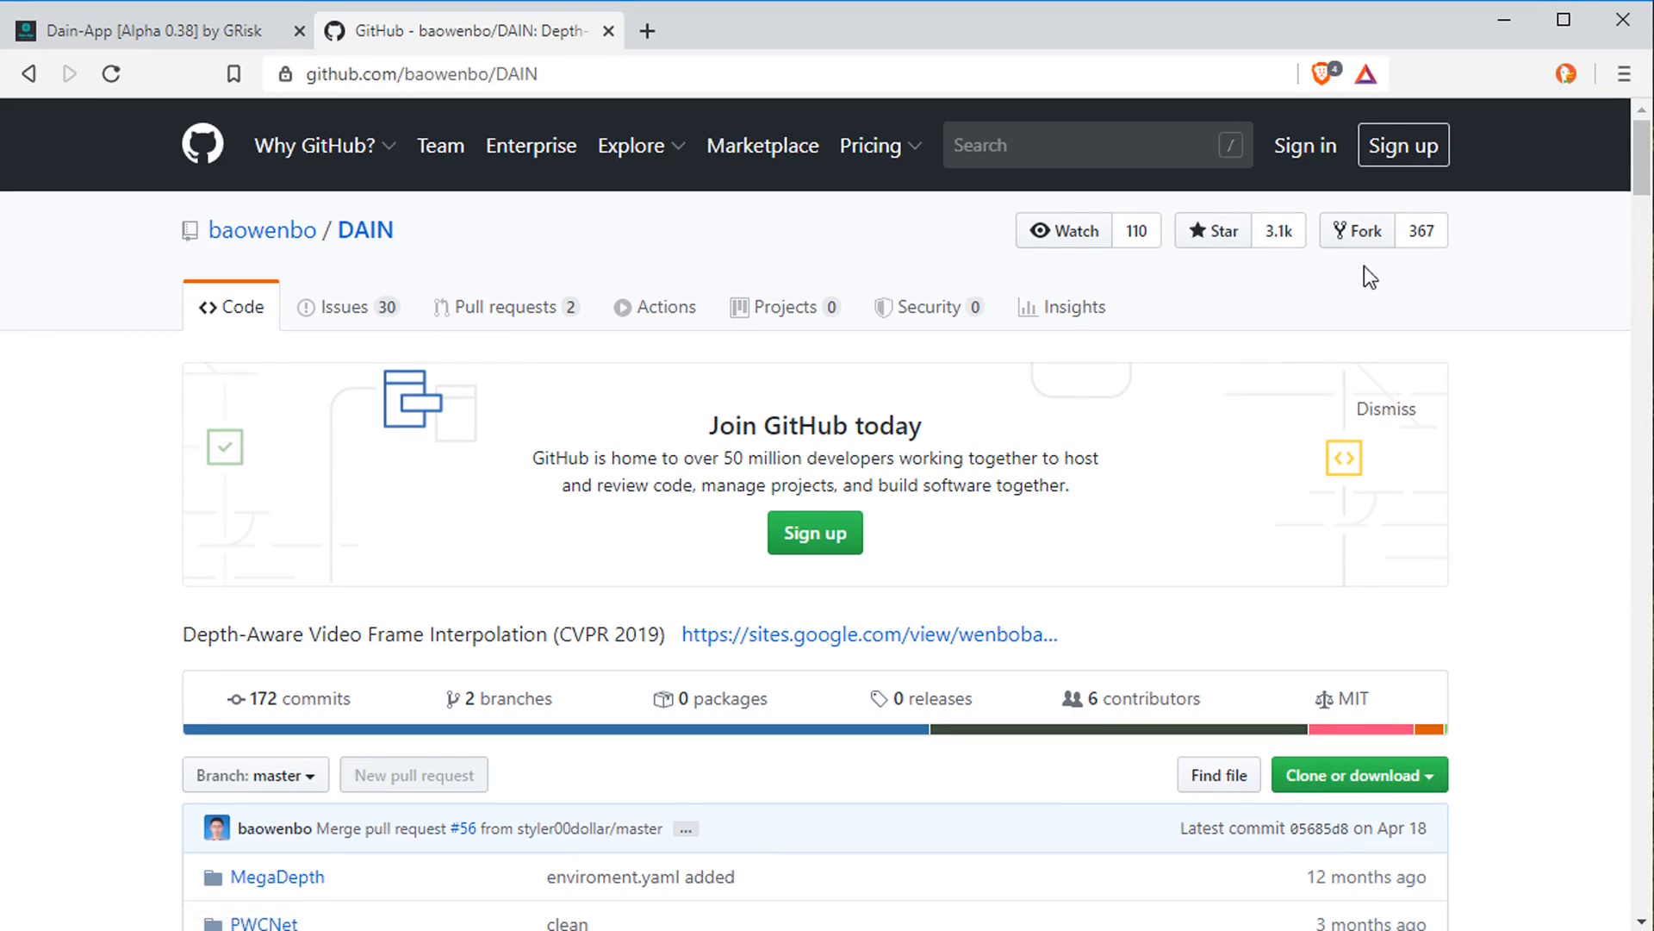
pyautogui.scroll(-3)
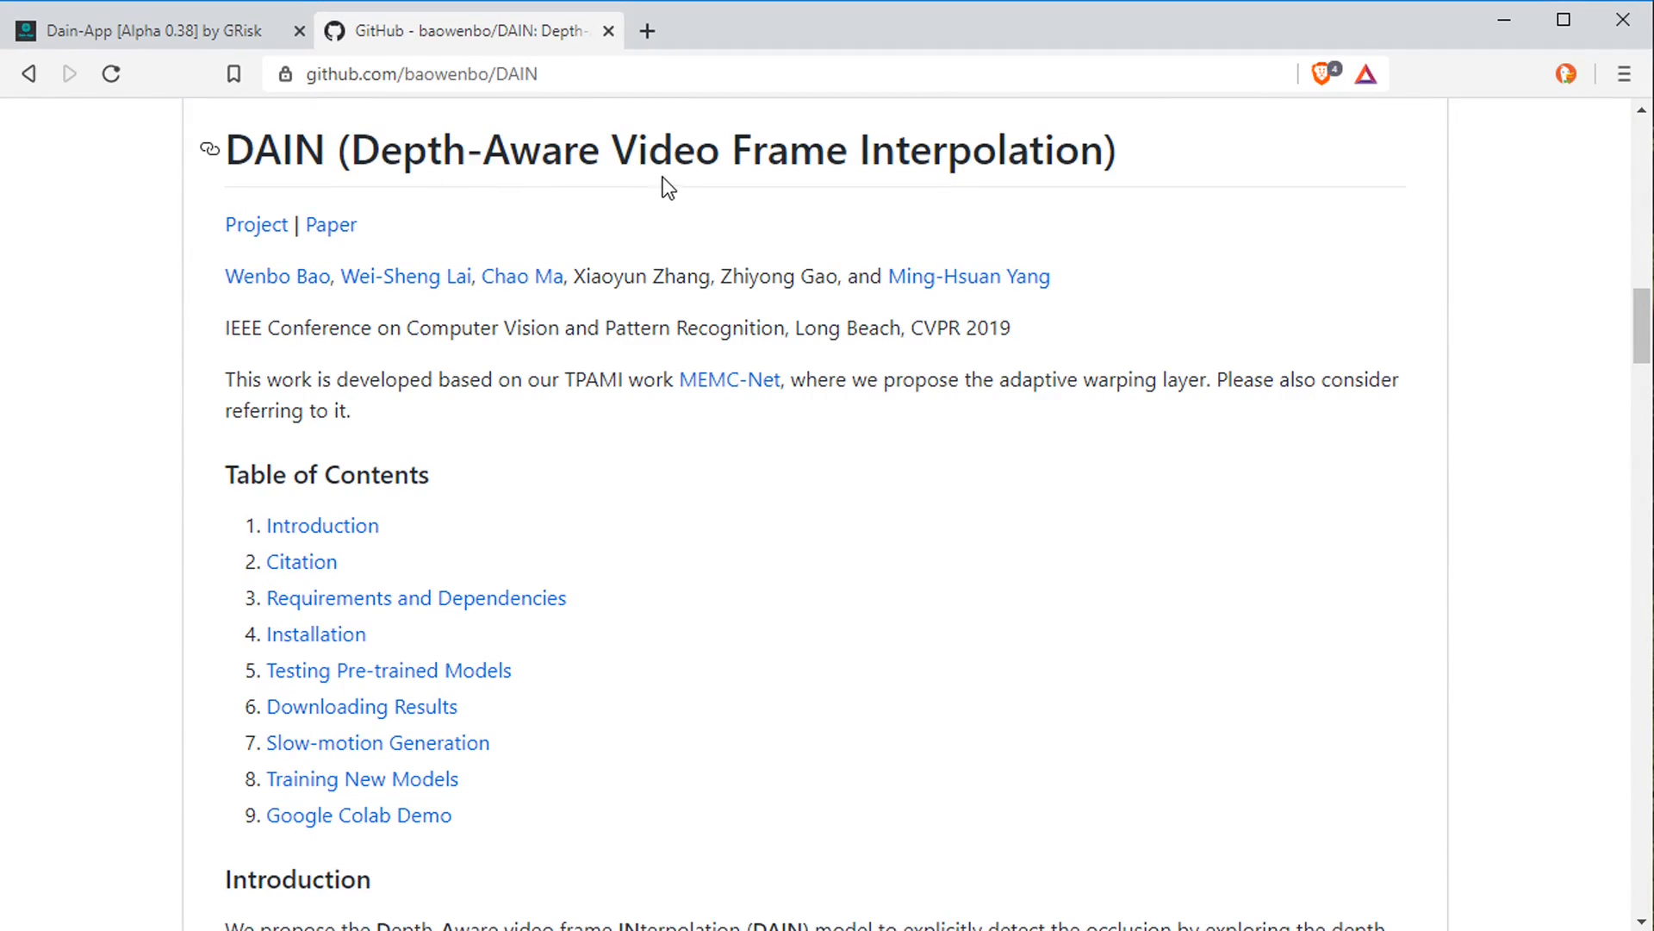
pyautogui.moveTo(1579, 330)
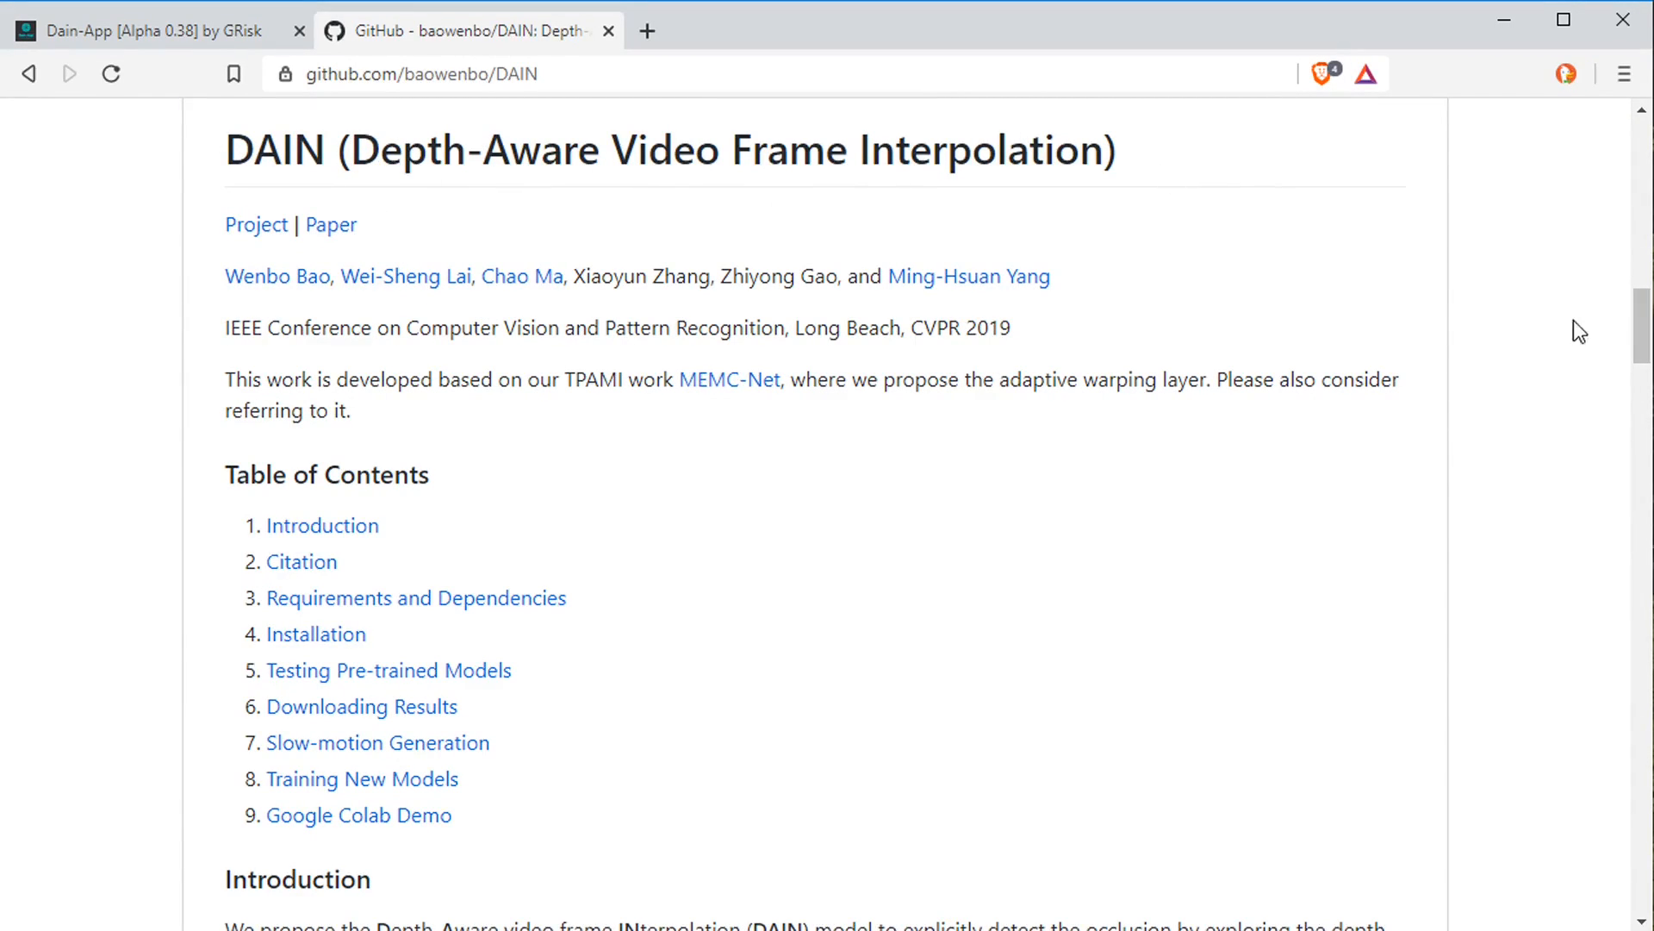
pyautogui.scroll(-3)
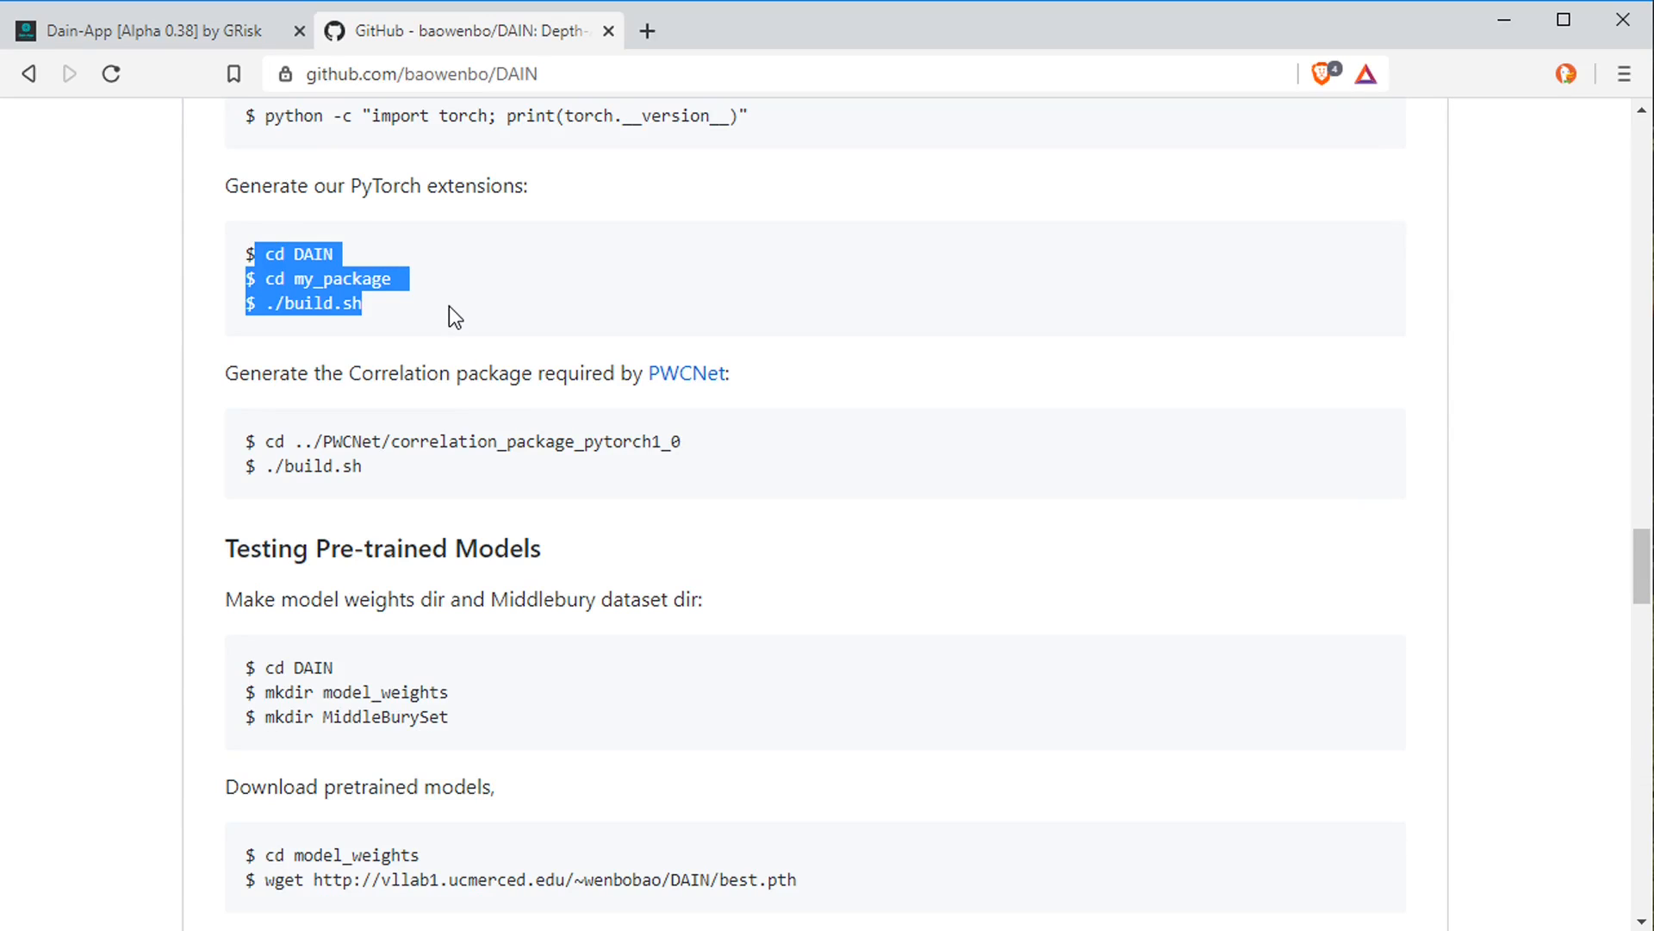
pyautogui.scroll(-3)
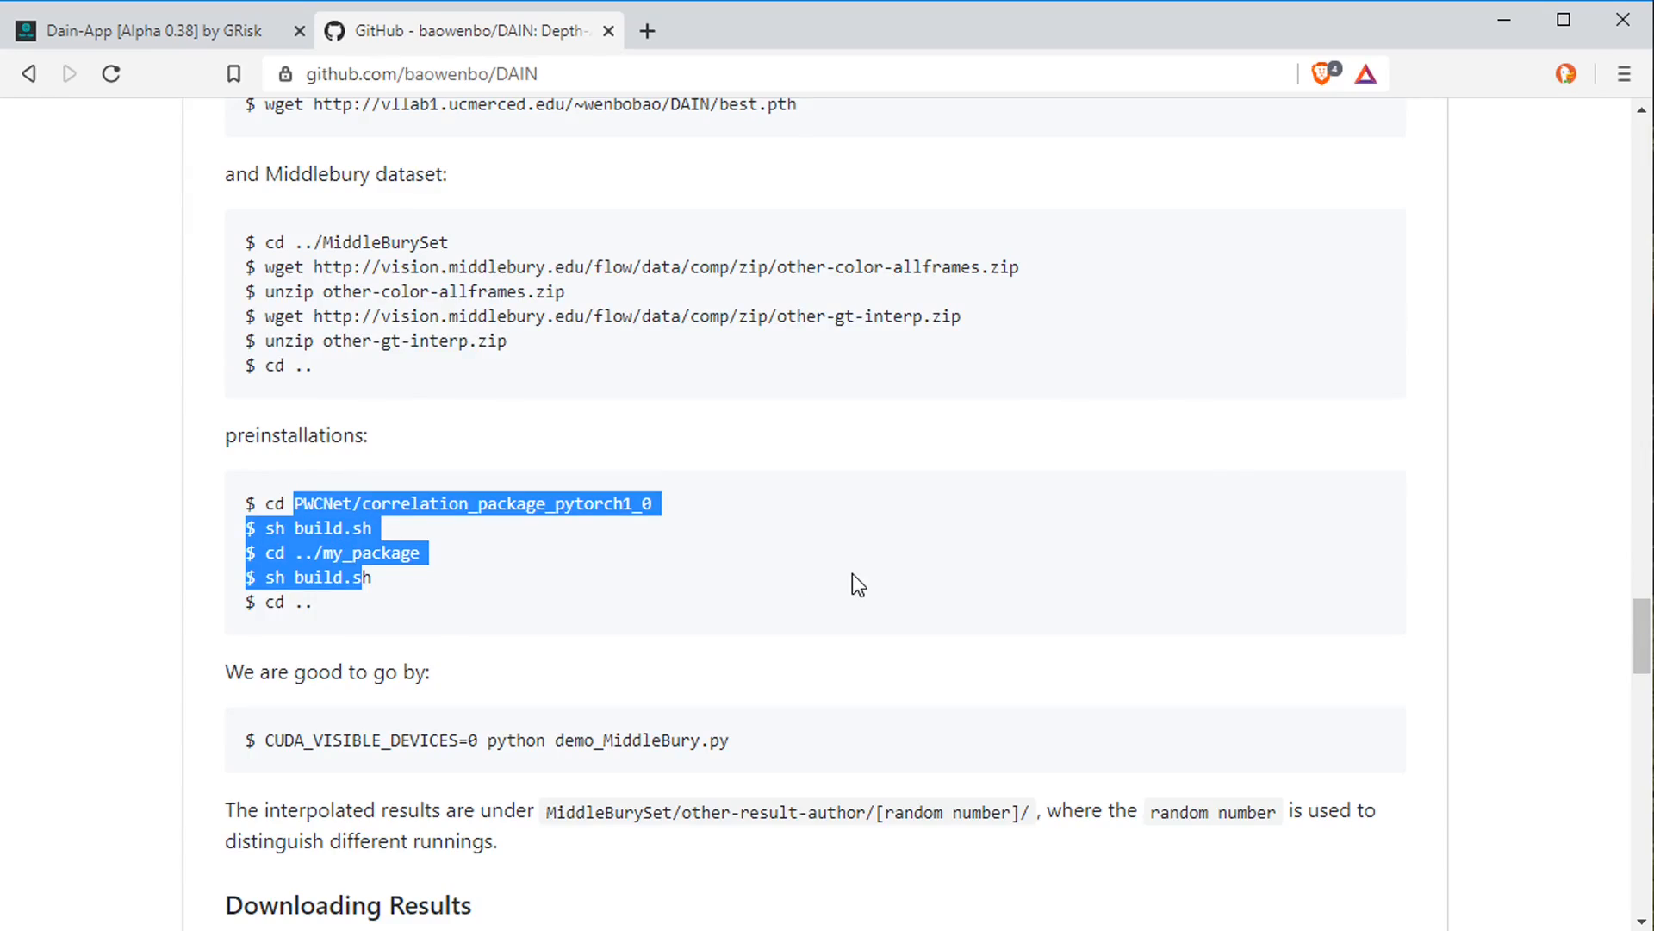
pyautogui.scroll(-3)
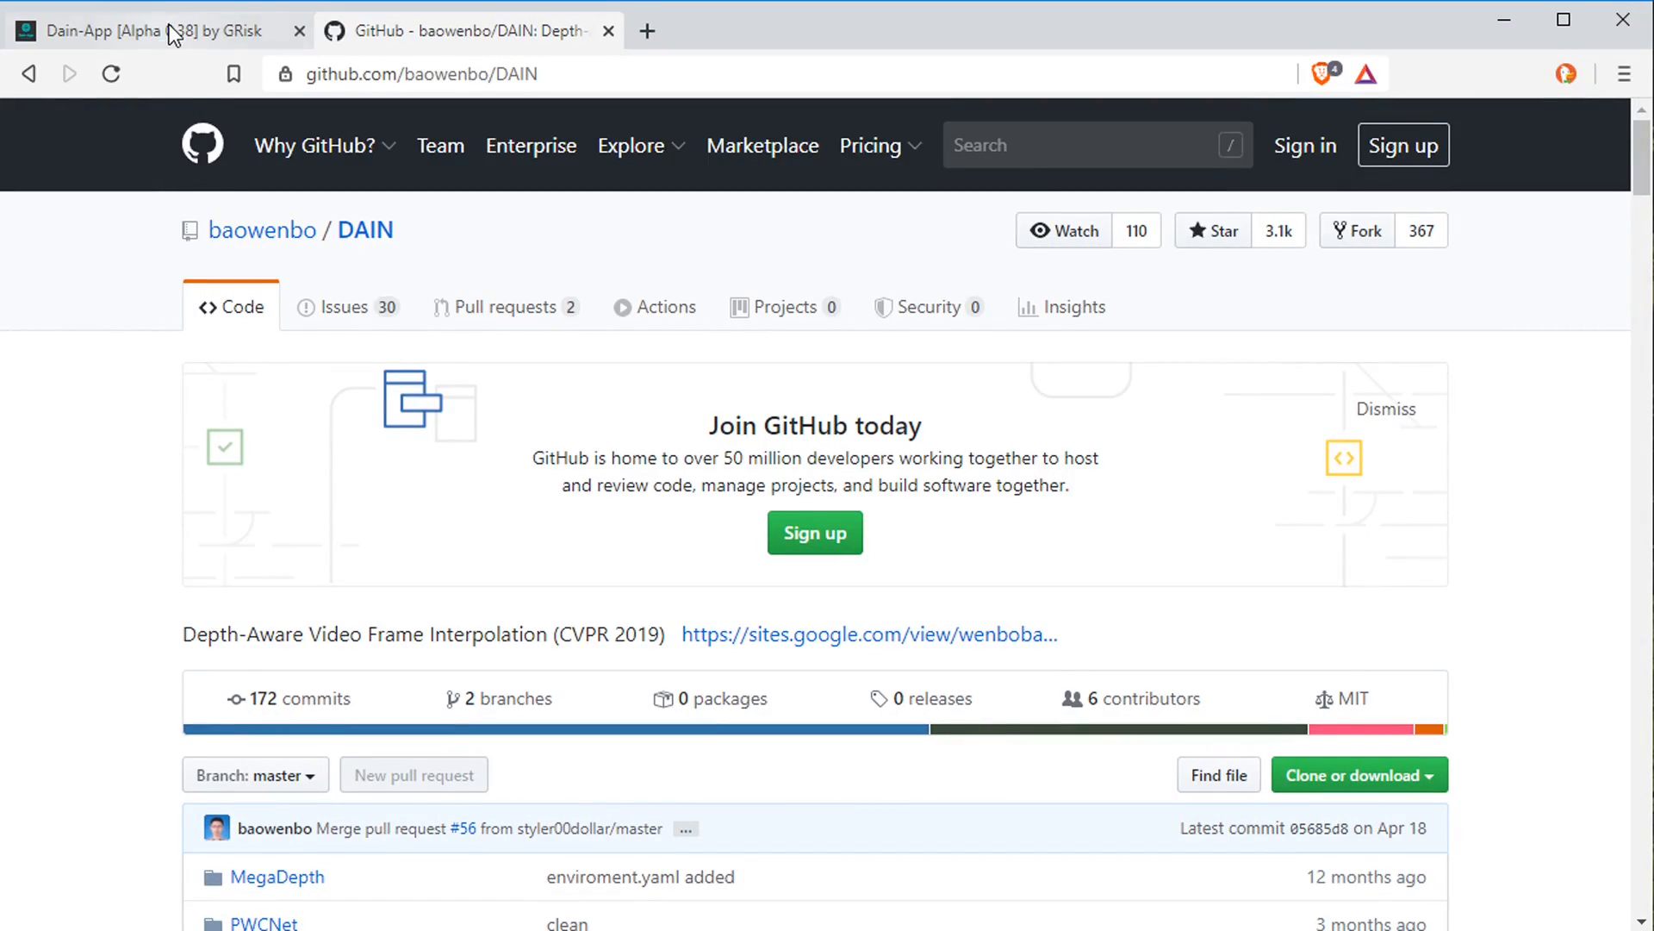
# On the Dain-App itch.io page, skip payment and download the DAIN_APP Alpha 0.38 file
pyautogui.click(137, 31)
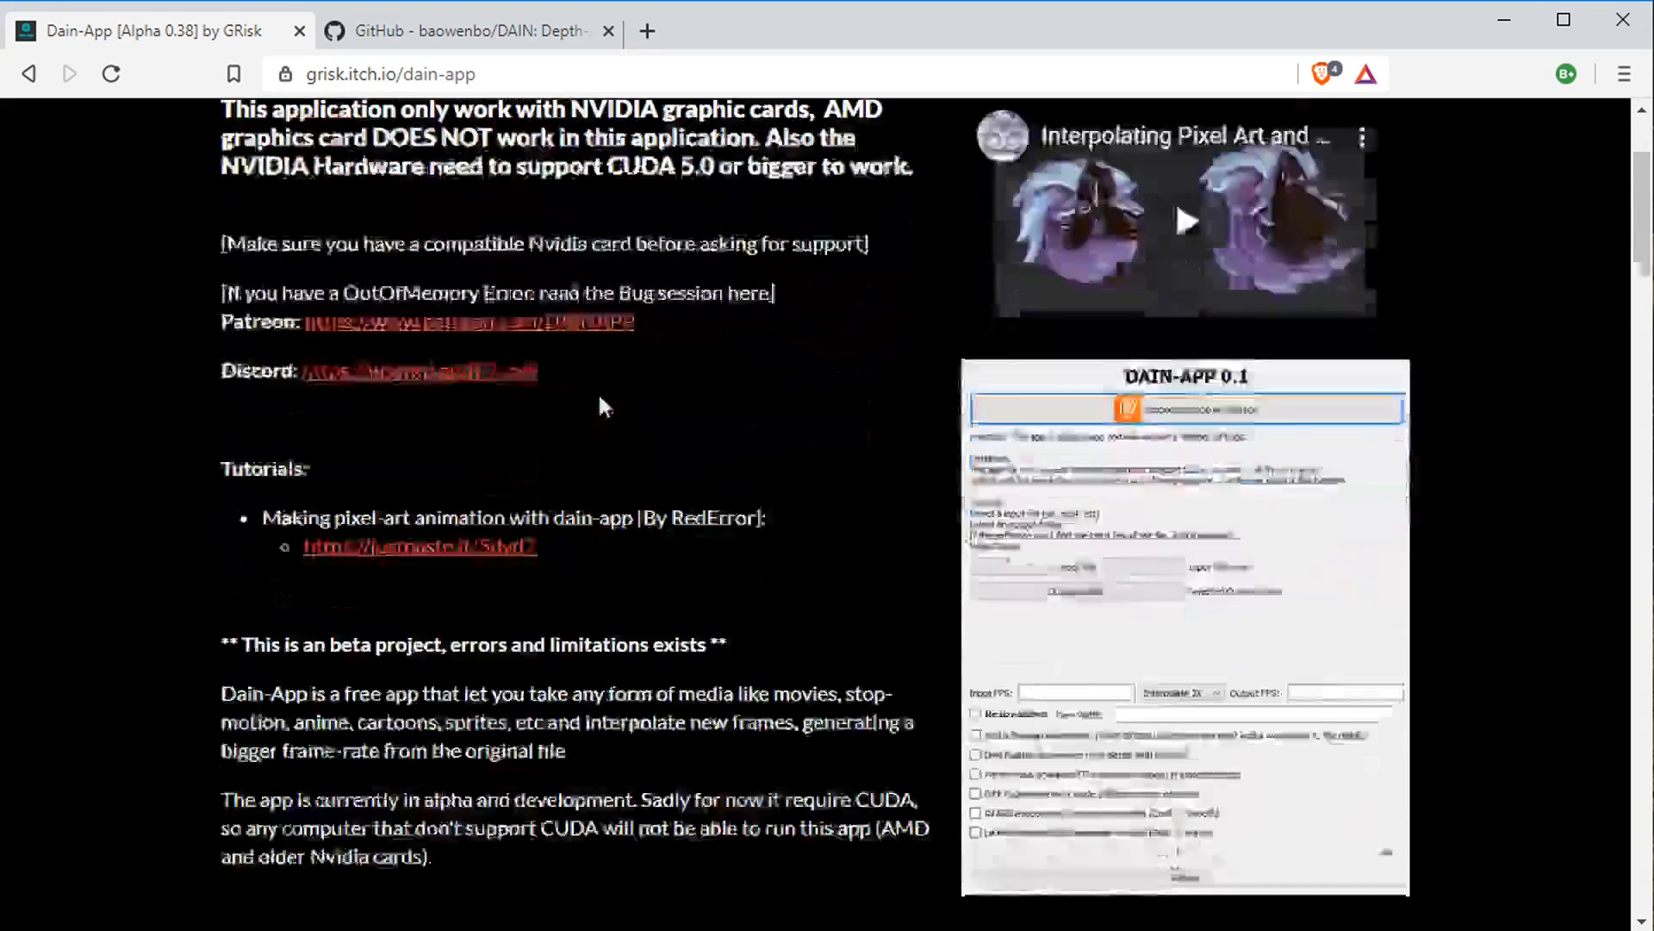
pyautogui.scroll(-3)
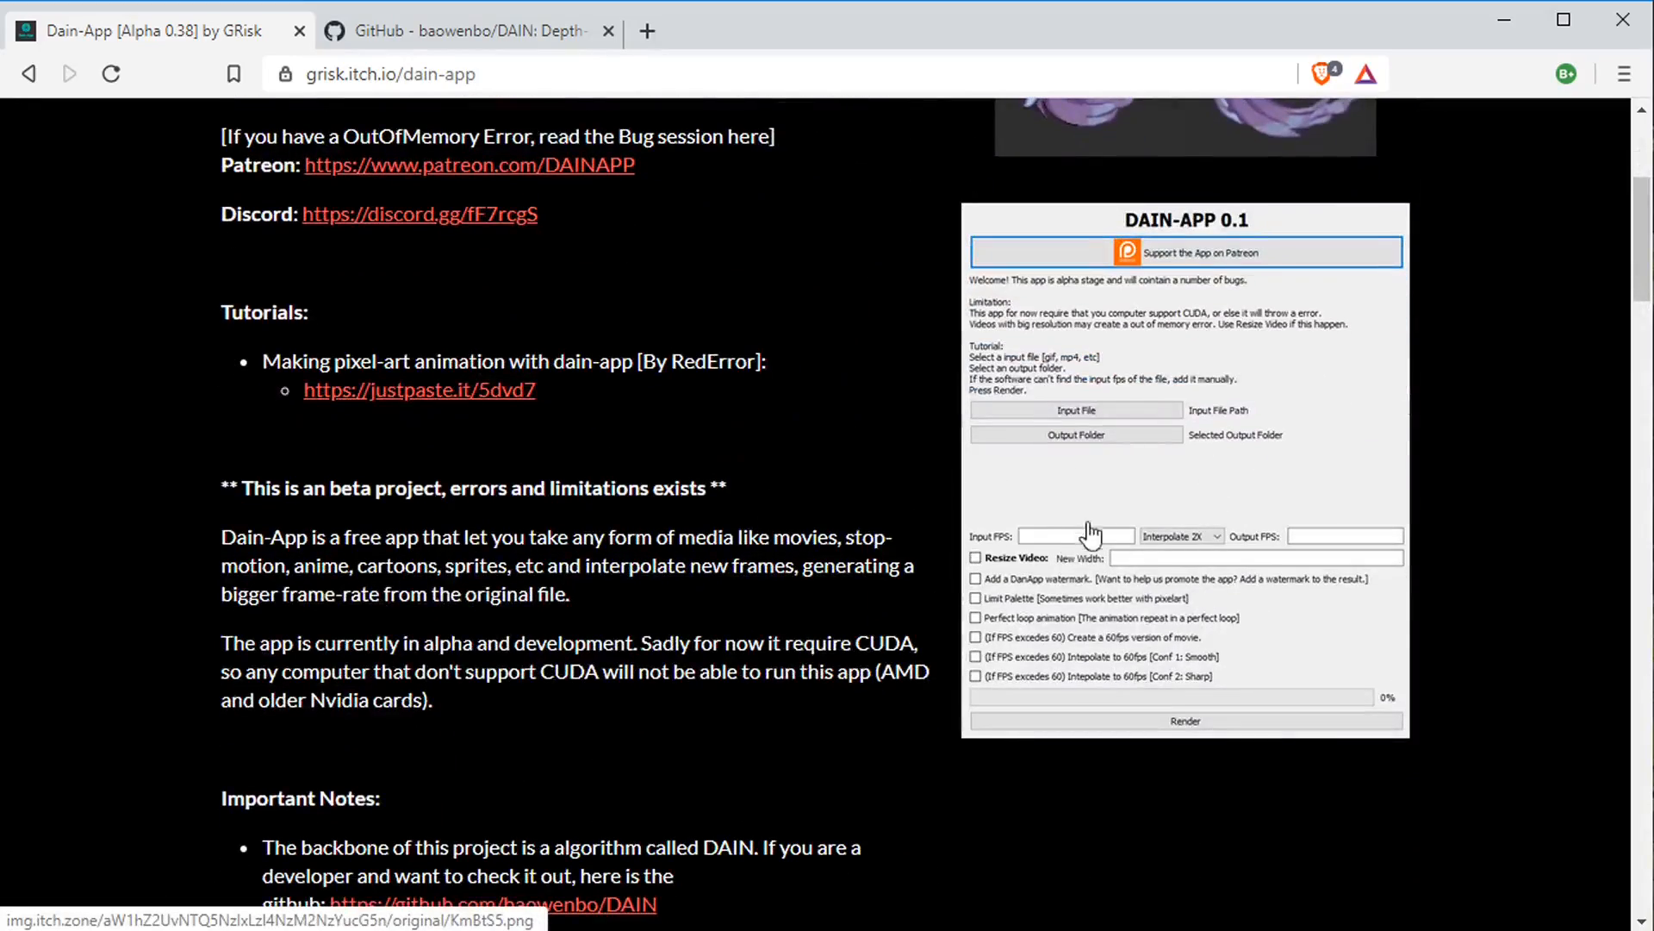
pyautogui.moveTo(1097, 504)
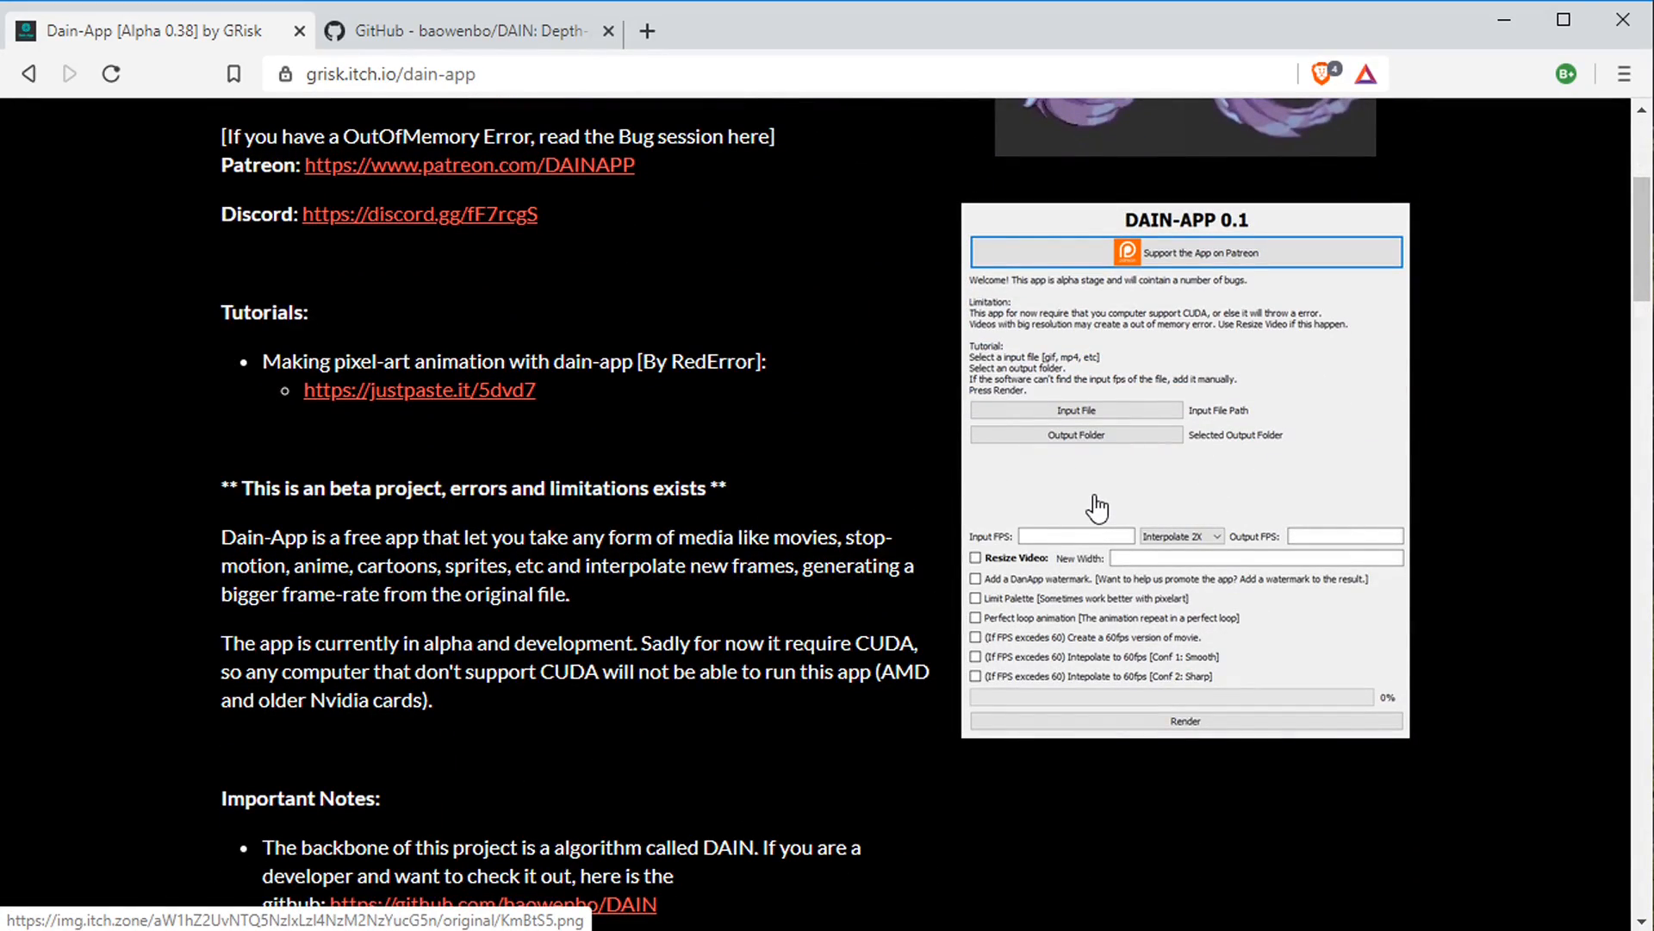
pyautogui.scroll(-3)
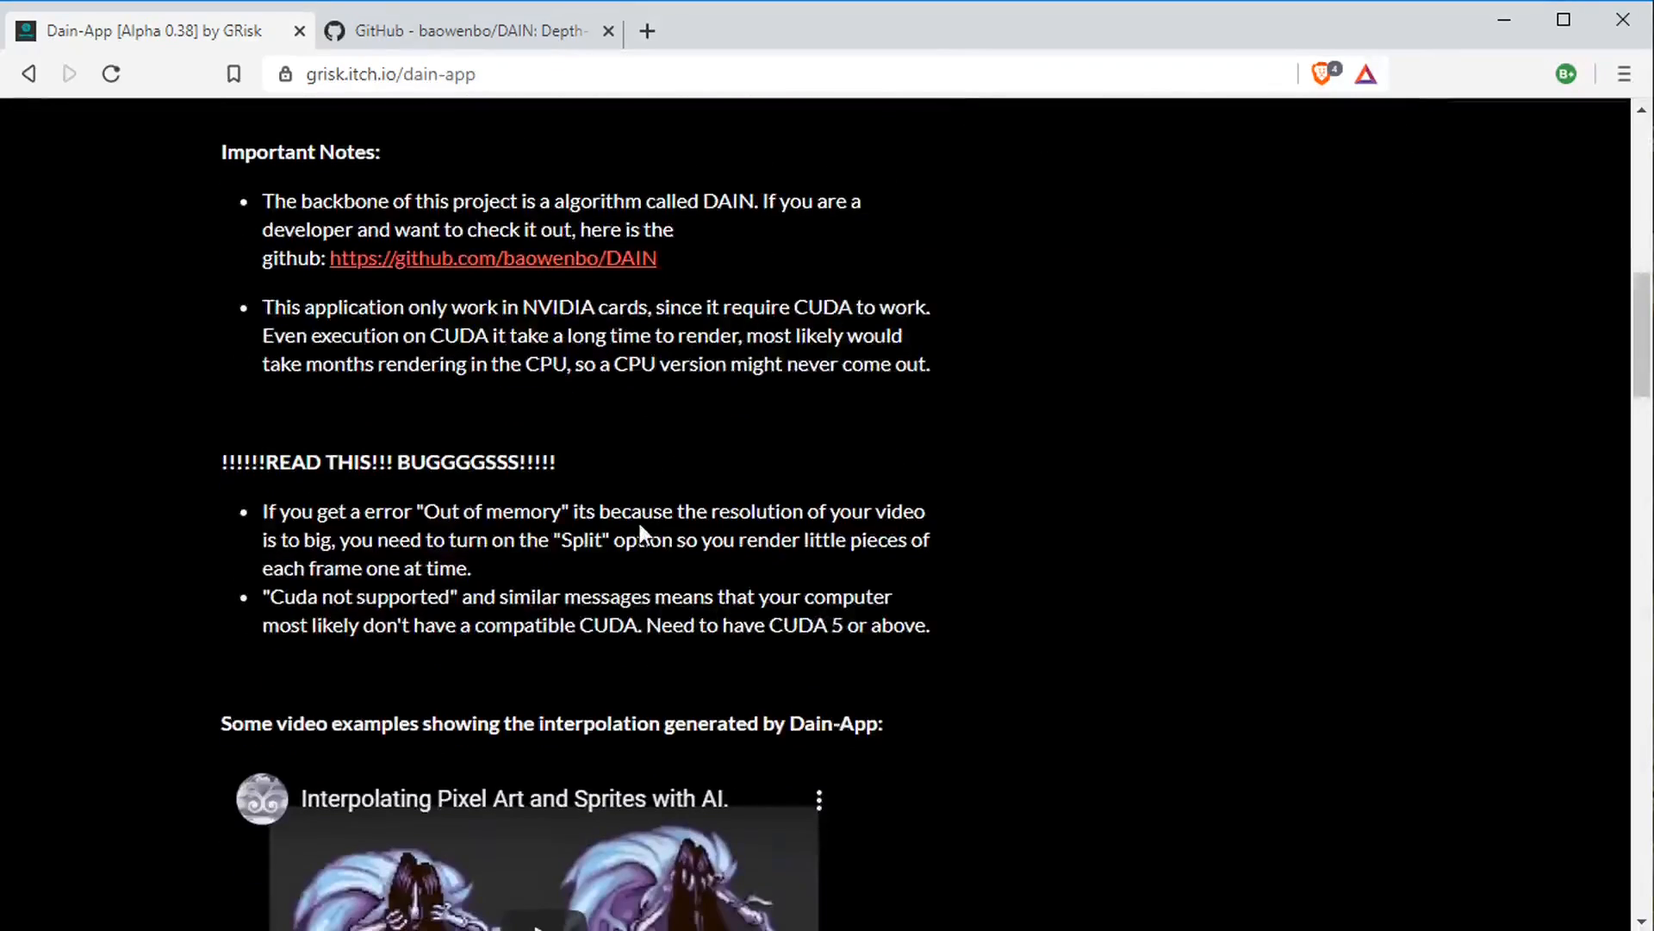
pyautogui.scroll(3)
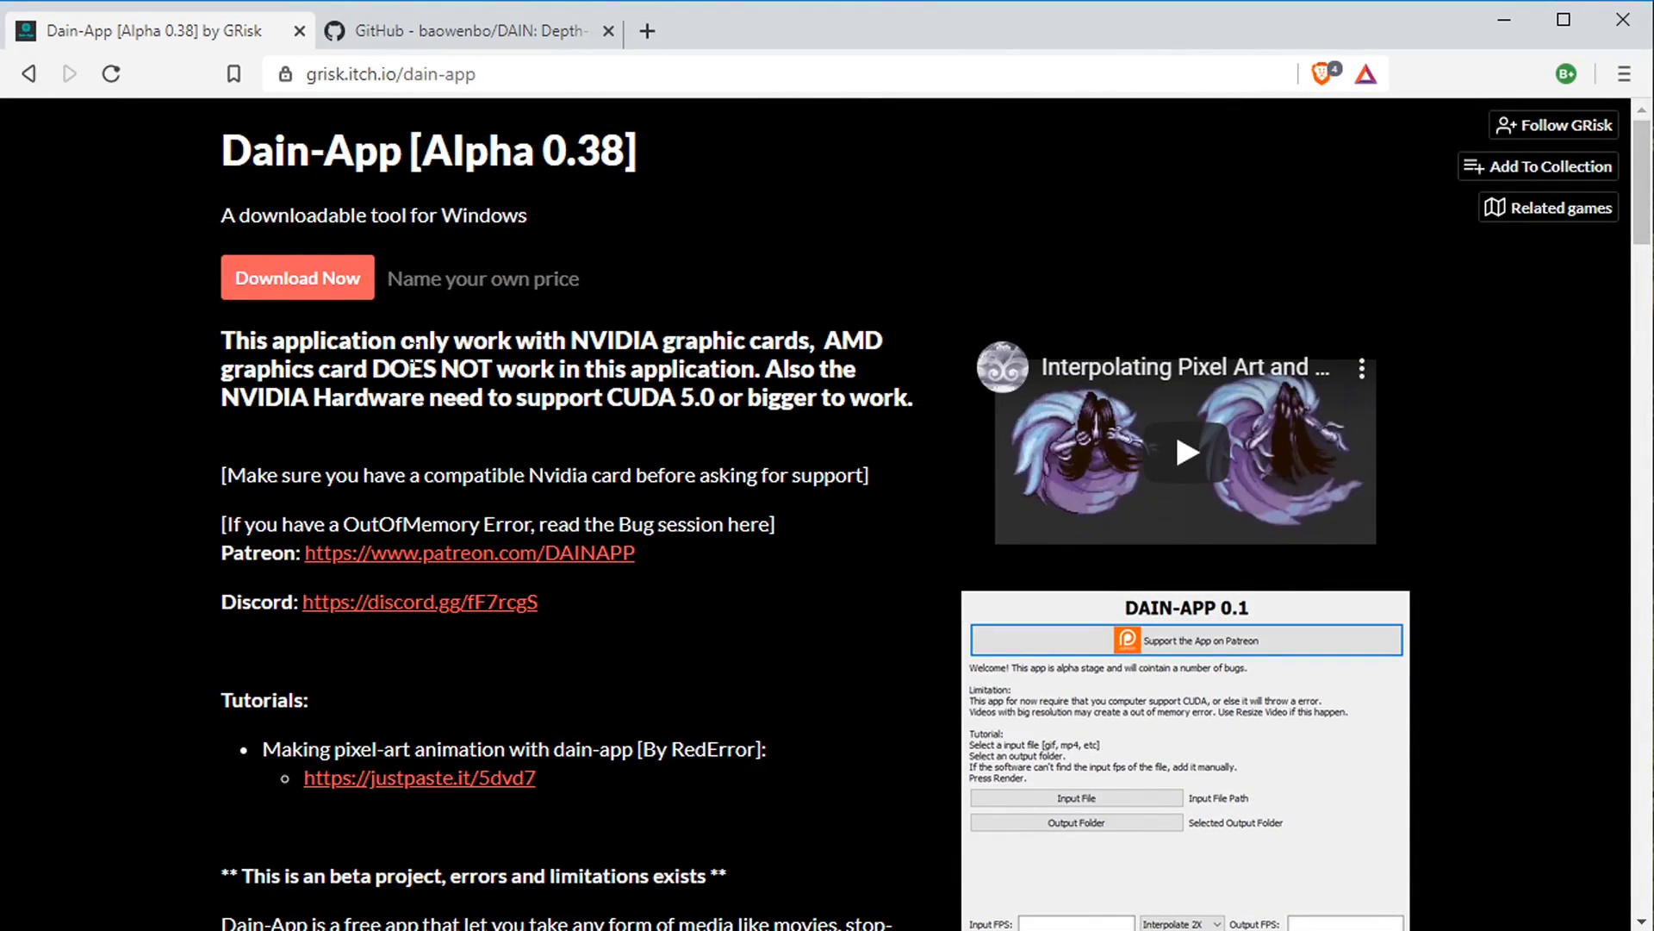
pyautogui.click(297, 277)
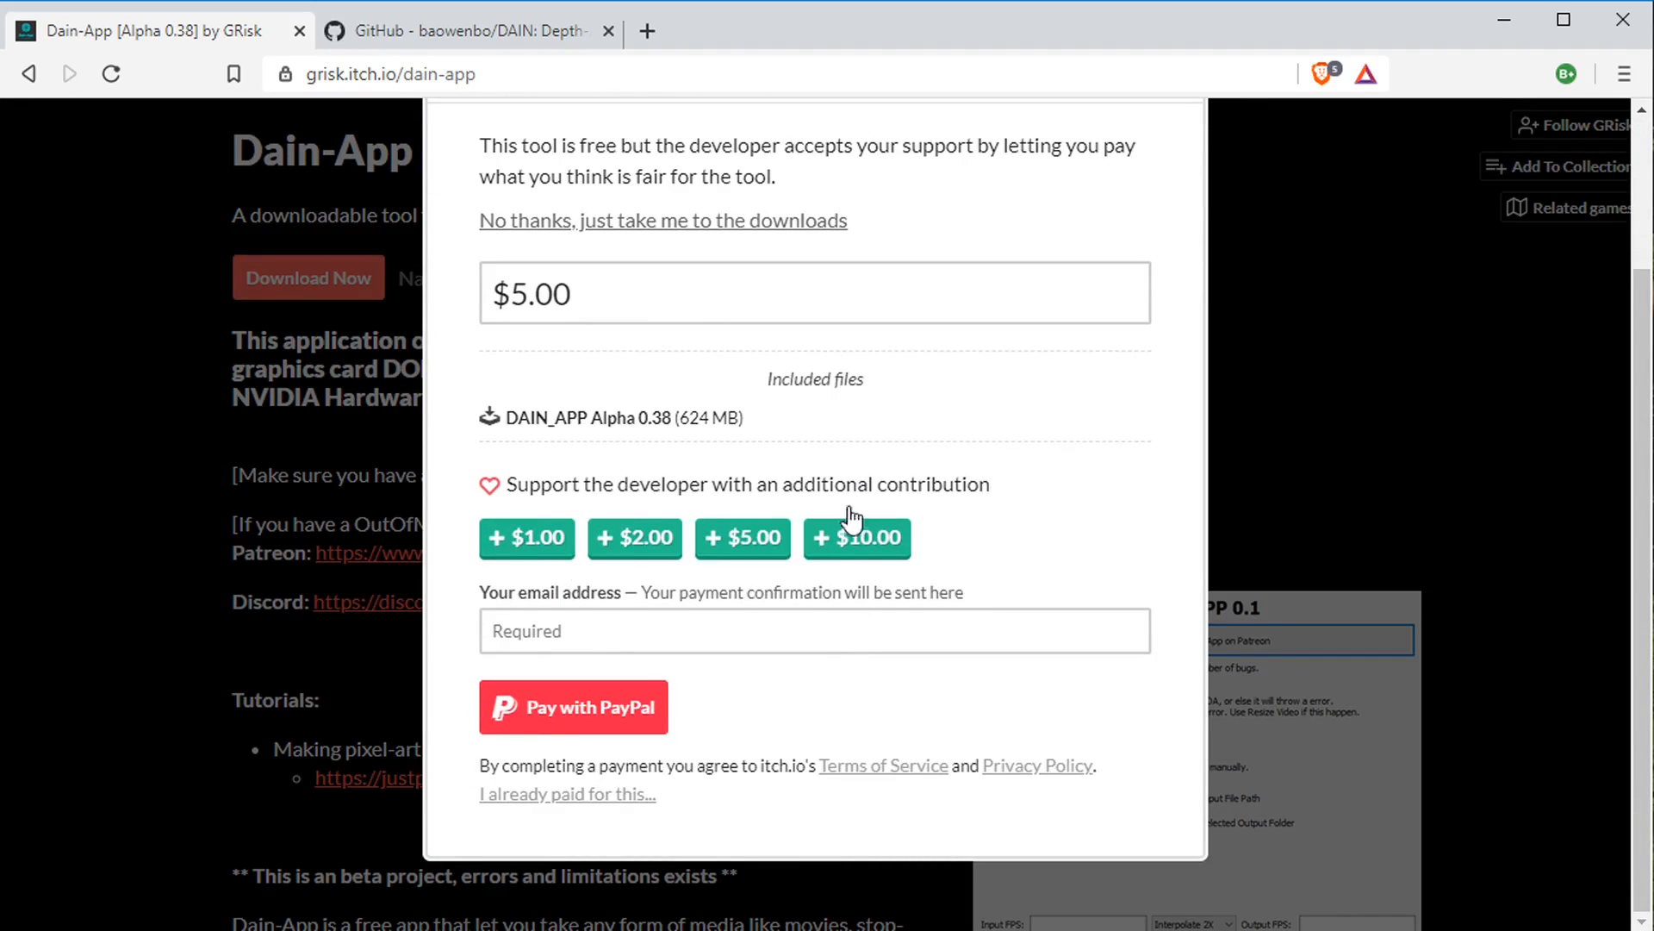
pyautogui.moveTo(527, 232)
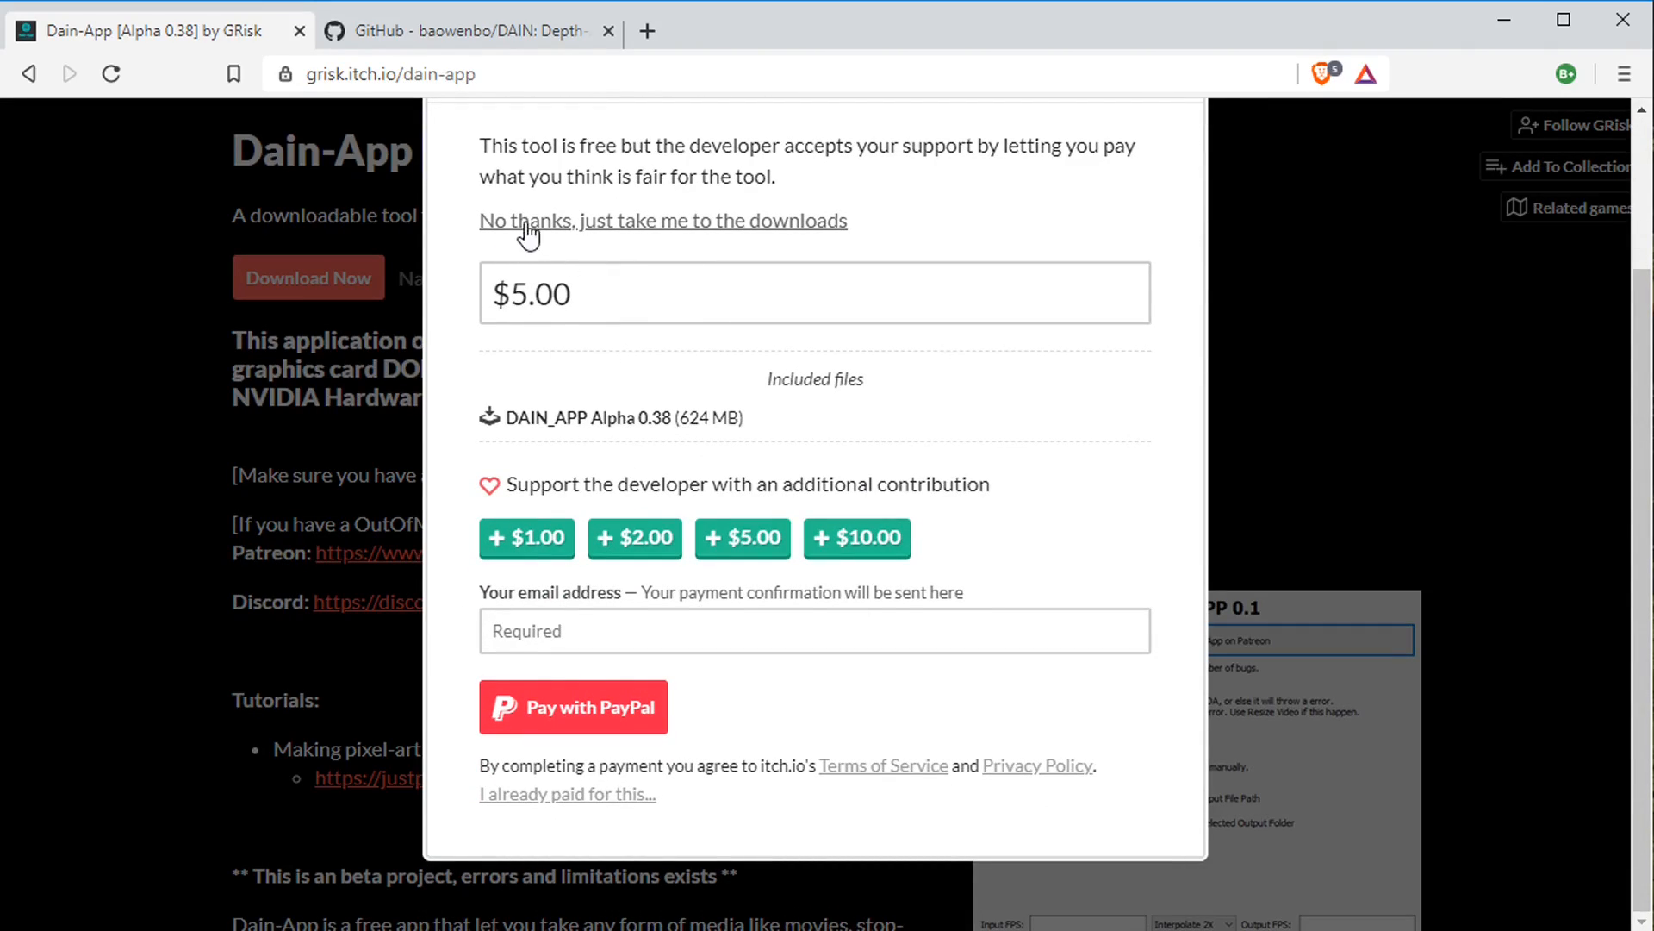
pyautogui.click(662, 221)
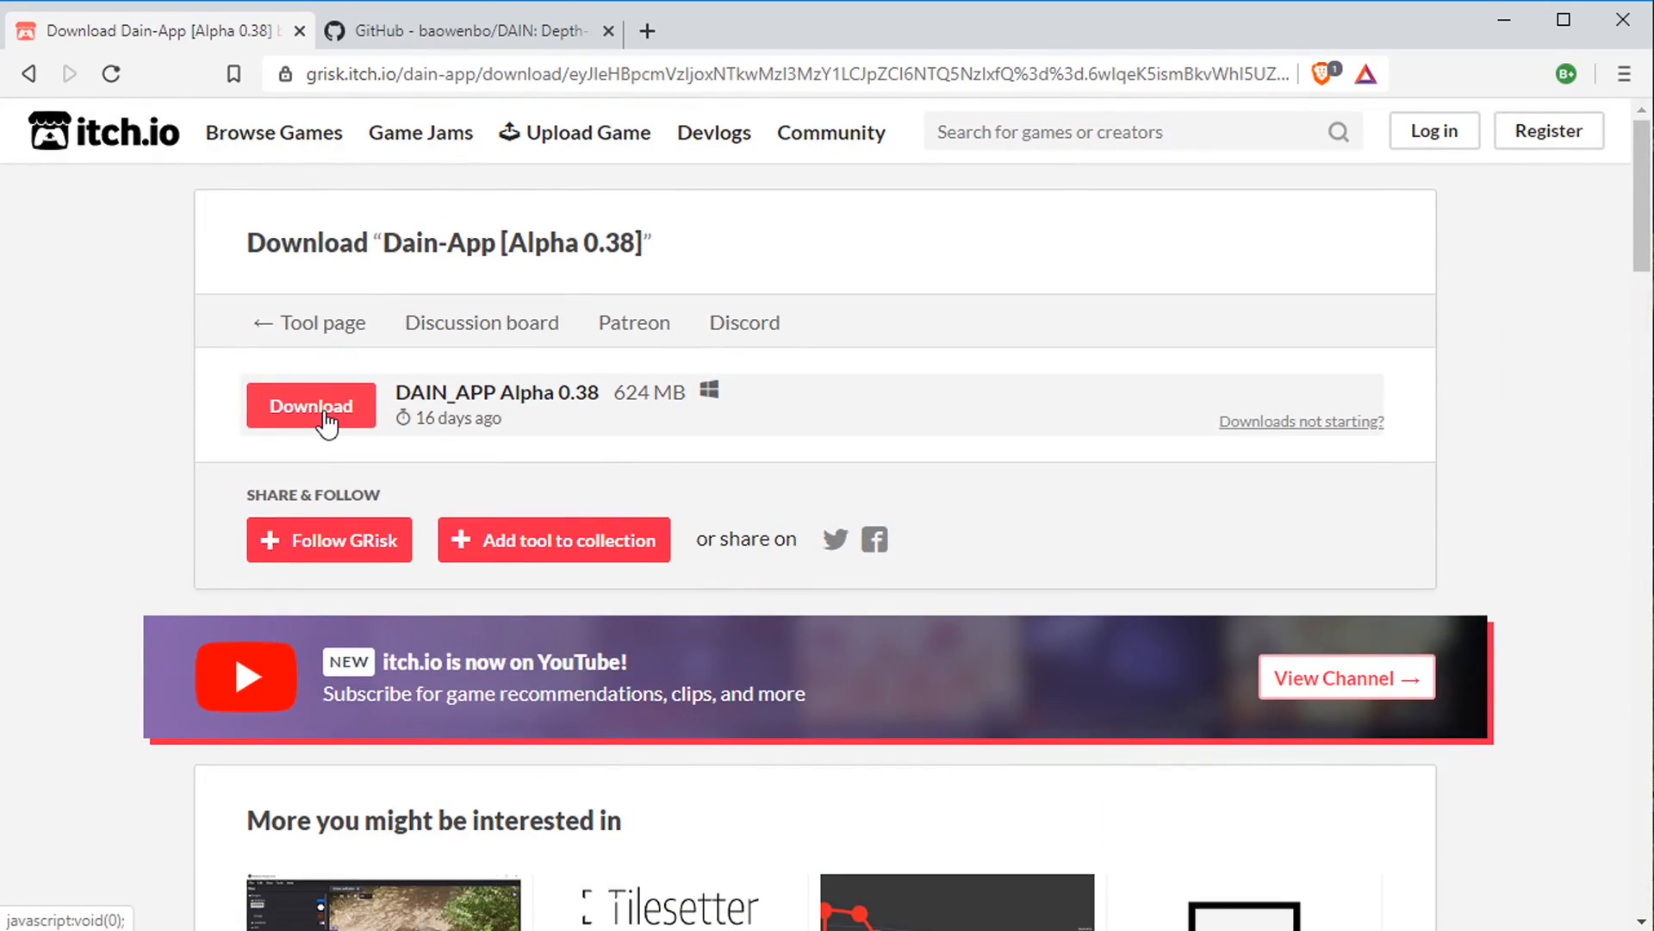
pyautogui.click(310, 405)
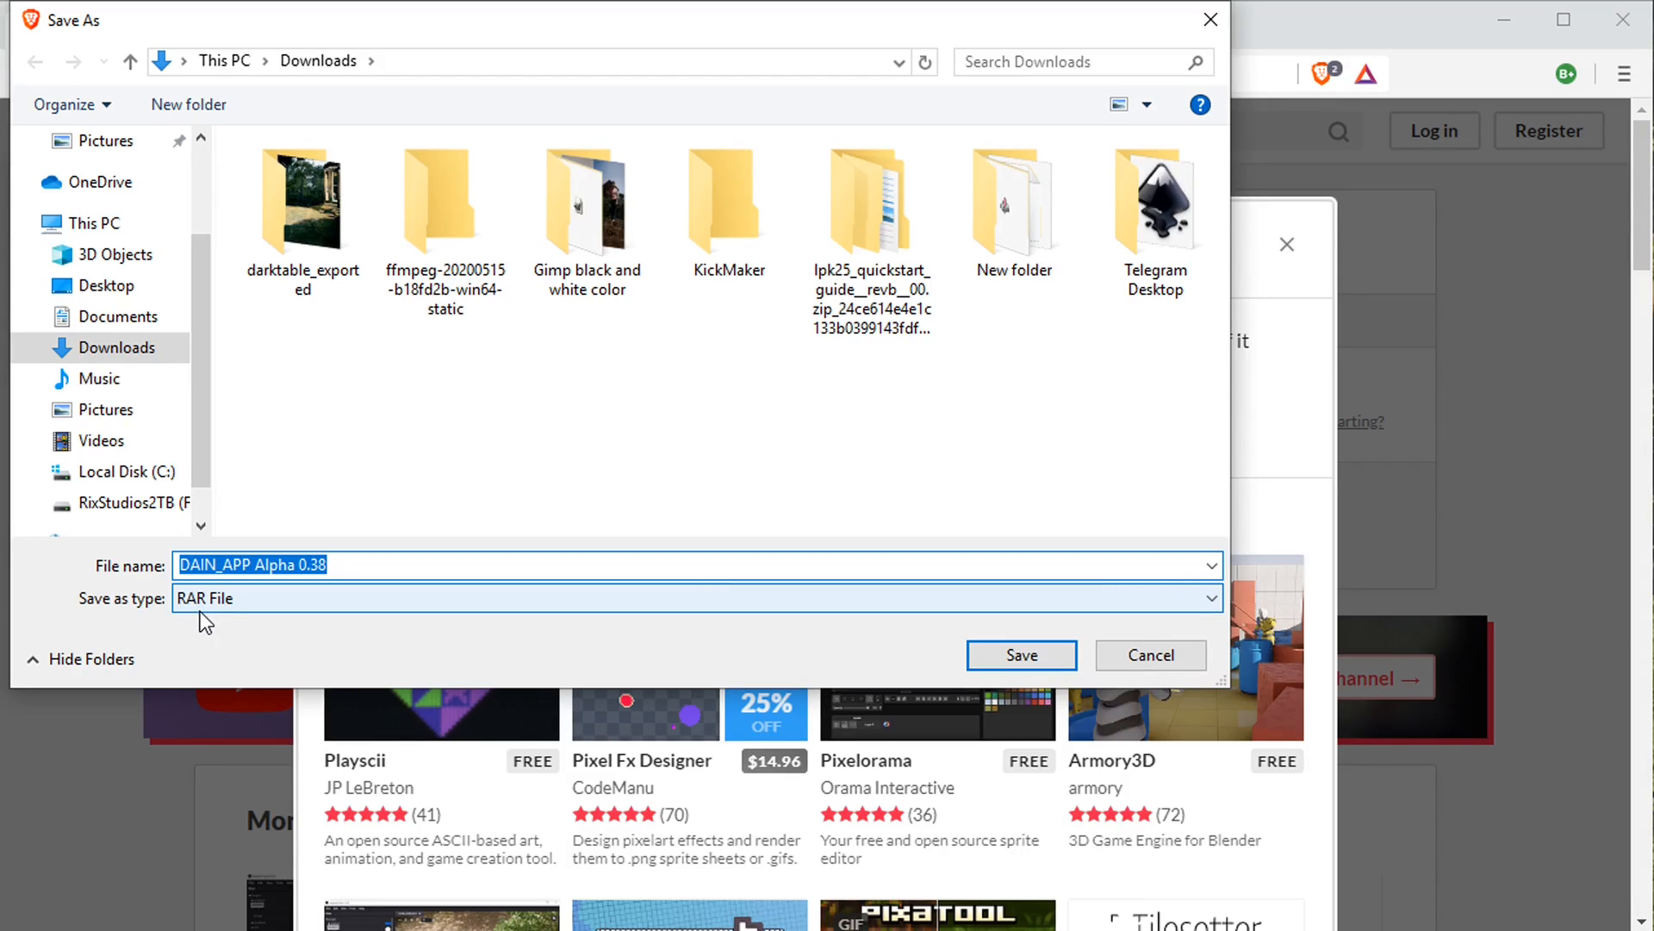
# Save the DAIN_APP Alpha 0.38 RAR and try opening it in the Windows_Software folder
pyautogui.click(1019, 655)
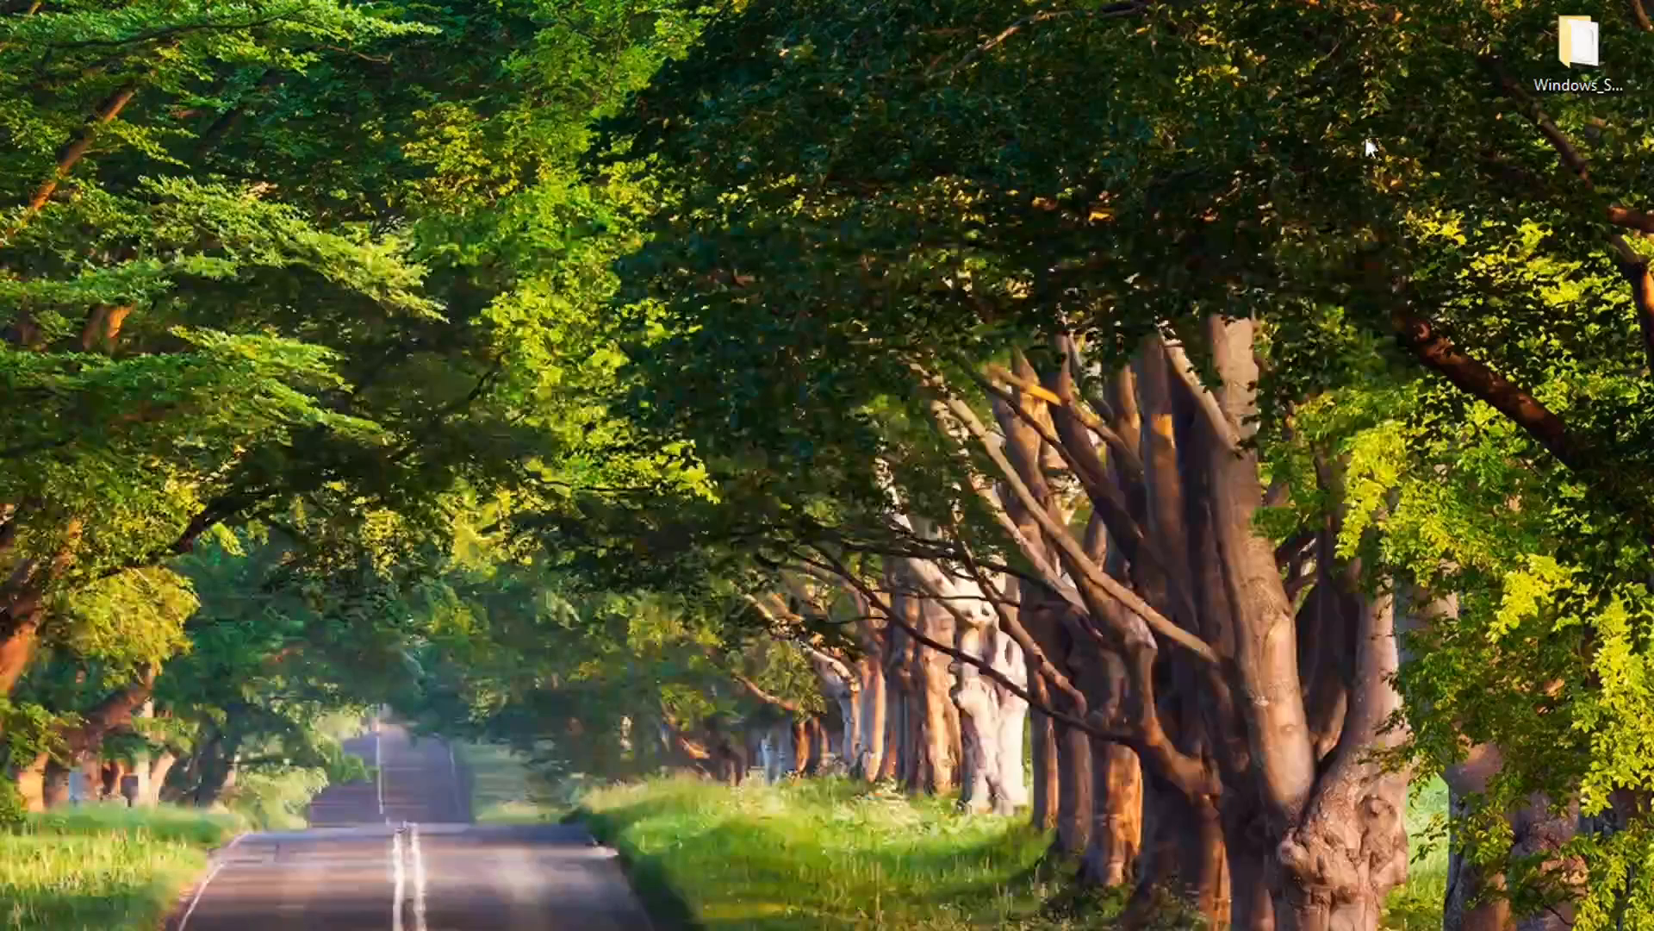
pyautogui.doubleClick(1580, 48)
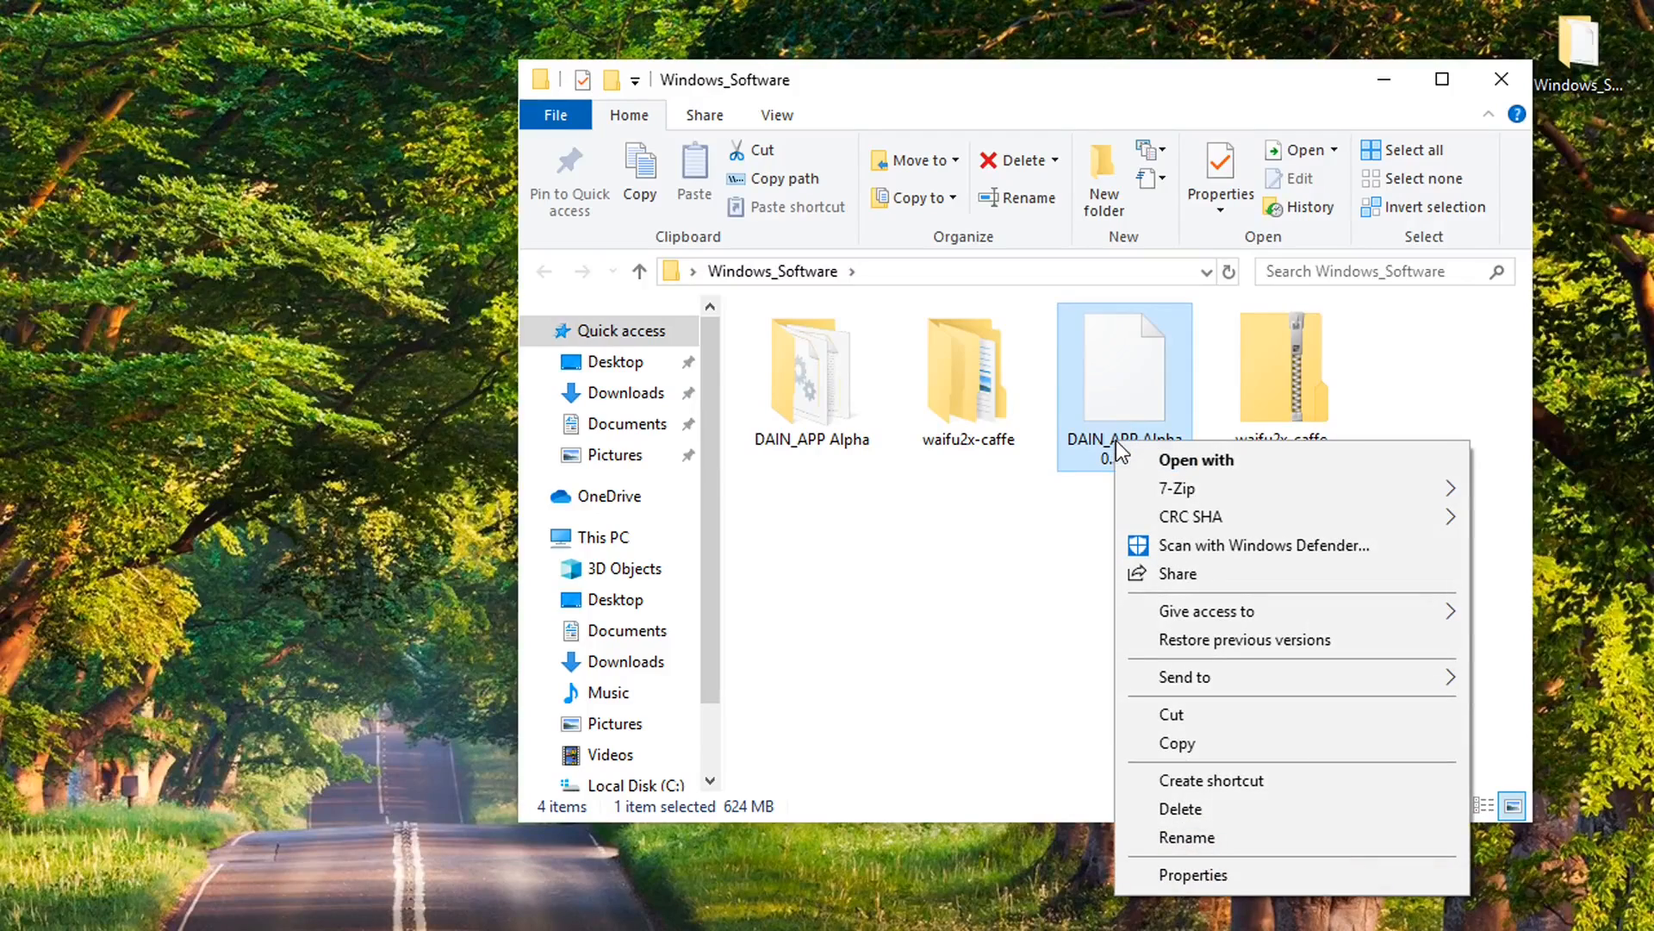
pyautogui.moveTo(1176, 488)
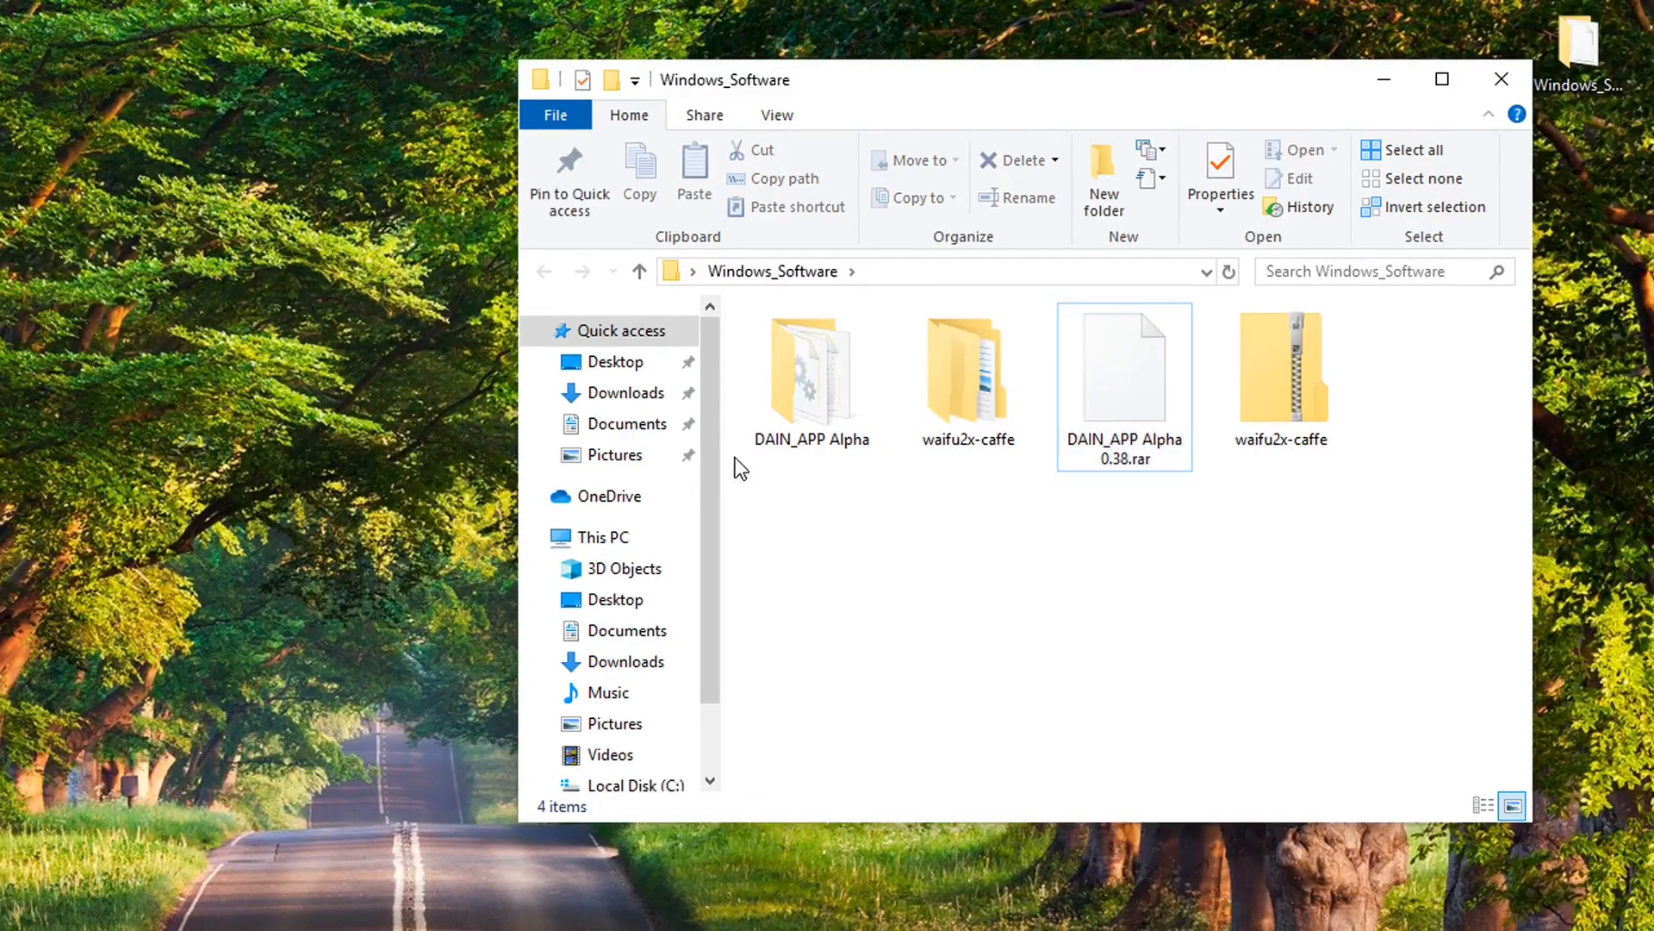
pyautogui.doubleClick(811, 364)
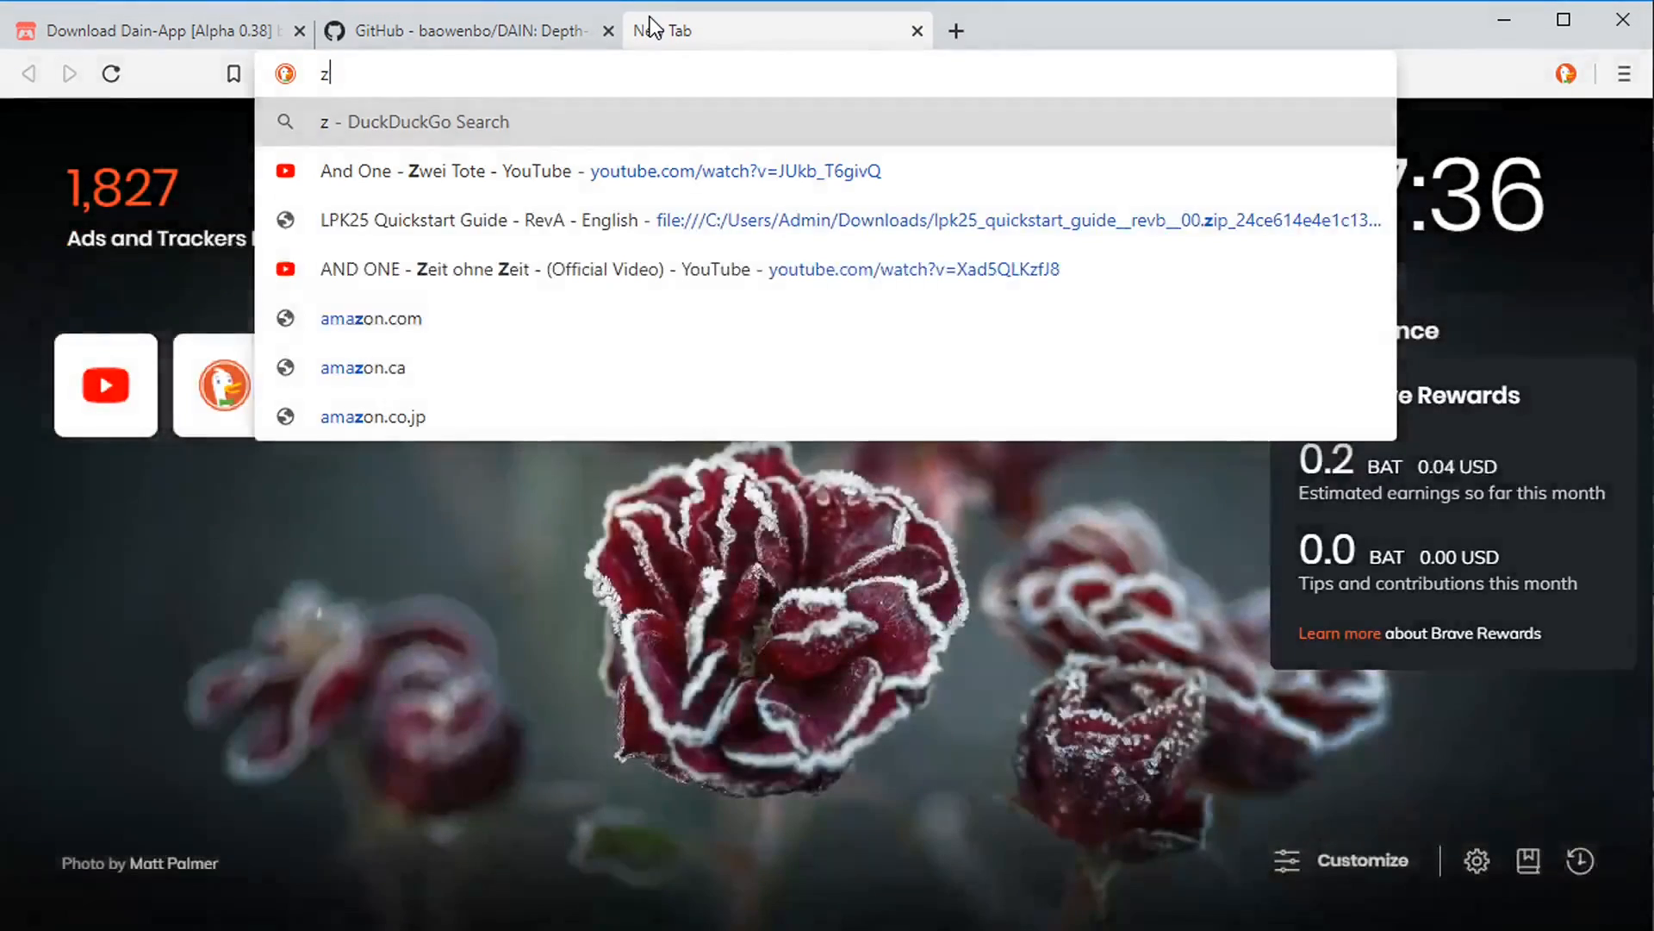
# Search DuckDuckGo for '7zip' in a new tab and open the official 7-Zip site
pyautogui.write('7zip&atb=v222-5rk&ia=web')
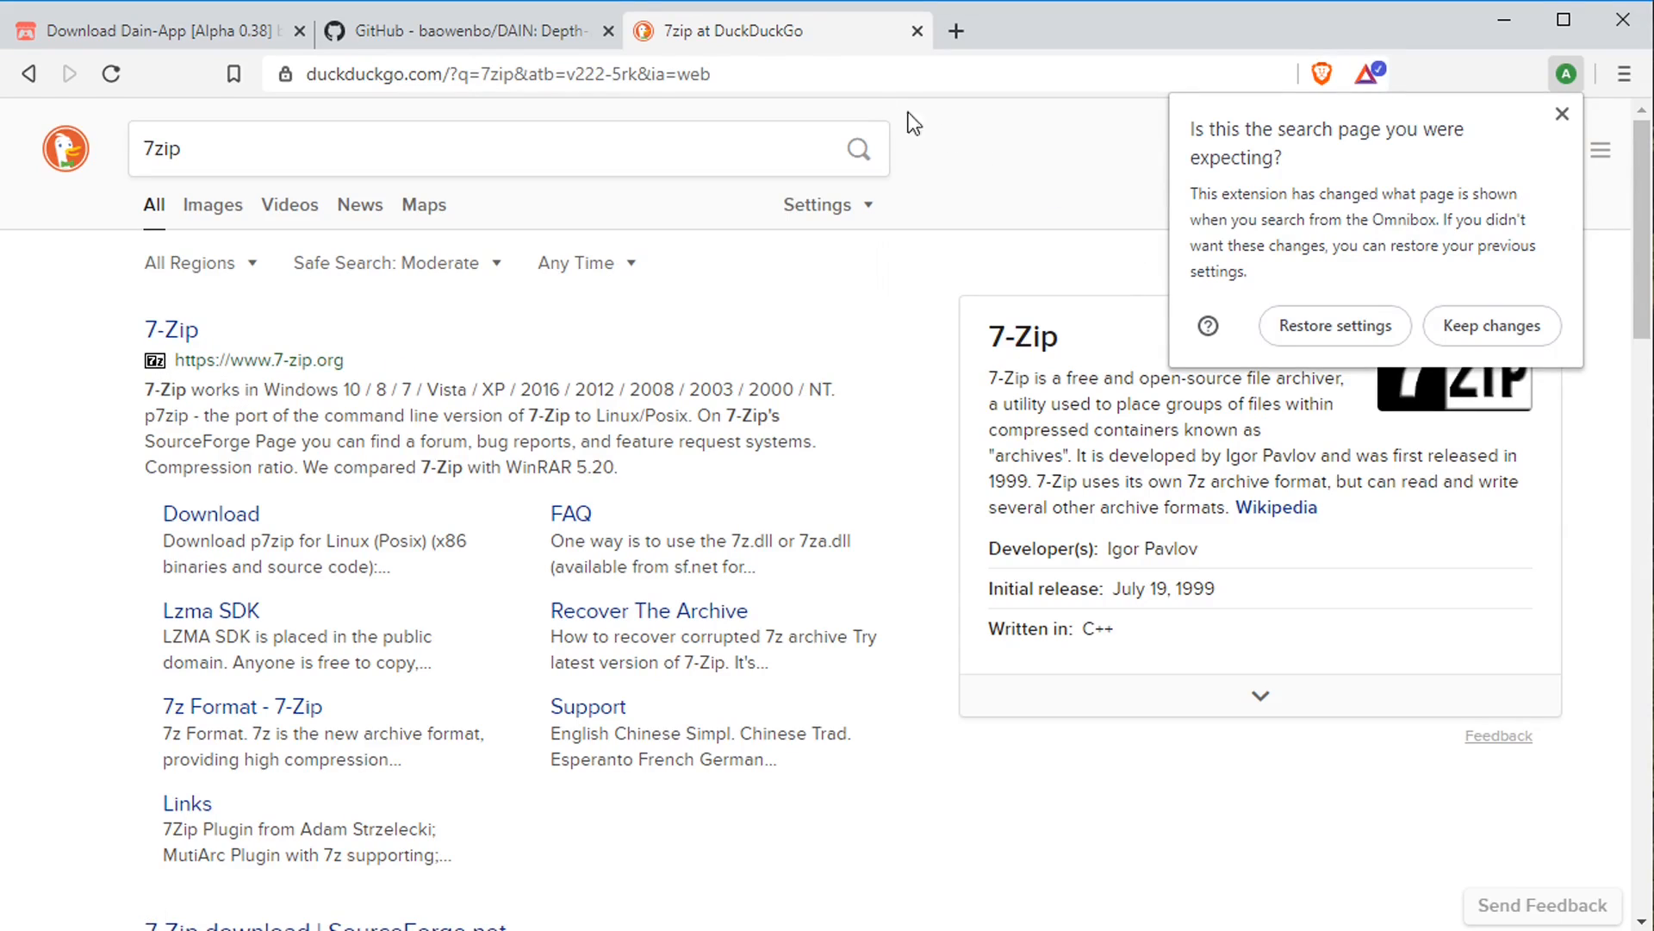
pyautogui.click(465, 31)
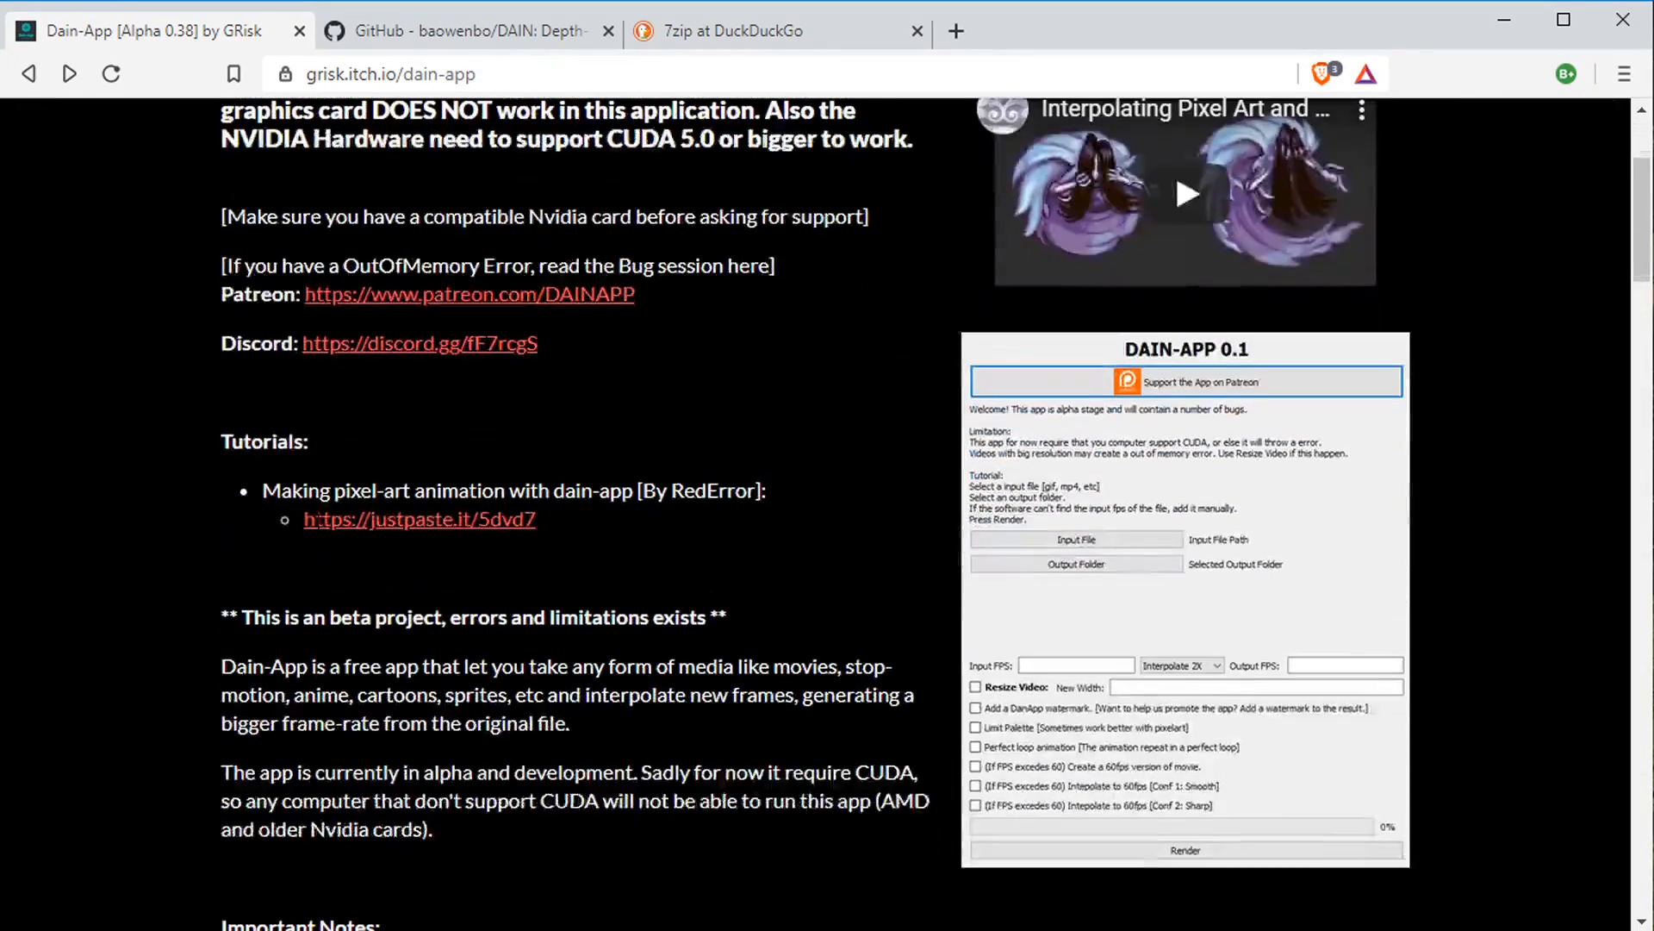
# Scroll the Dain-App itch.io page to the Important Notes and BUGGGSSS sections
pyautogui.scroll(-3)
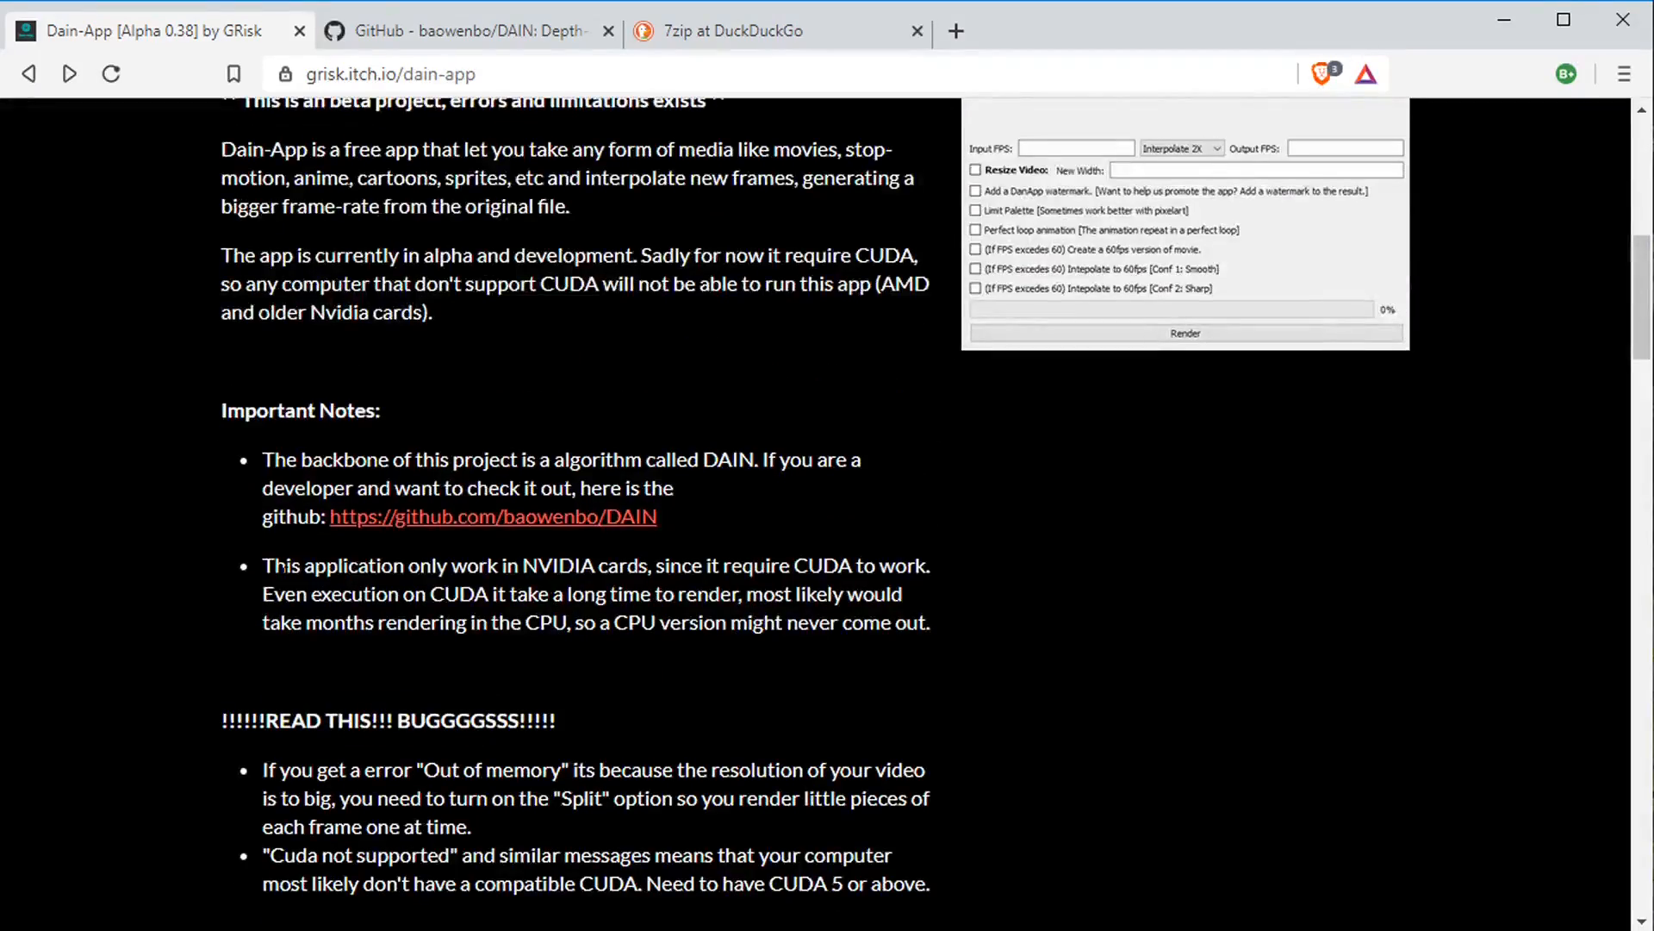
pyautogui.scroll(-3)
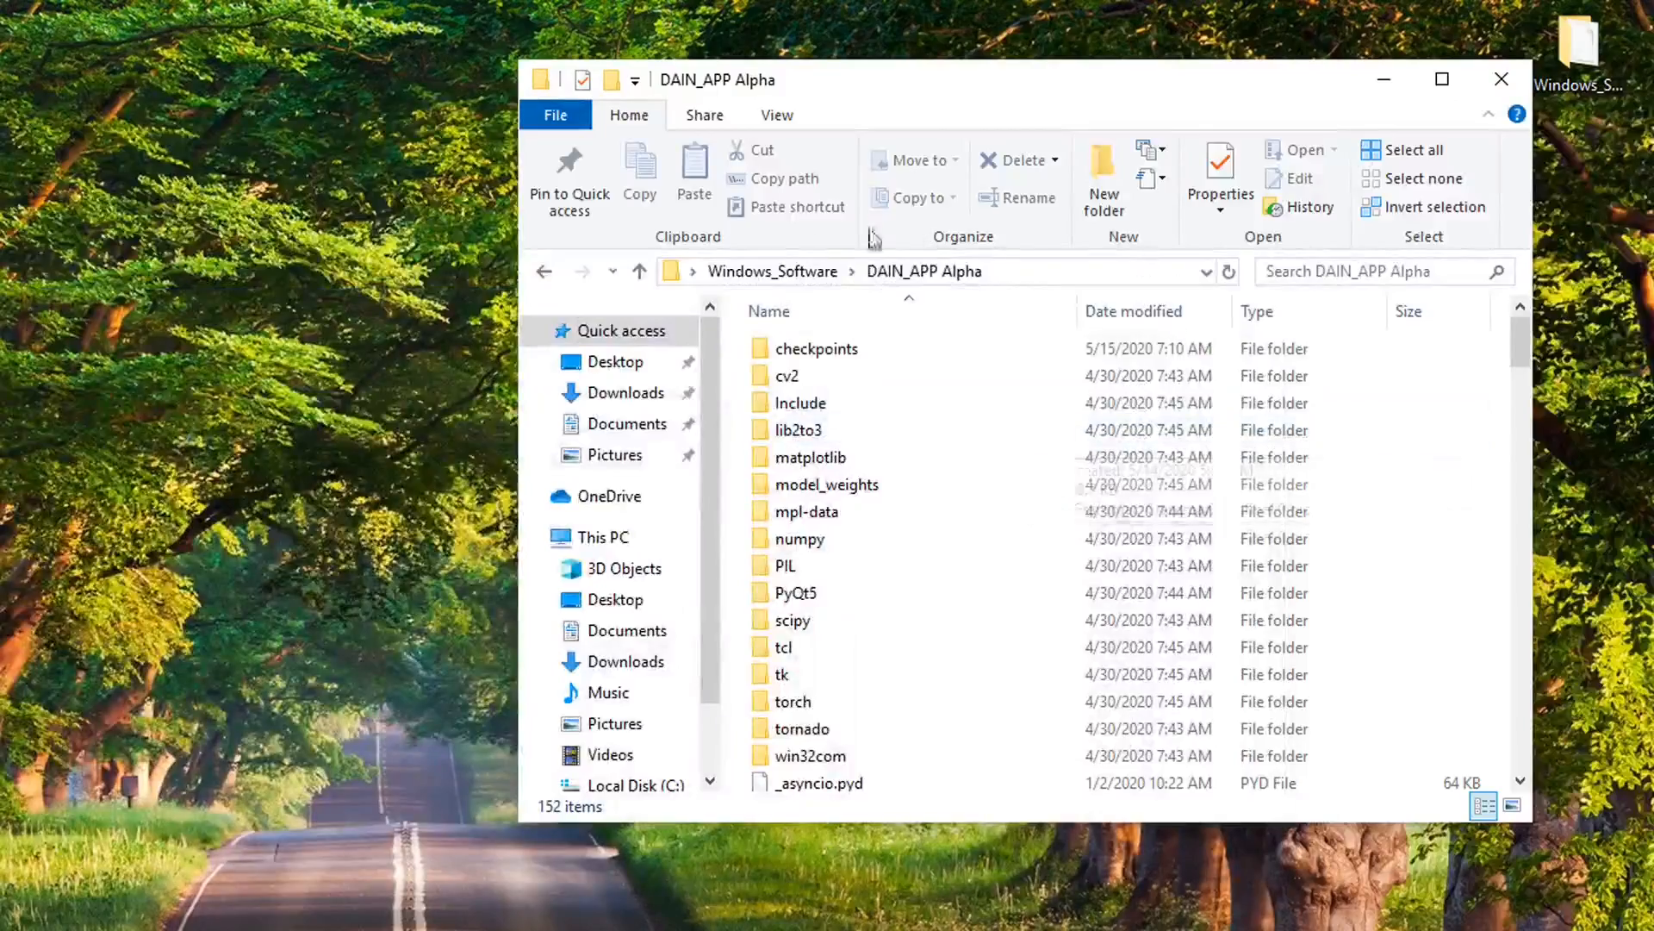
# Select DAINAPP in the DAIN_APP Alpha folder and launch it
pyautogui.scroll(-3)
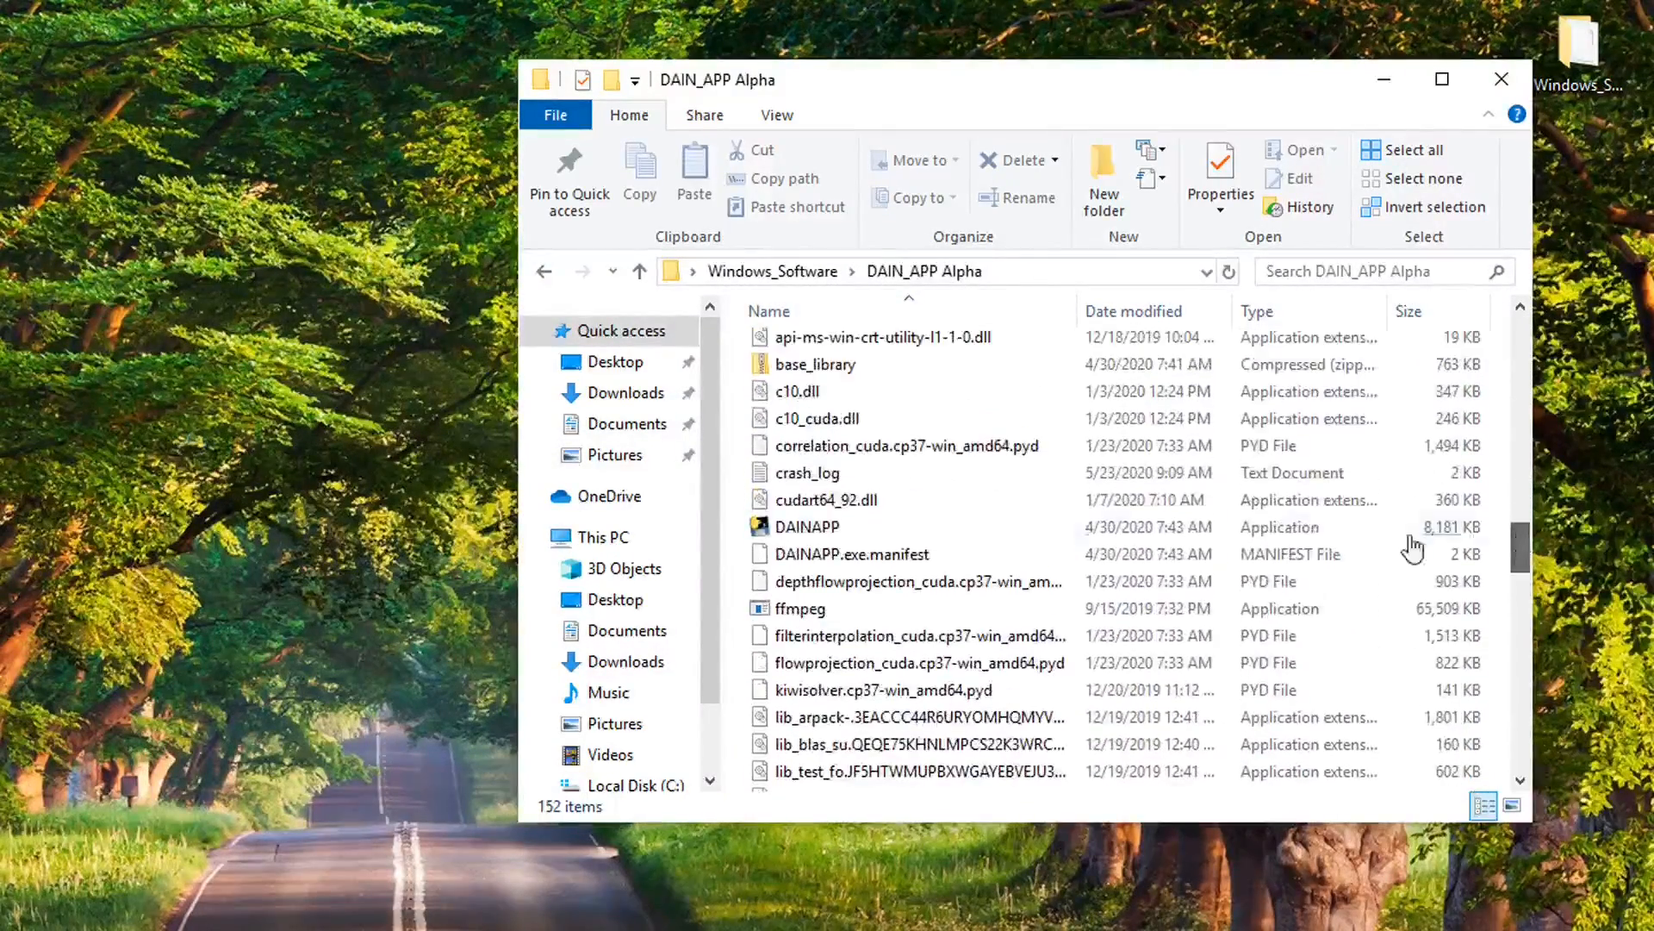
pyautogui.click(806, 526)
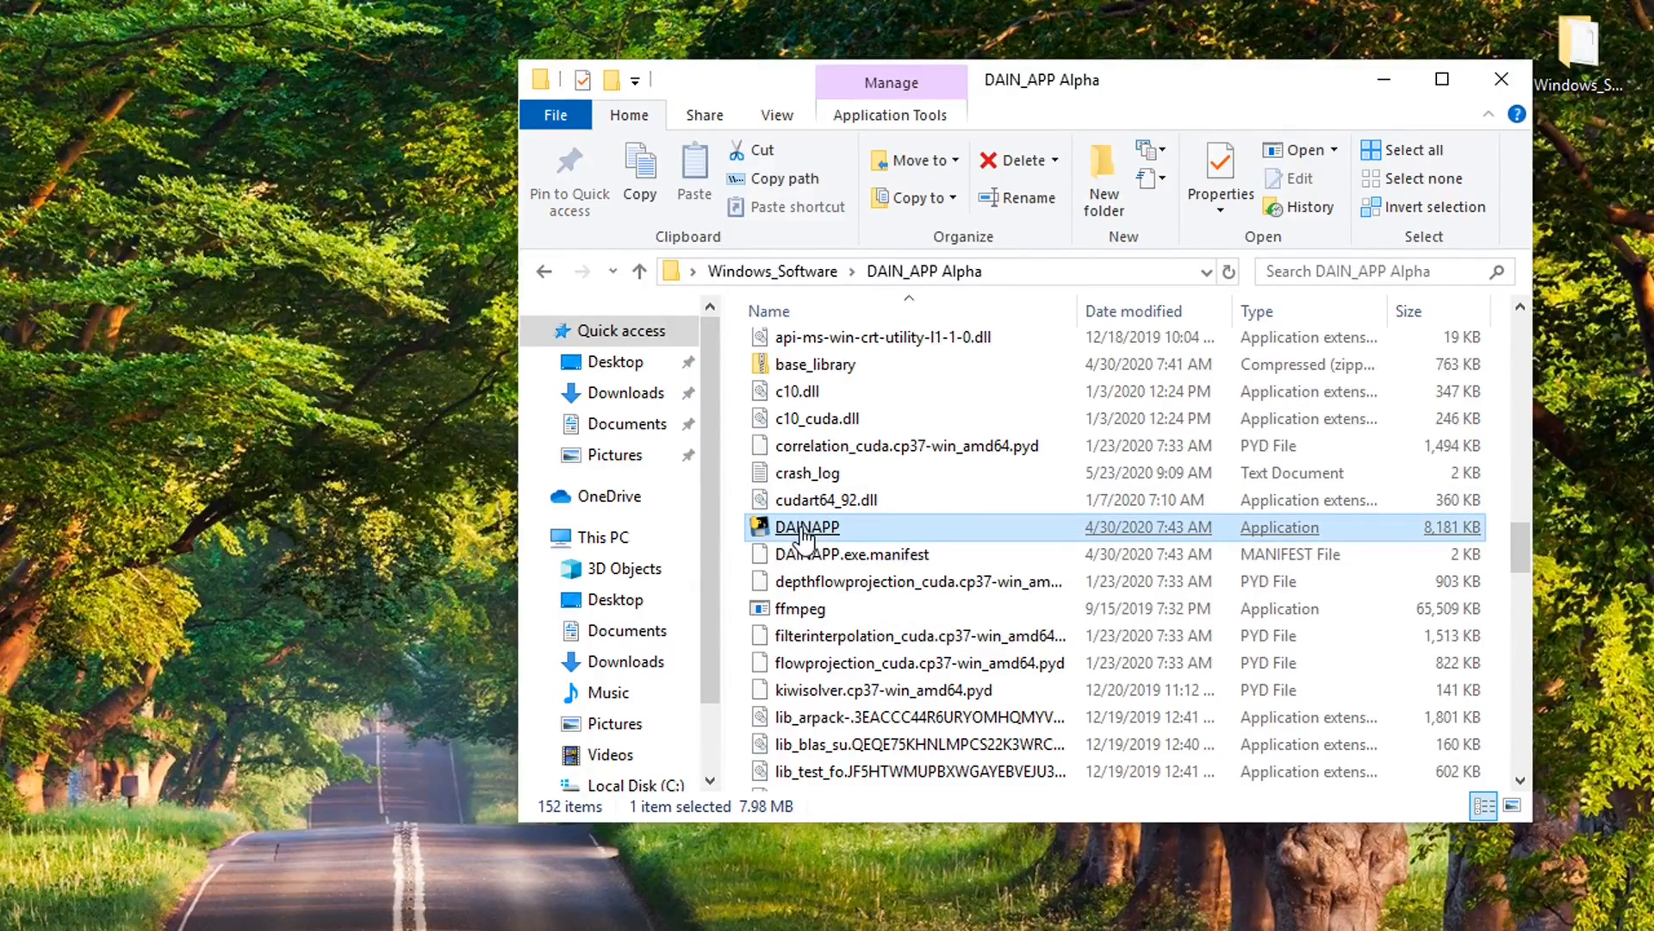
pyautogui.doubleClick(807, 527)
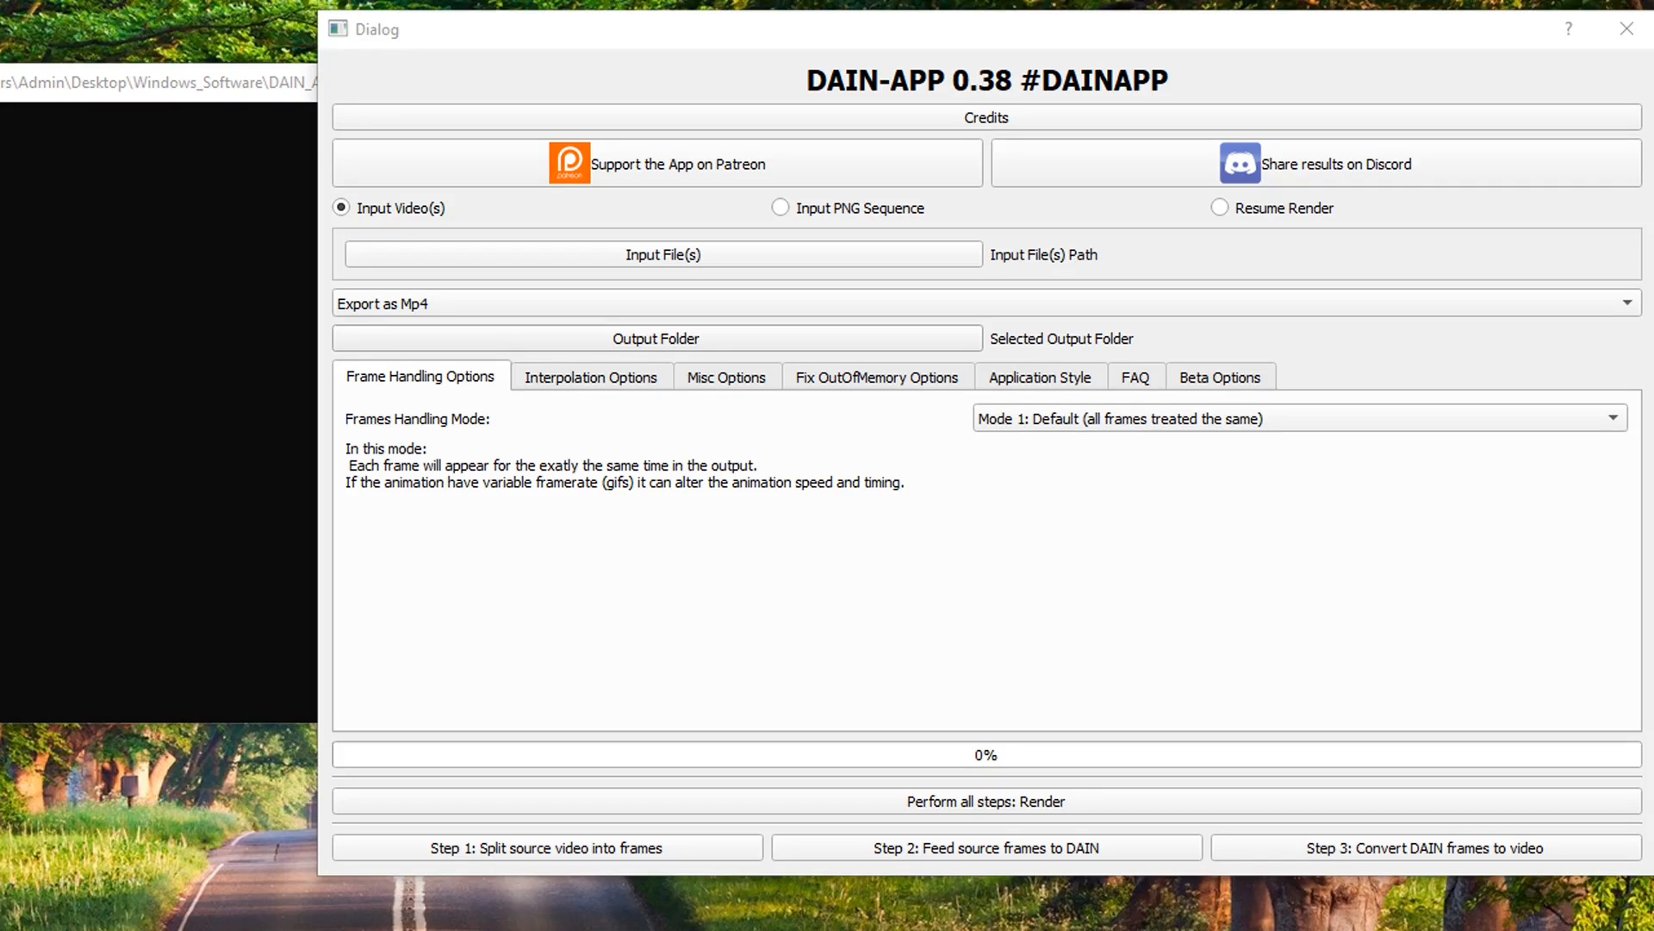
pyautogui.click(662, 254)
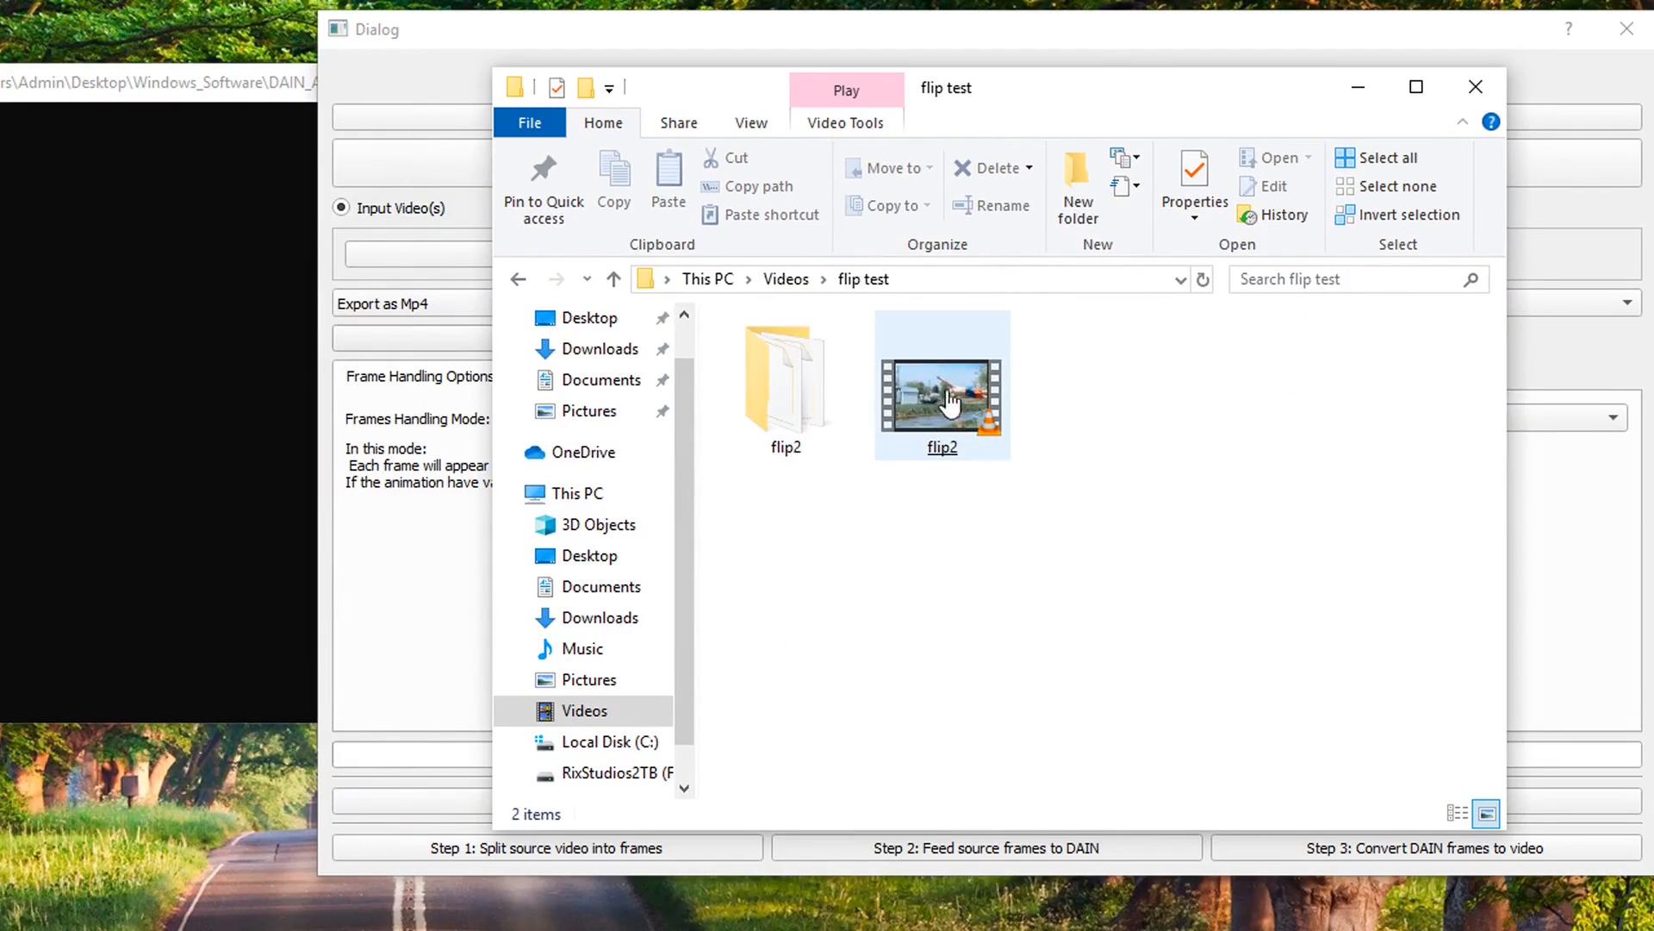
pyautogui.click(940, 381)
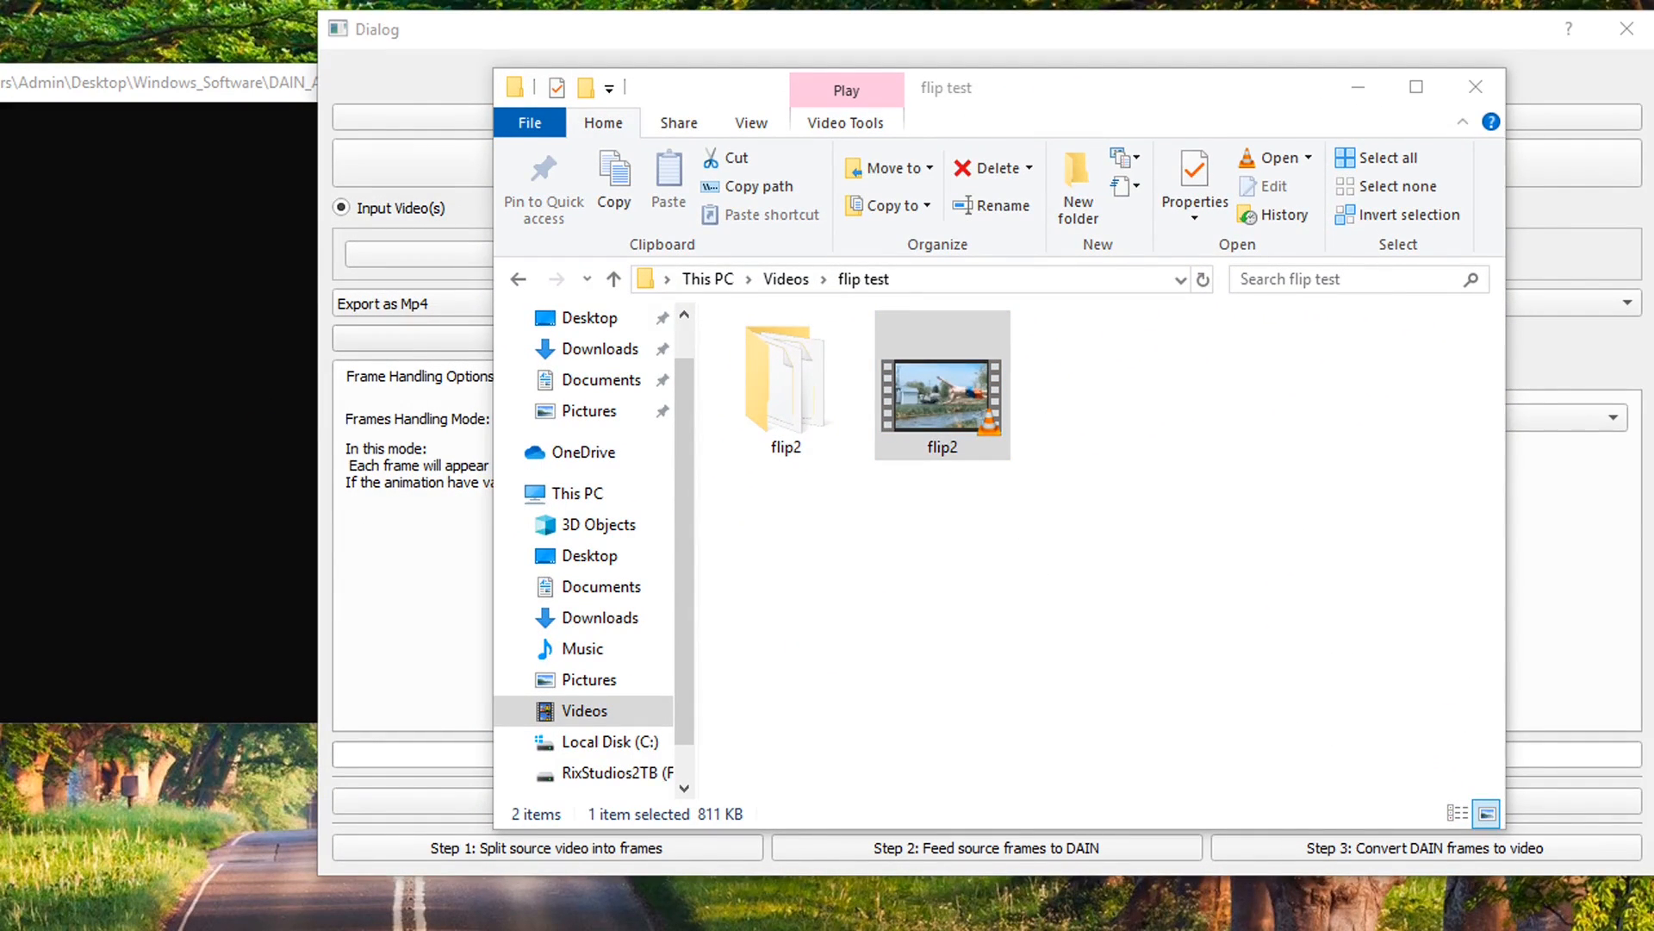
pyautogui.doubleClick(939, 383)
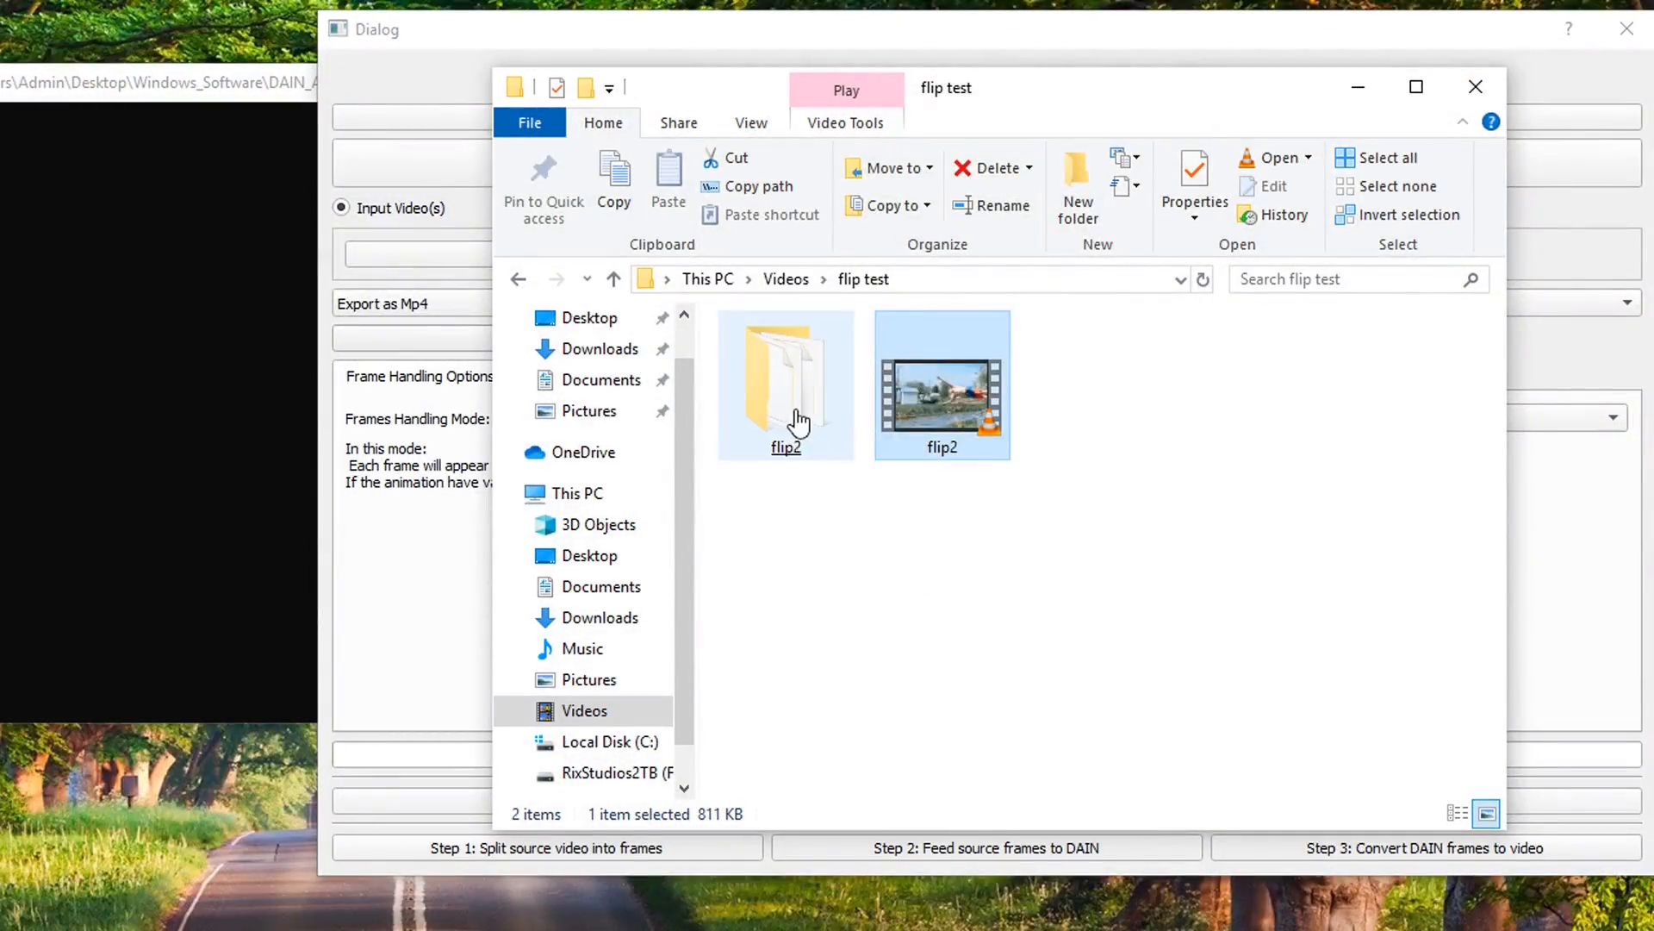
pyautogui.doubleClick(786, 380)
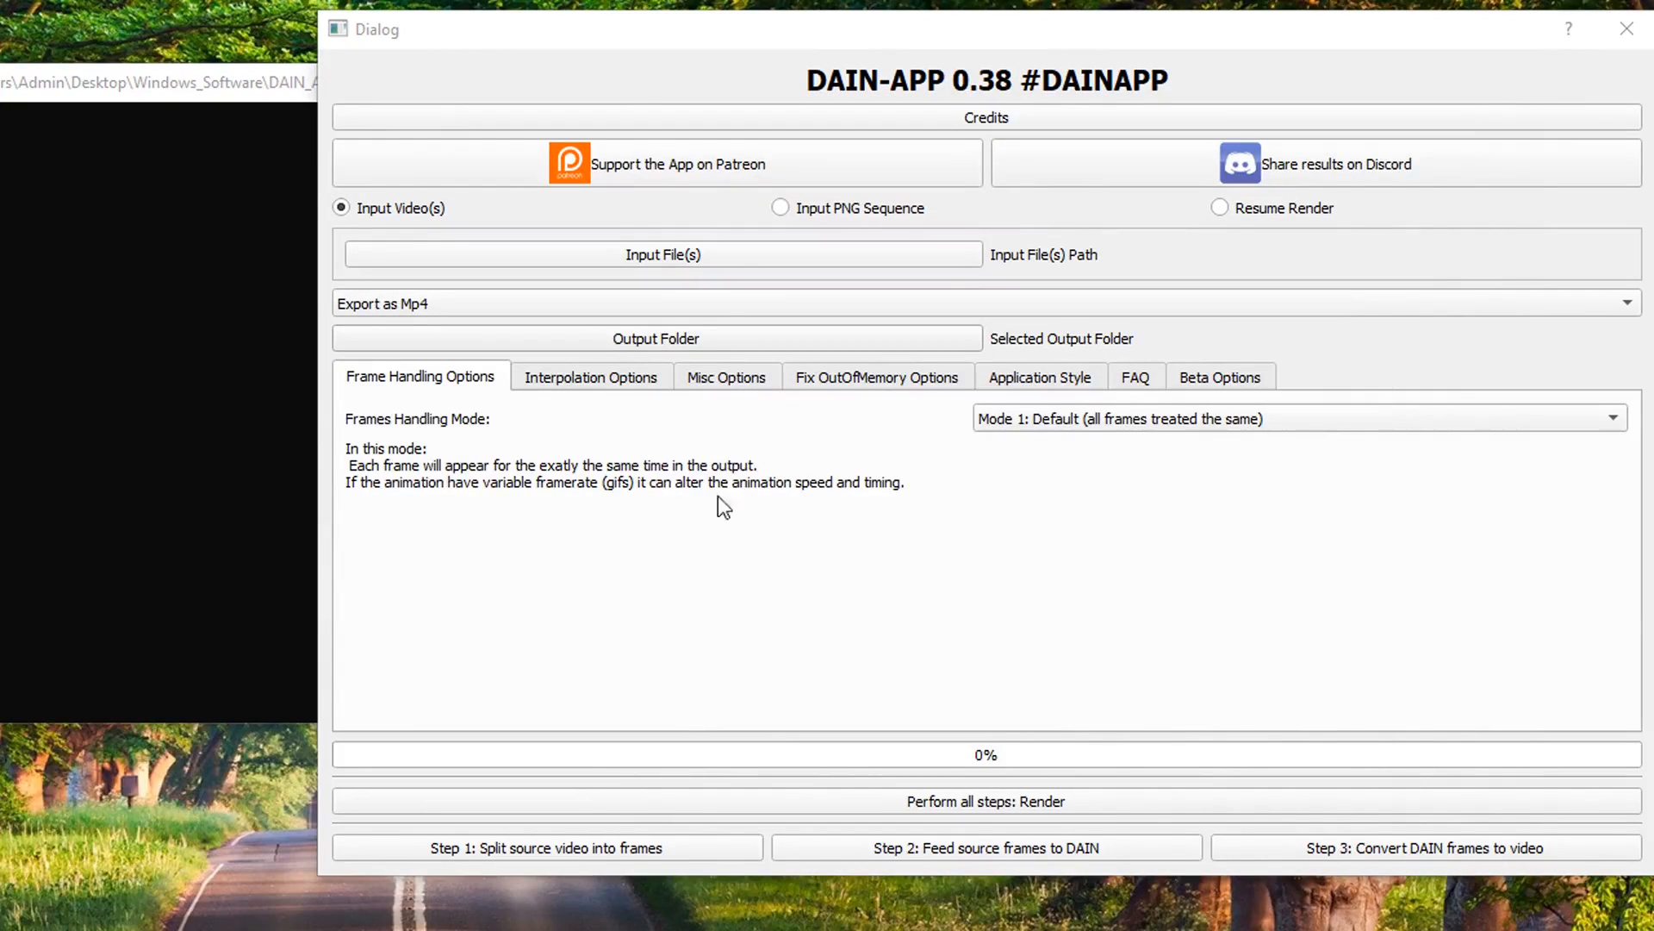
# Set flip2.mp4 as input and 'flip test' as output folder, then select original_frames
pyautogui.click(662, 254)
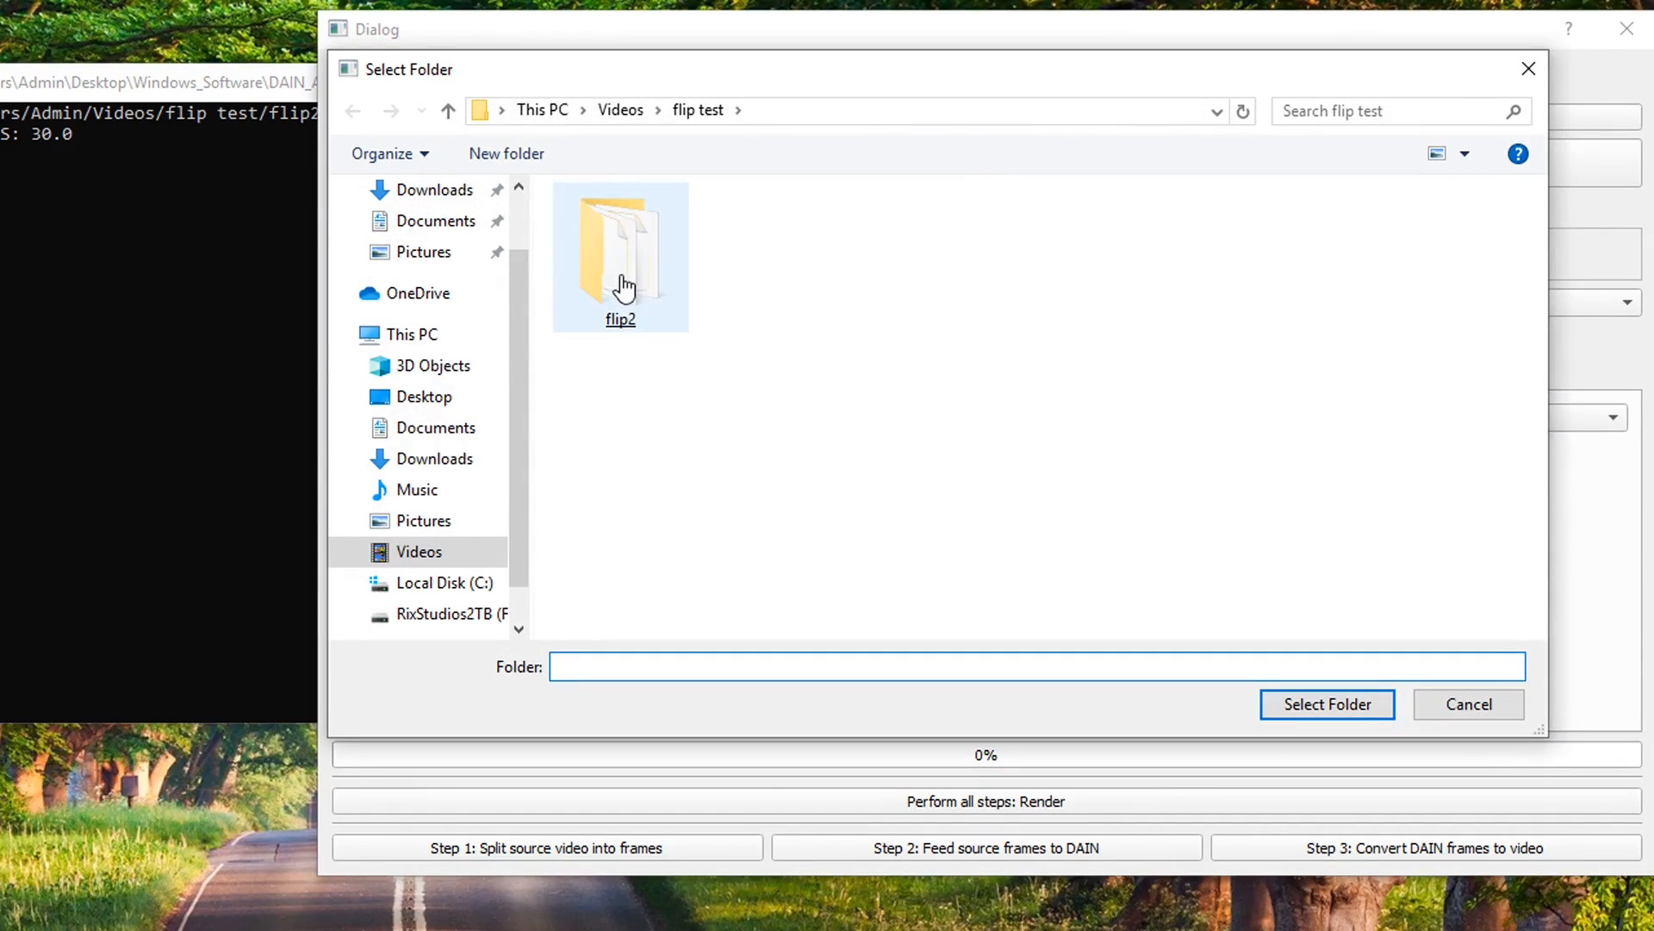
pyautogui.click(1325, 704)
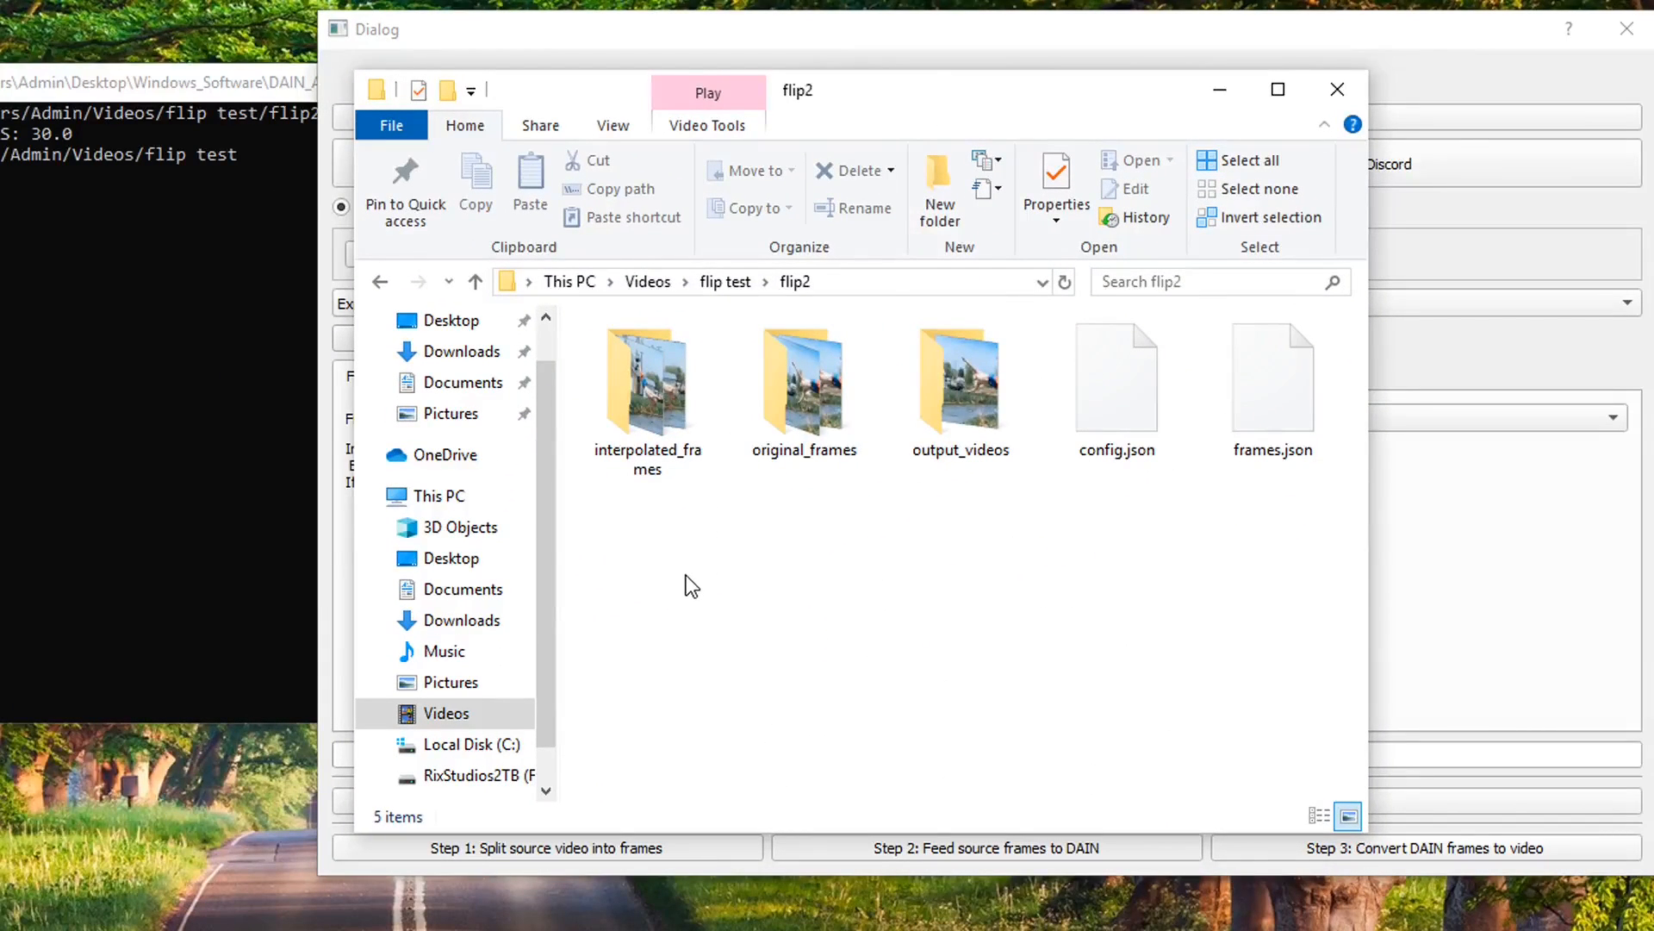
pyautogui.click(803, 380)
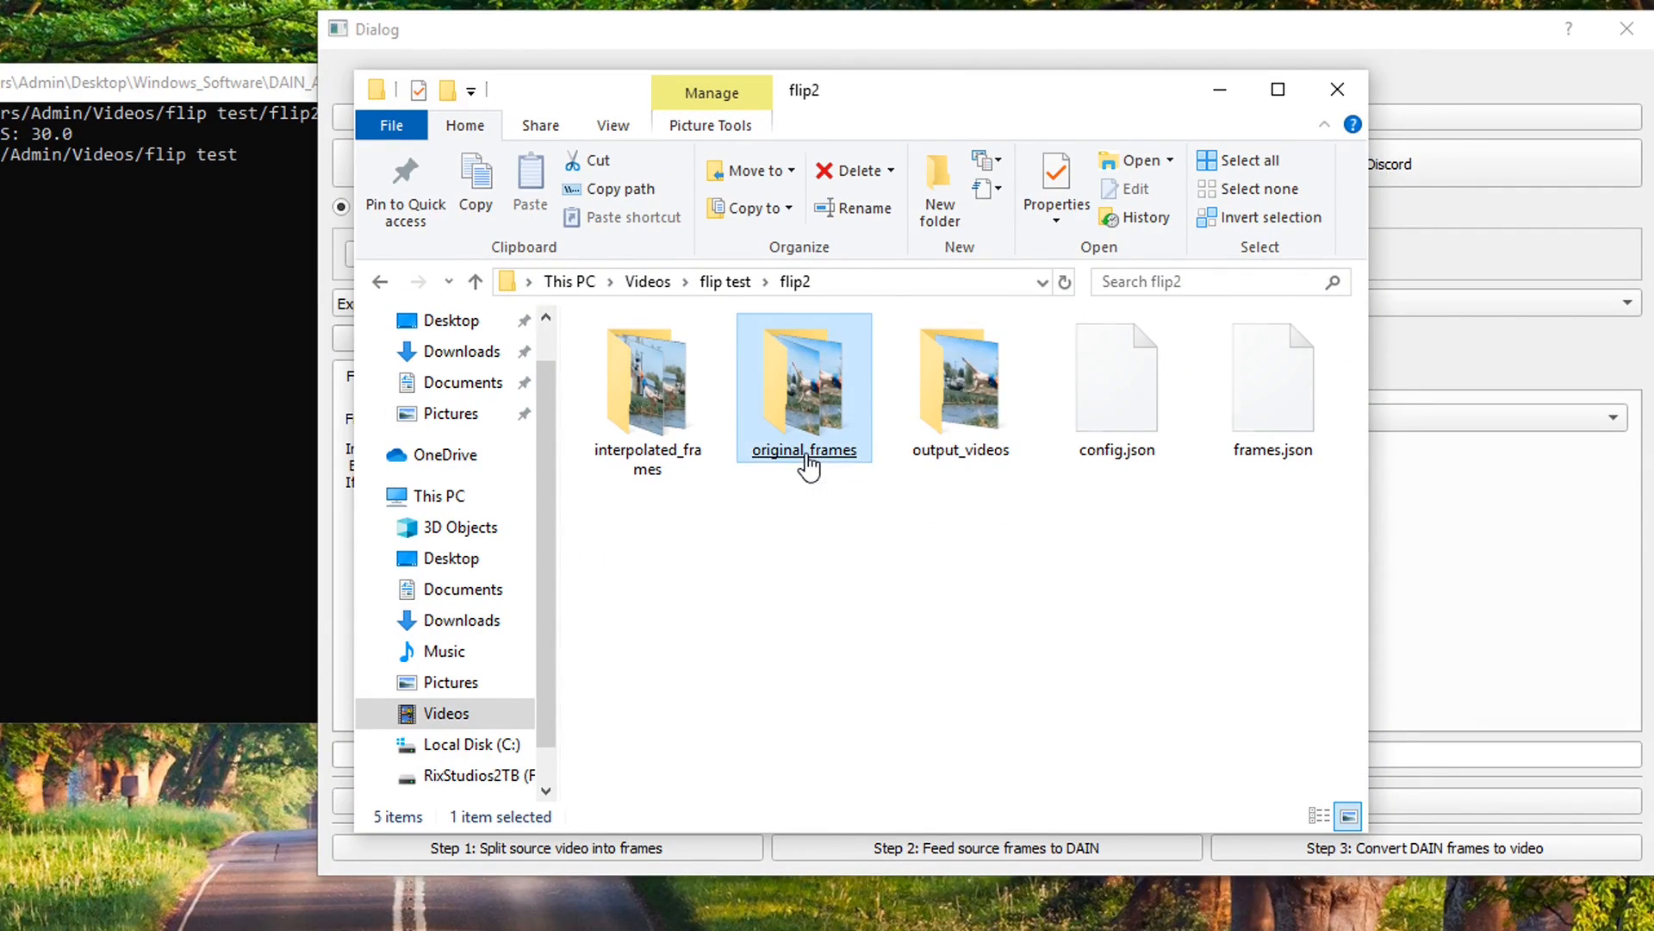
# Open original_frames and view the flip2 frames in Photos, then close the viewer
pyautogui.doubleClick(803, 380)
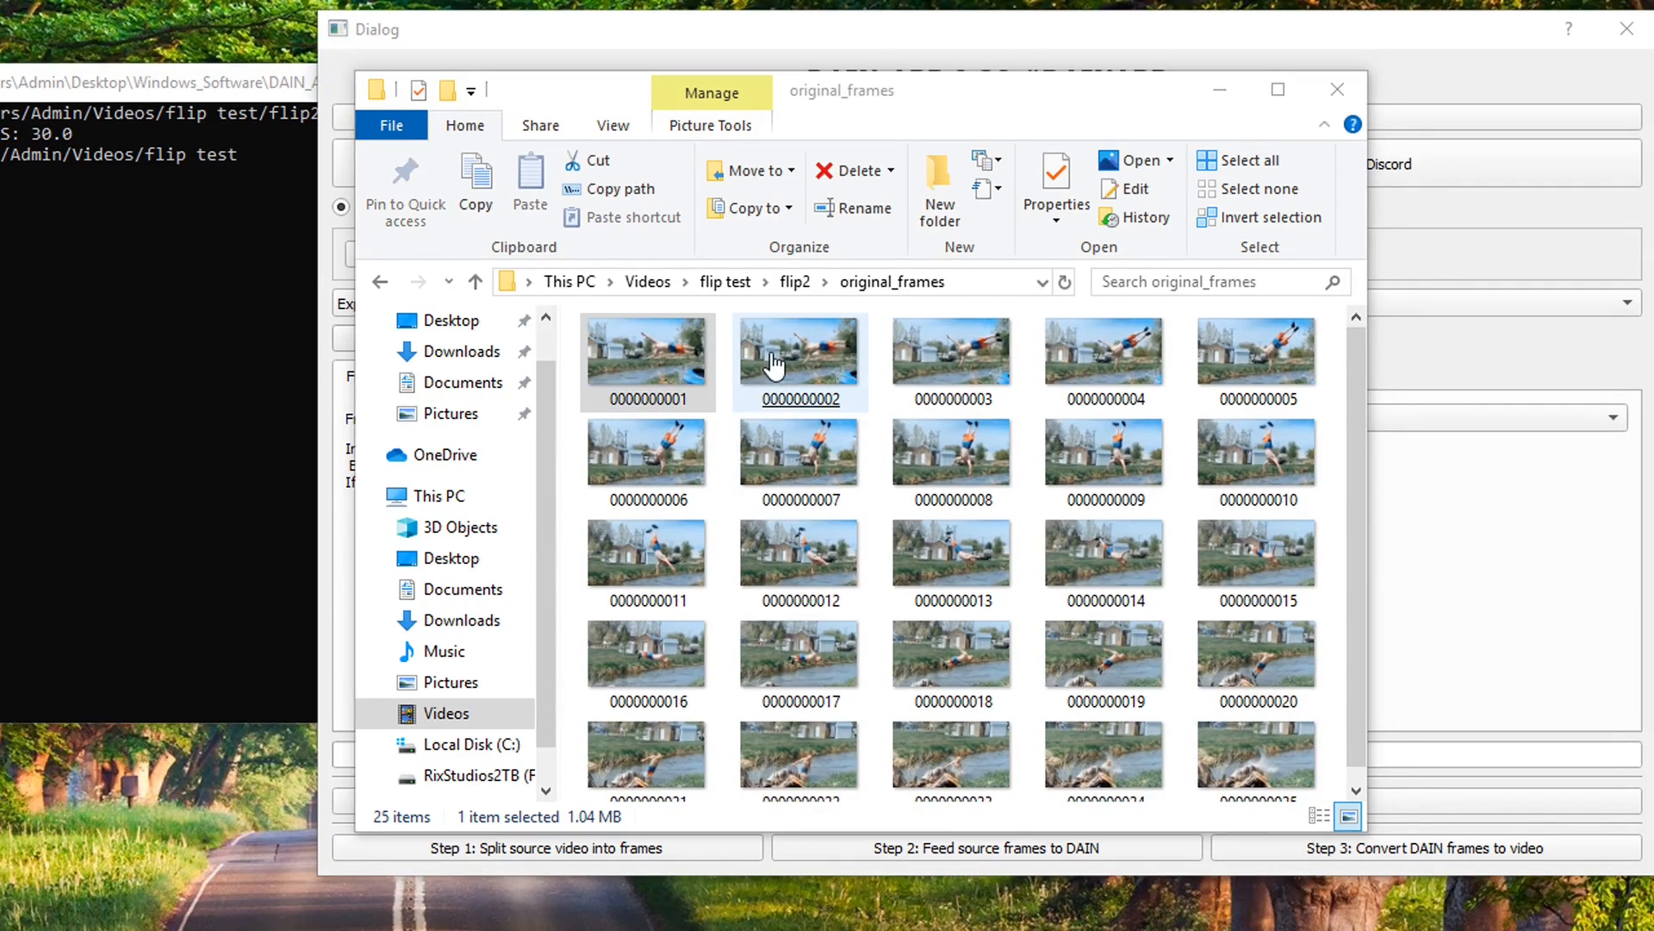
pyautogui.doubleClick(645, 353)
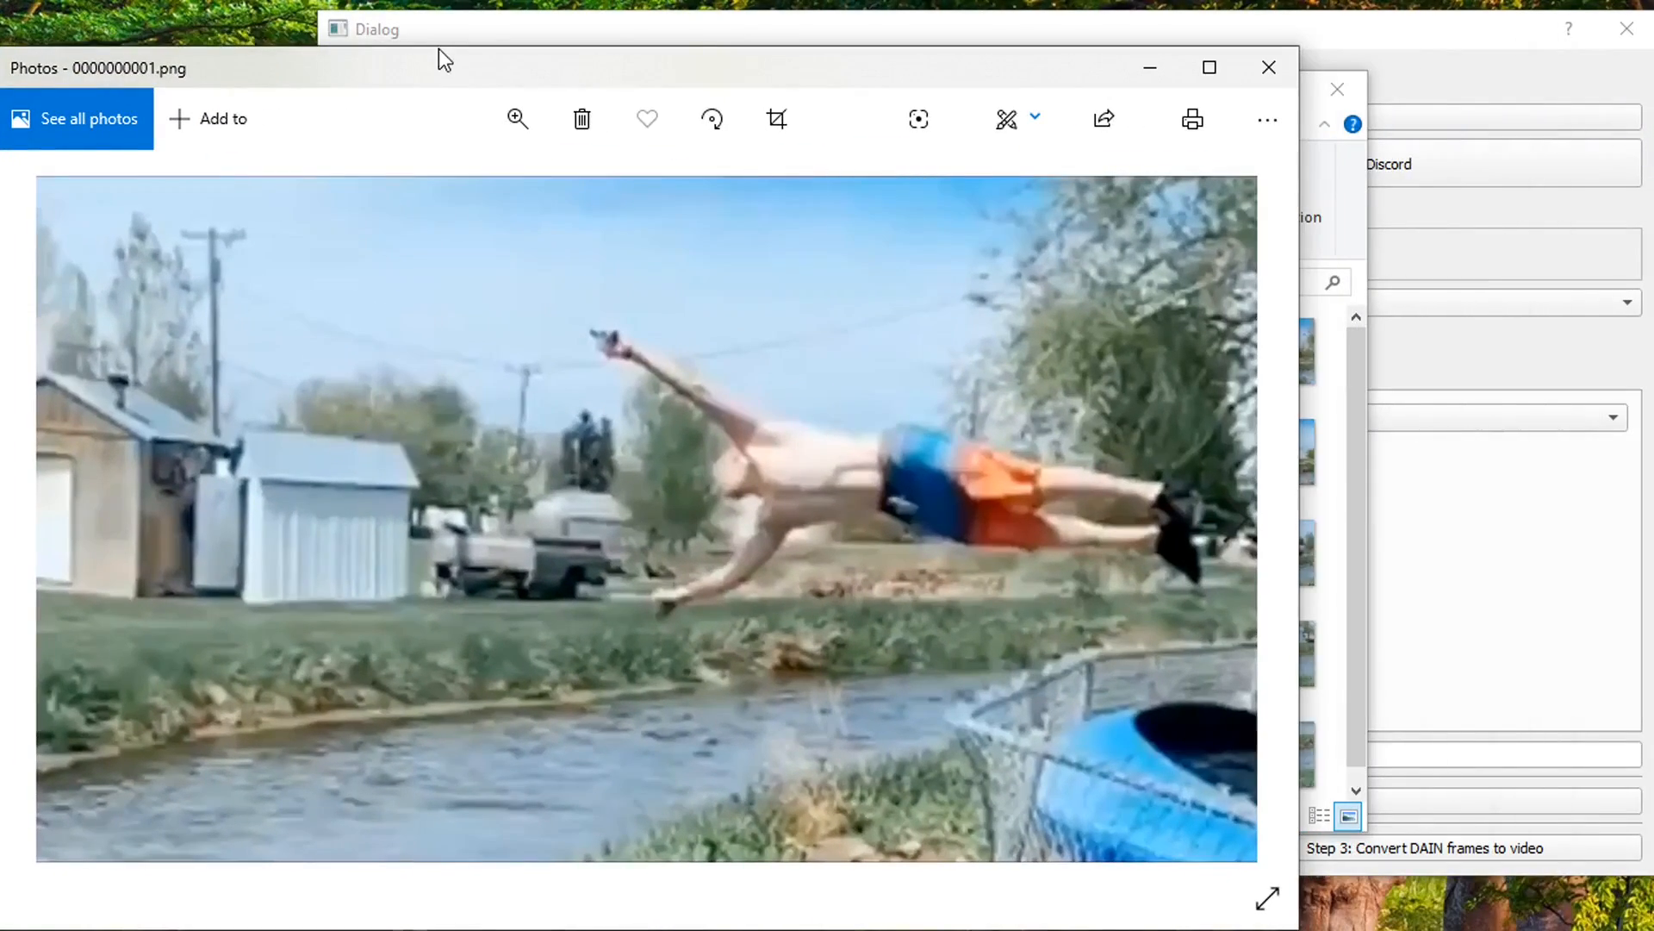
pyautogui.click(1235, 518)
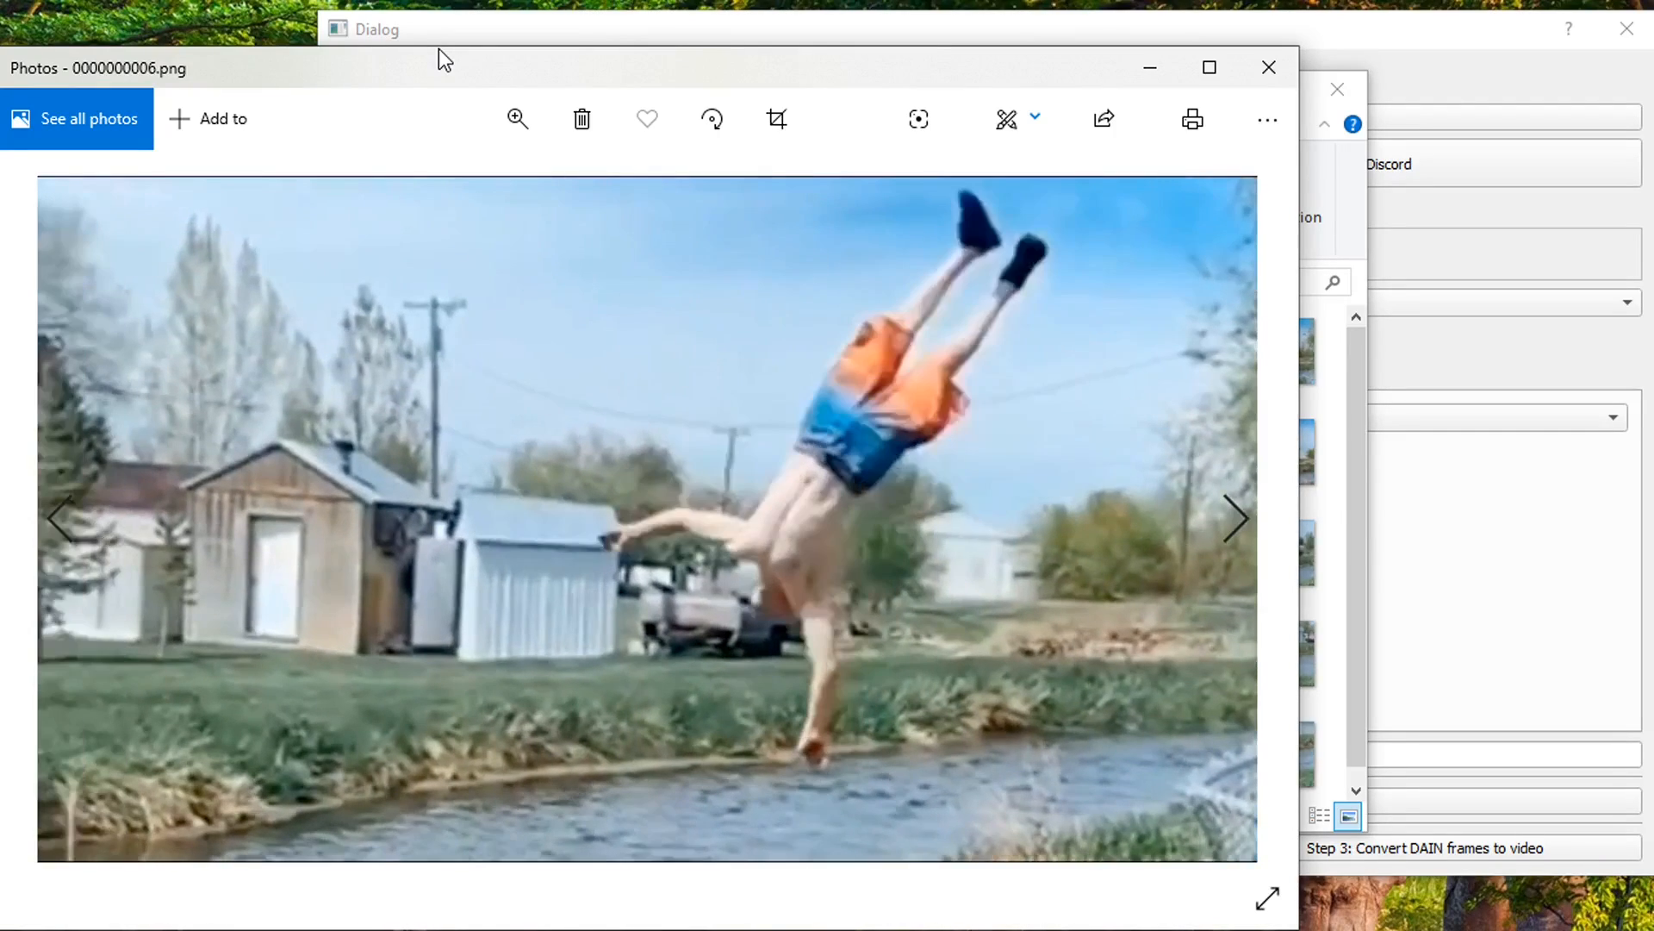
pyautogui.click(1235, 518)
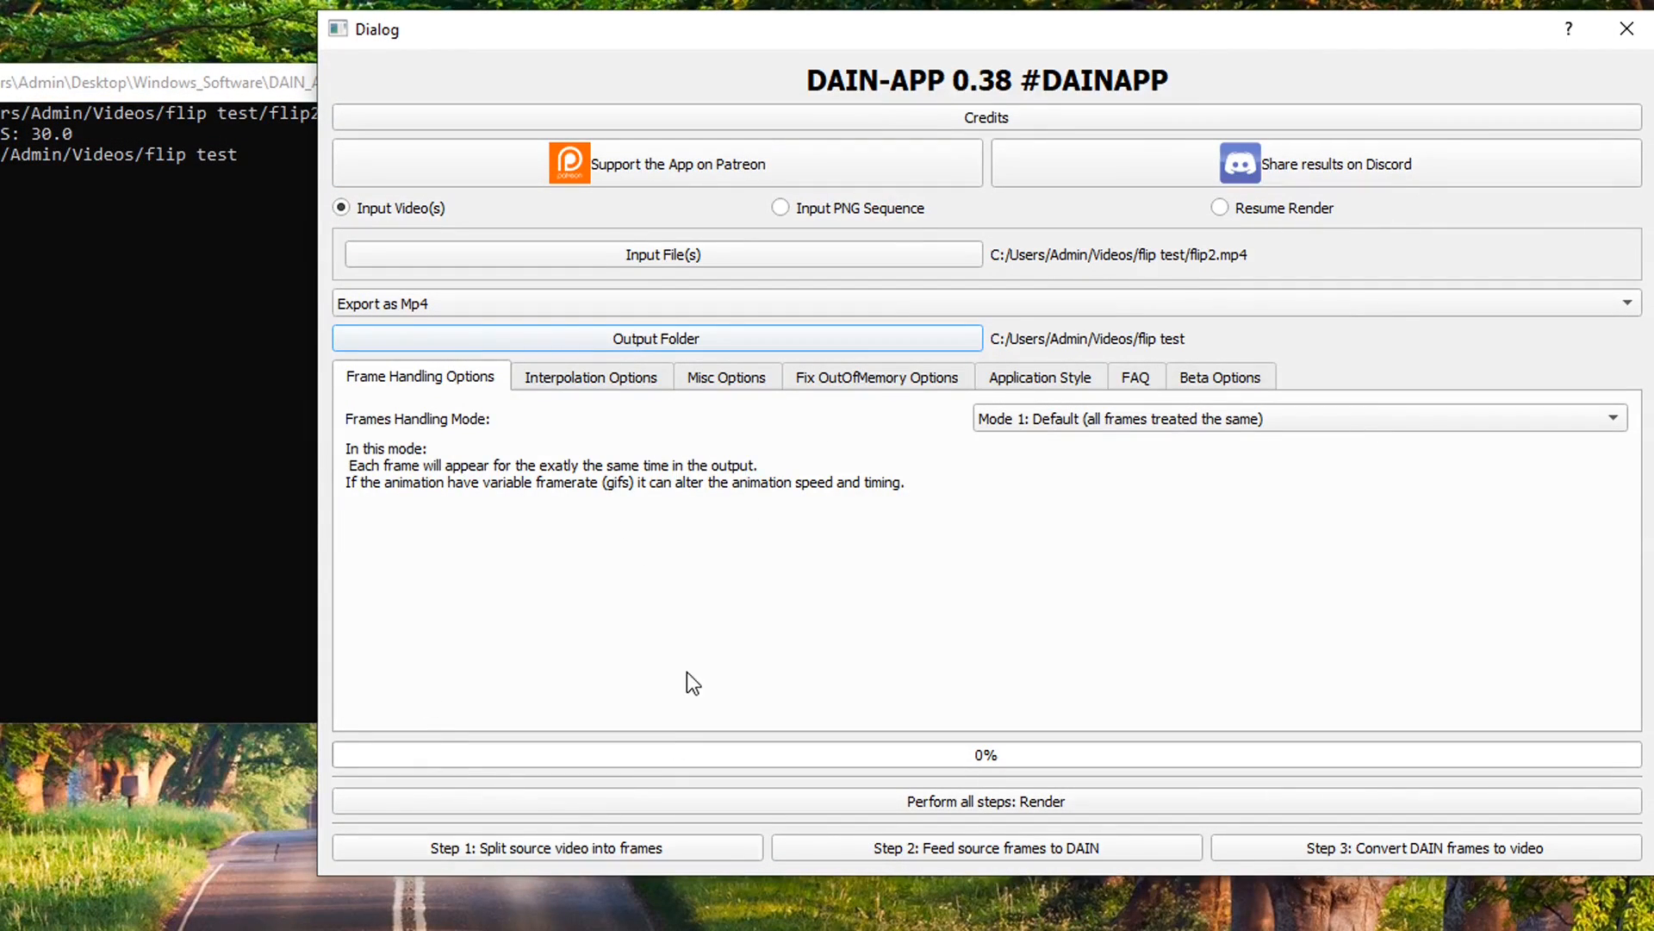
pyautogui.moveTo(689, 672)
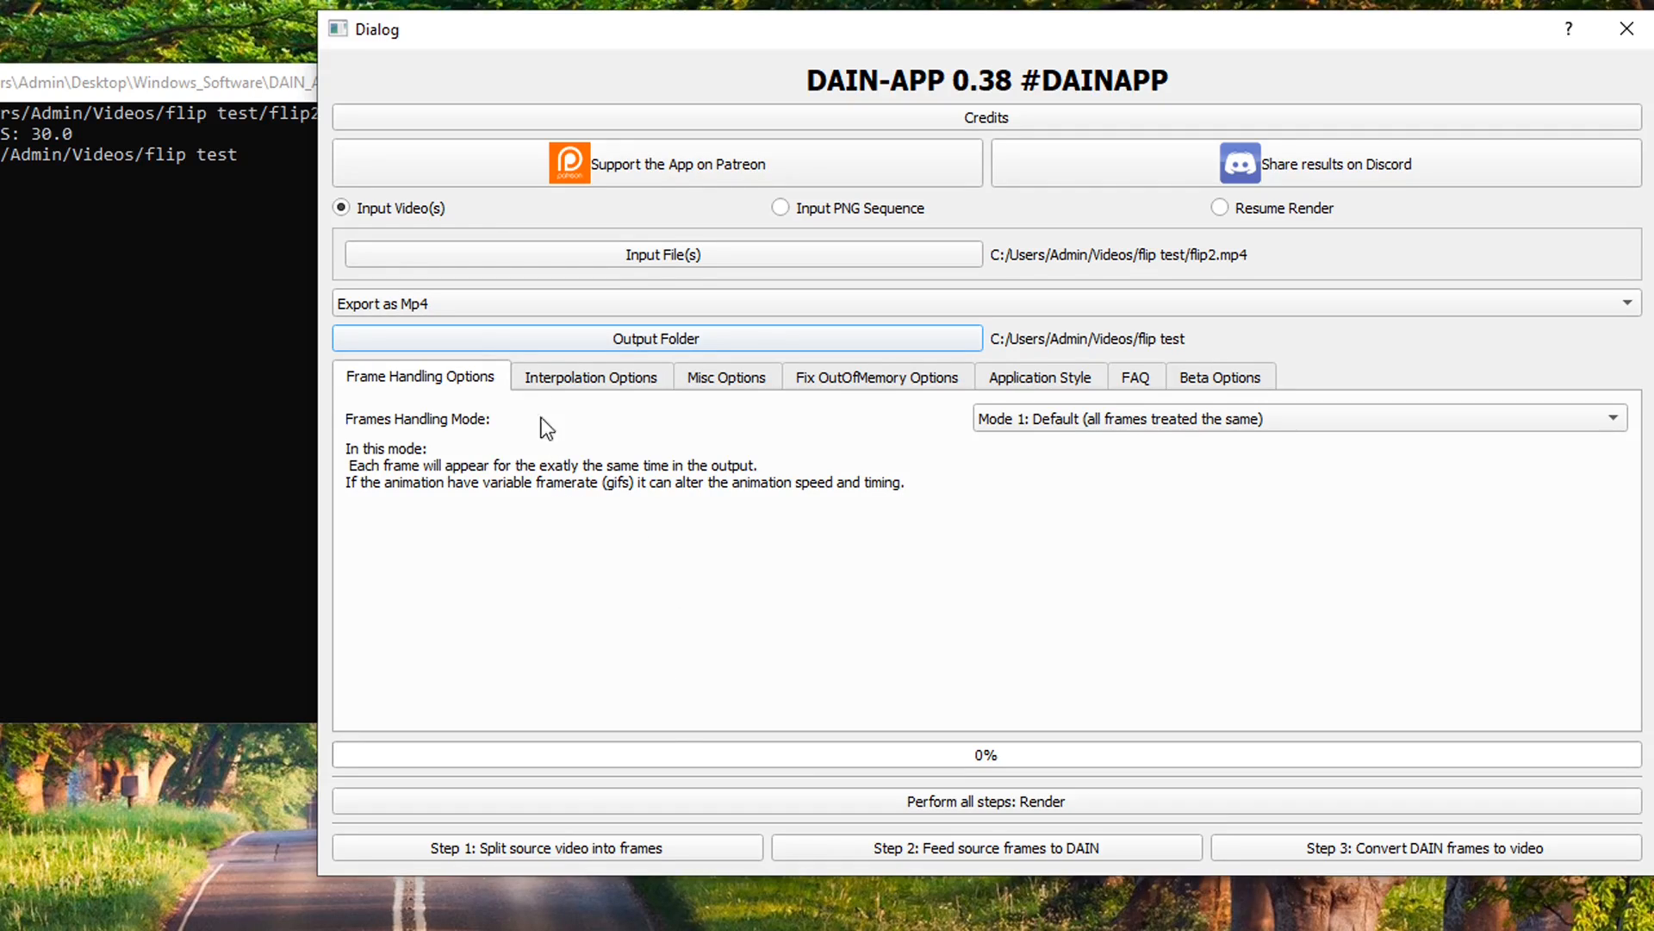
# Set Interpolate to 4X in Interpolation Options, giving 120 FPS output
pyautogui.click(591, 377)
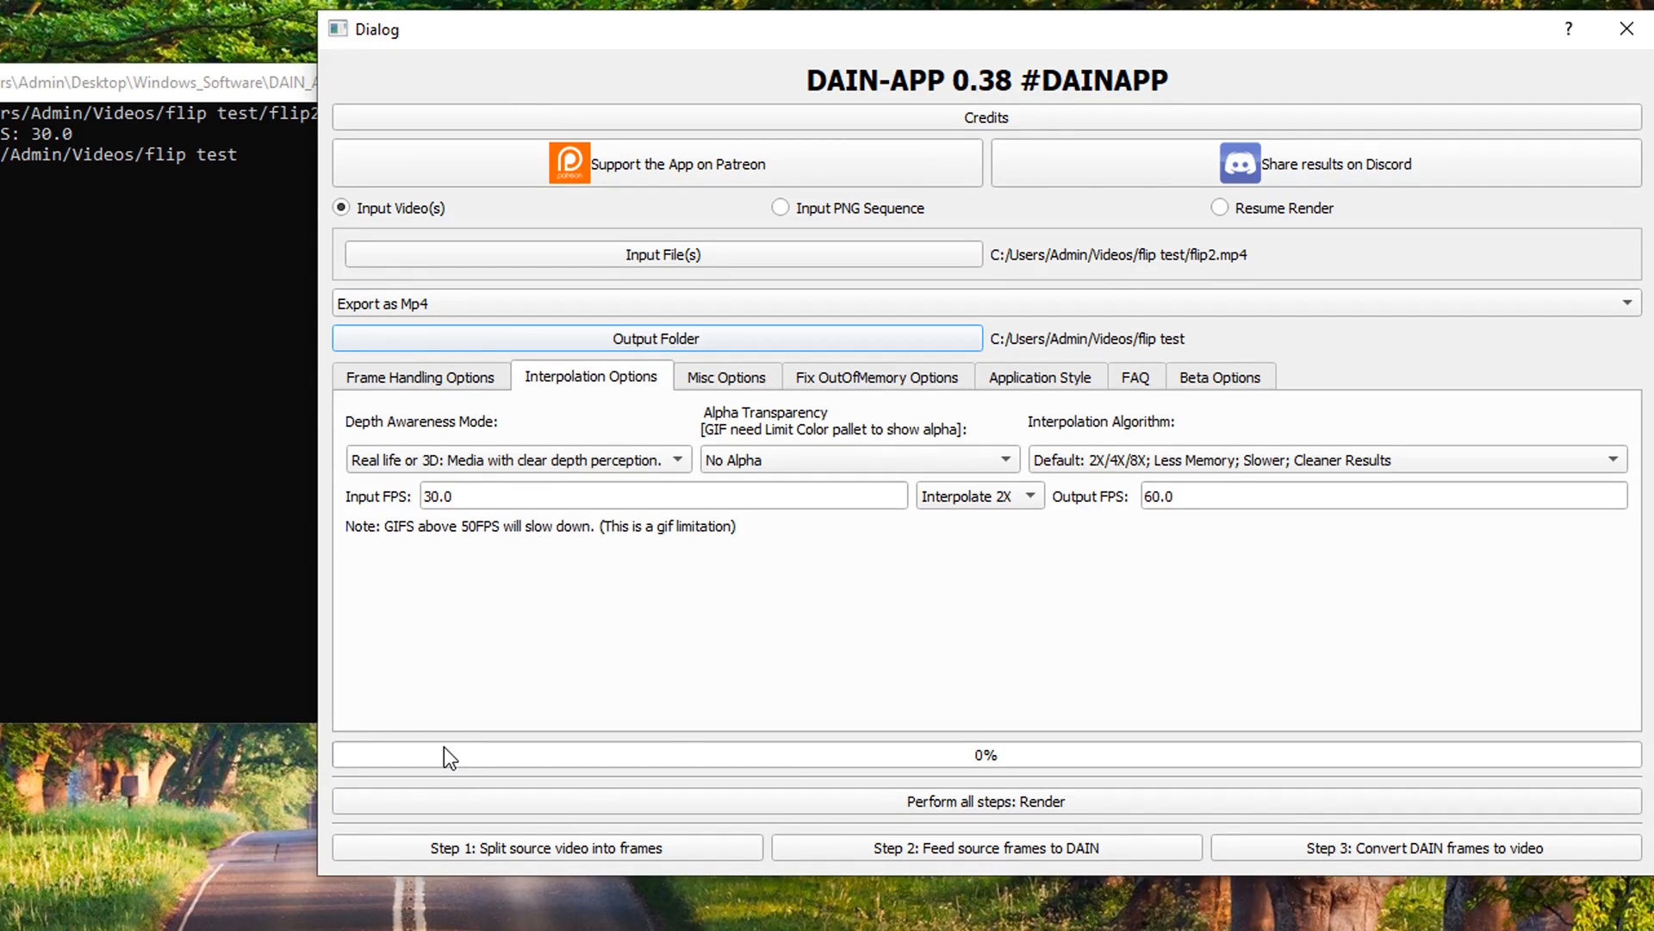
pyautogui.click(662, 495)
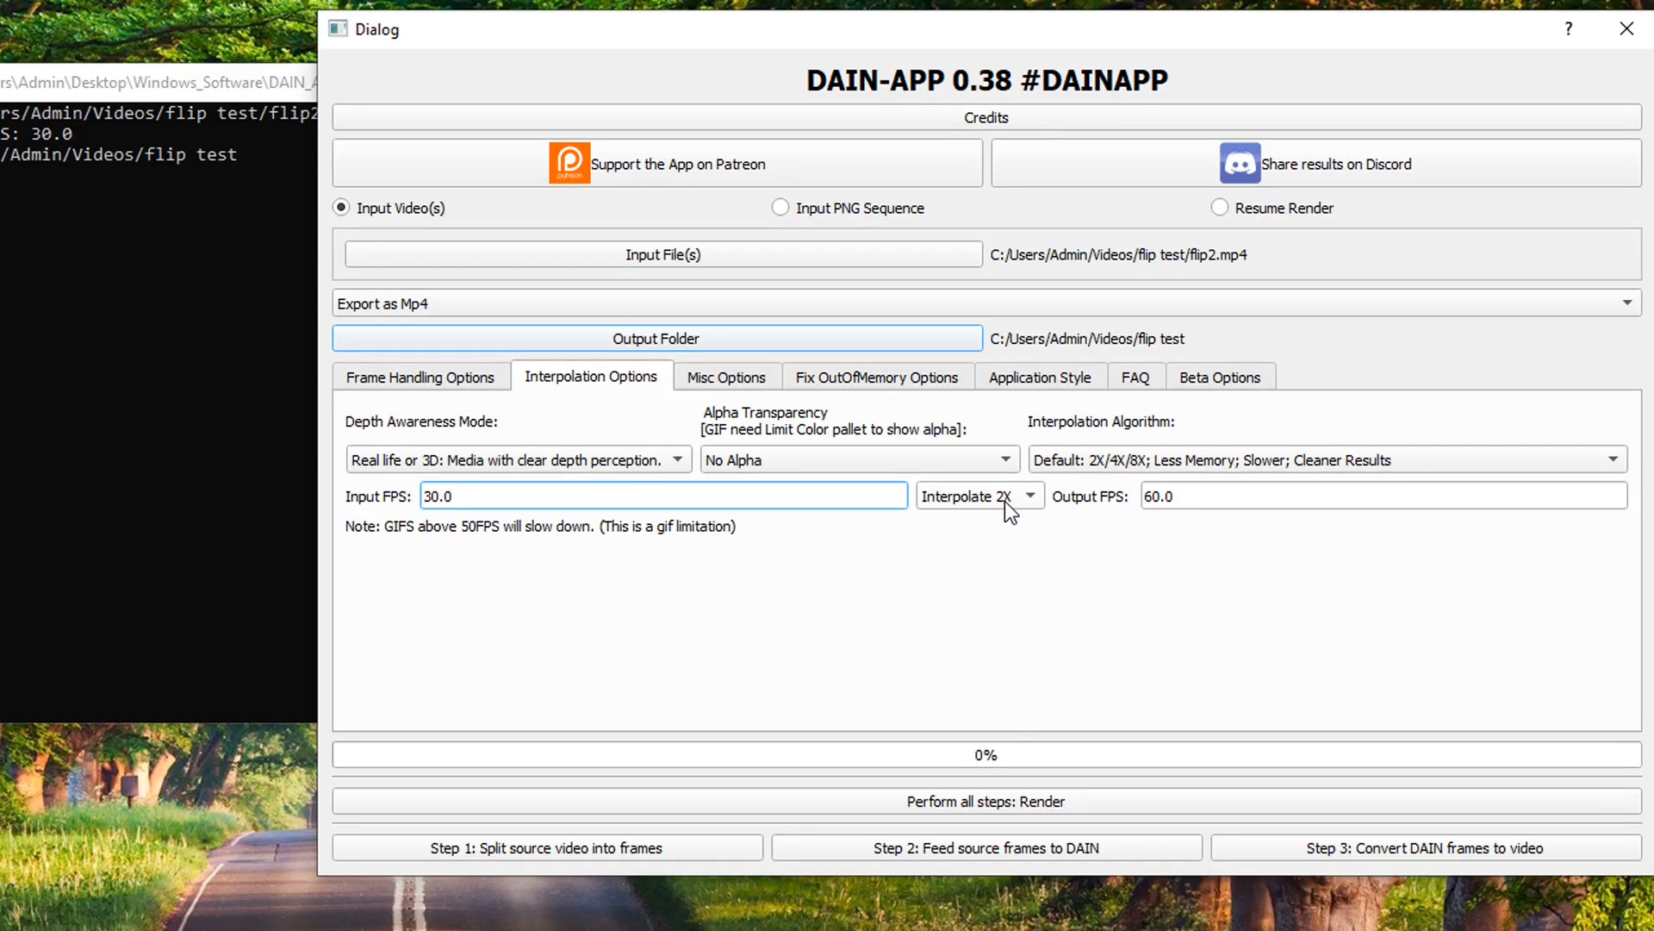
pyautogui.moveTo(1203, 509)
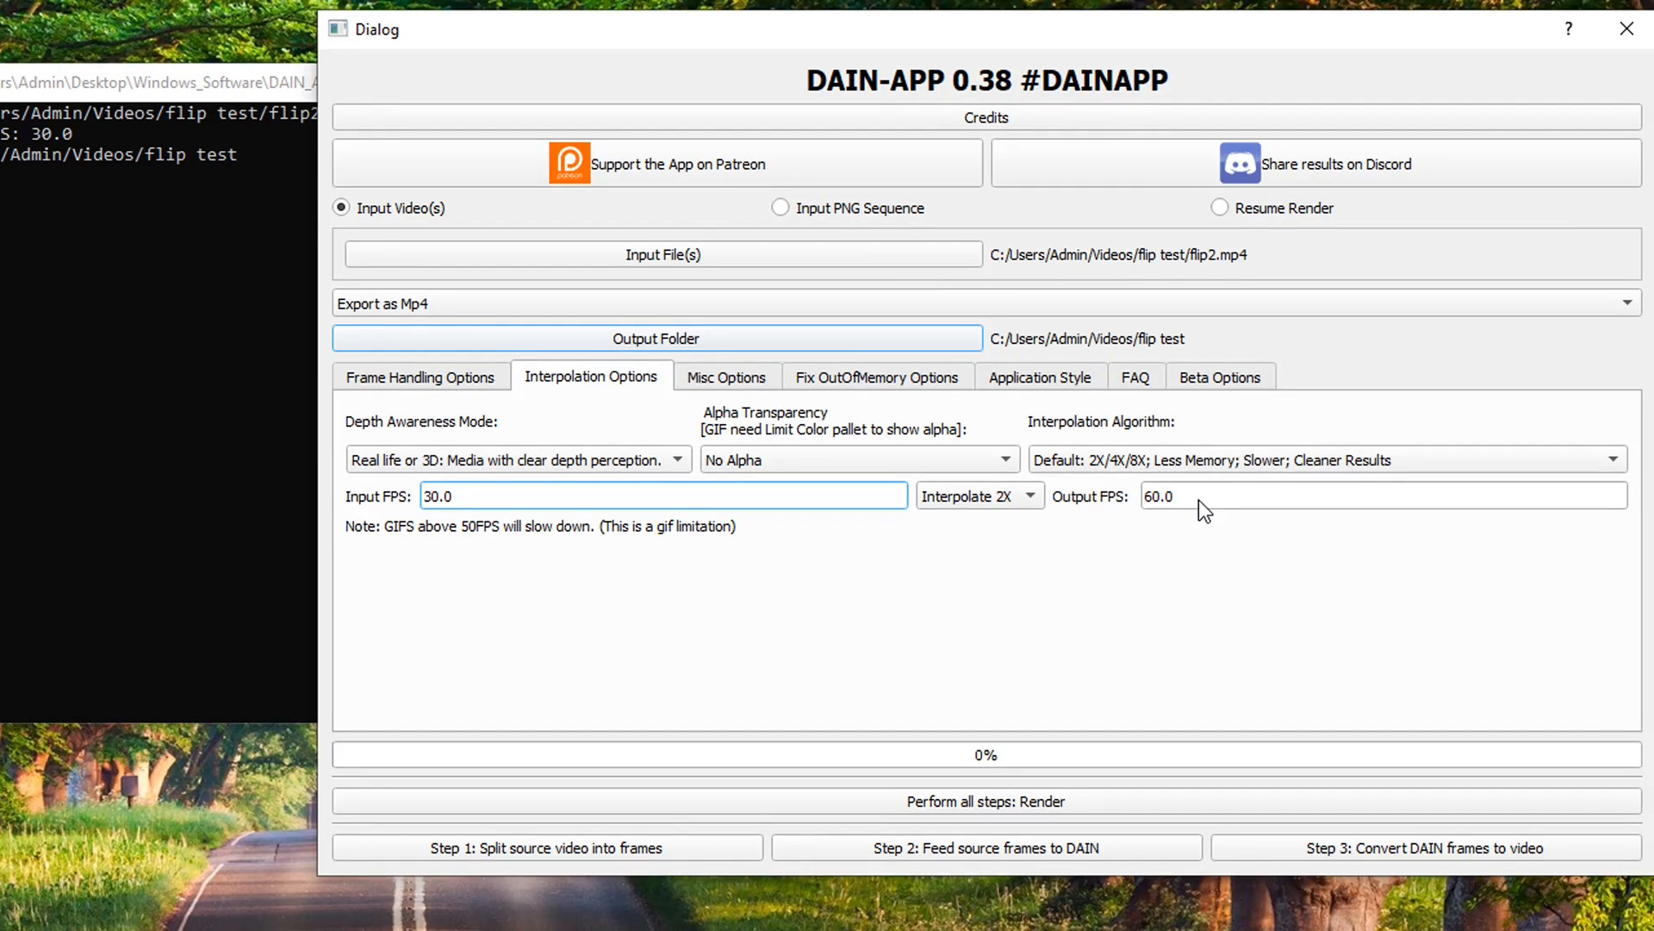
pyautogui.click(977, 497)
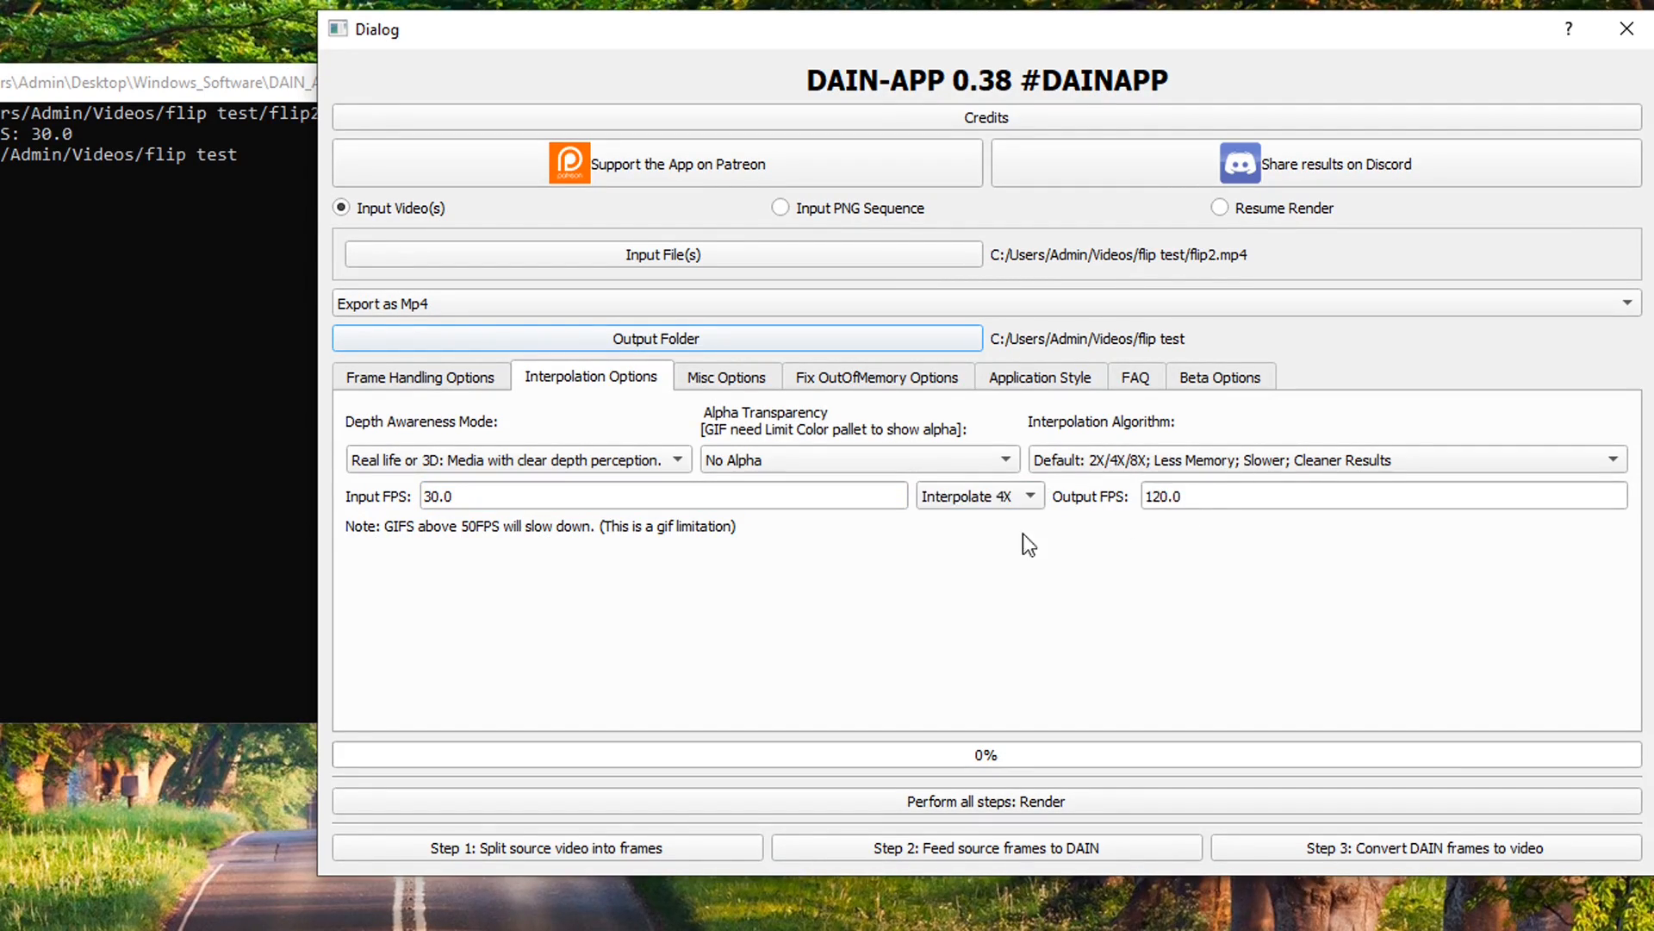
pyautogui.click(1026, 496)
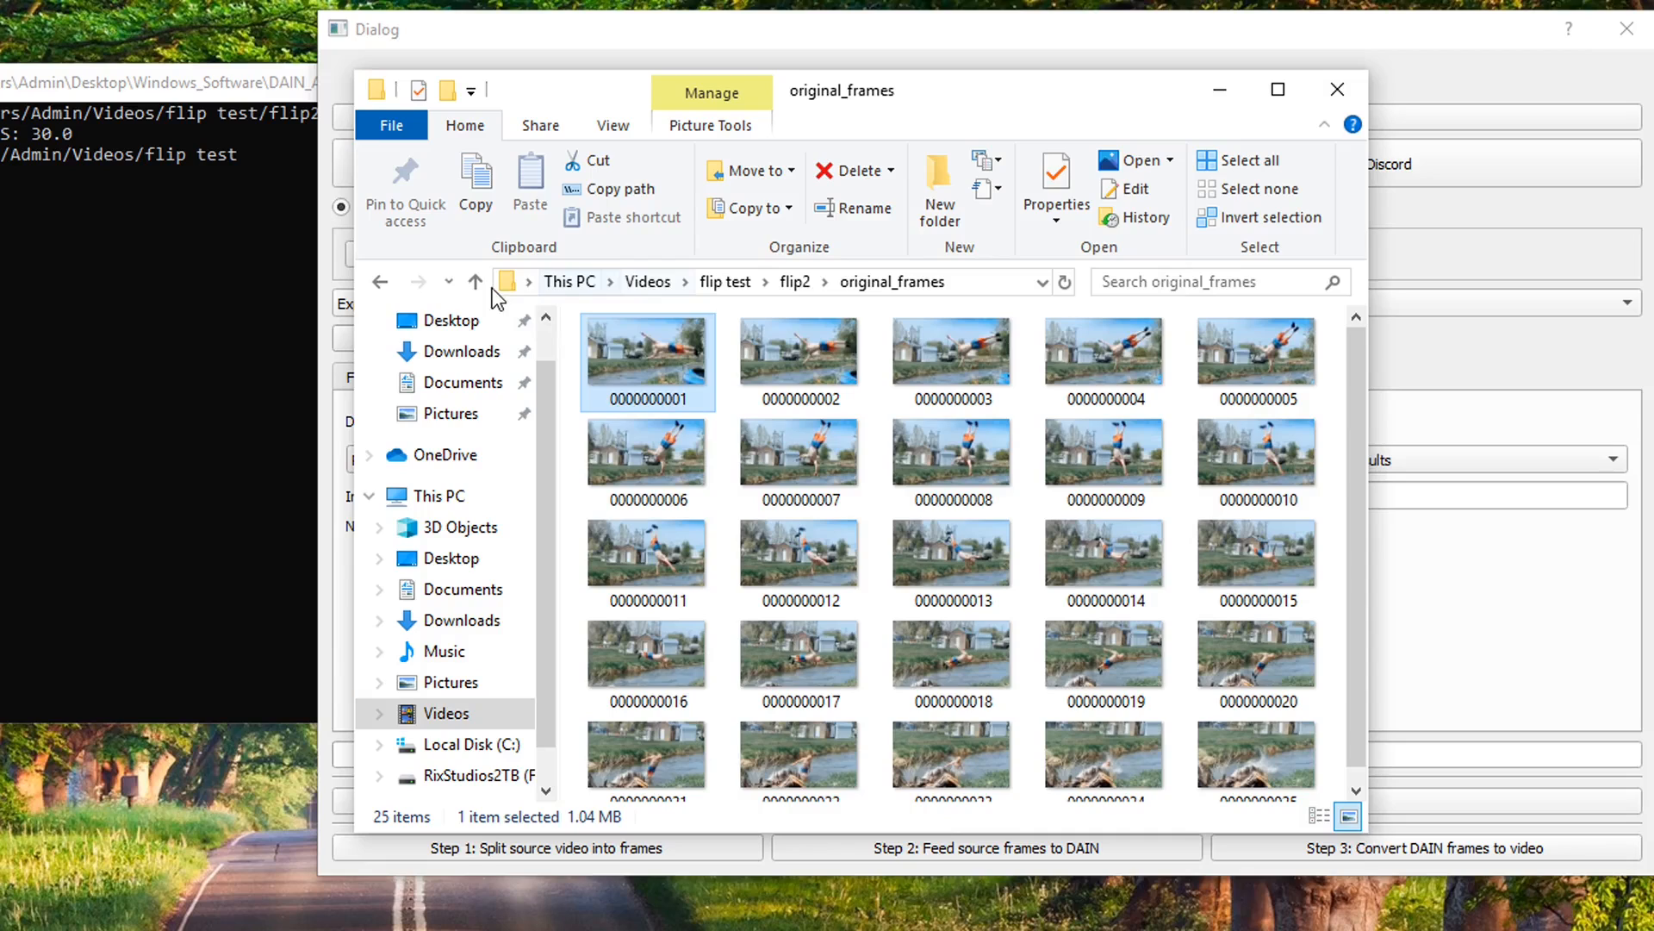
pyautogui.click(476, 281)
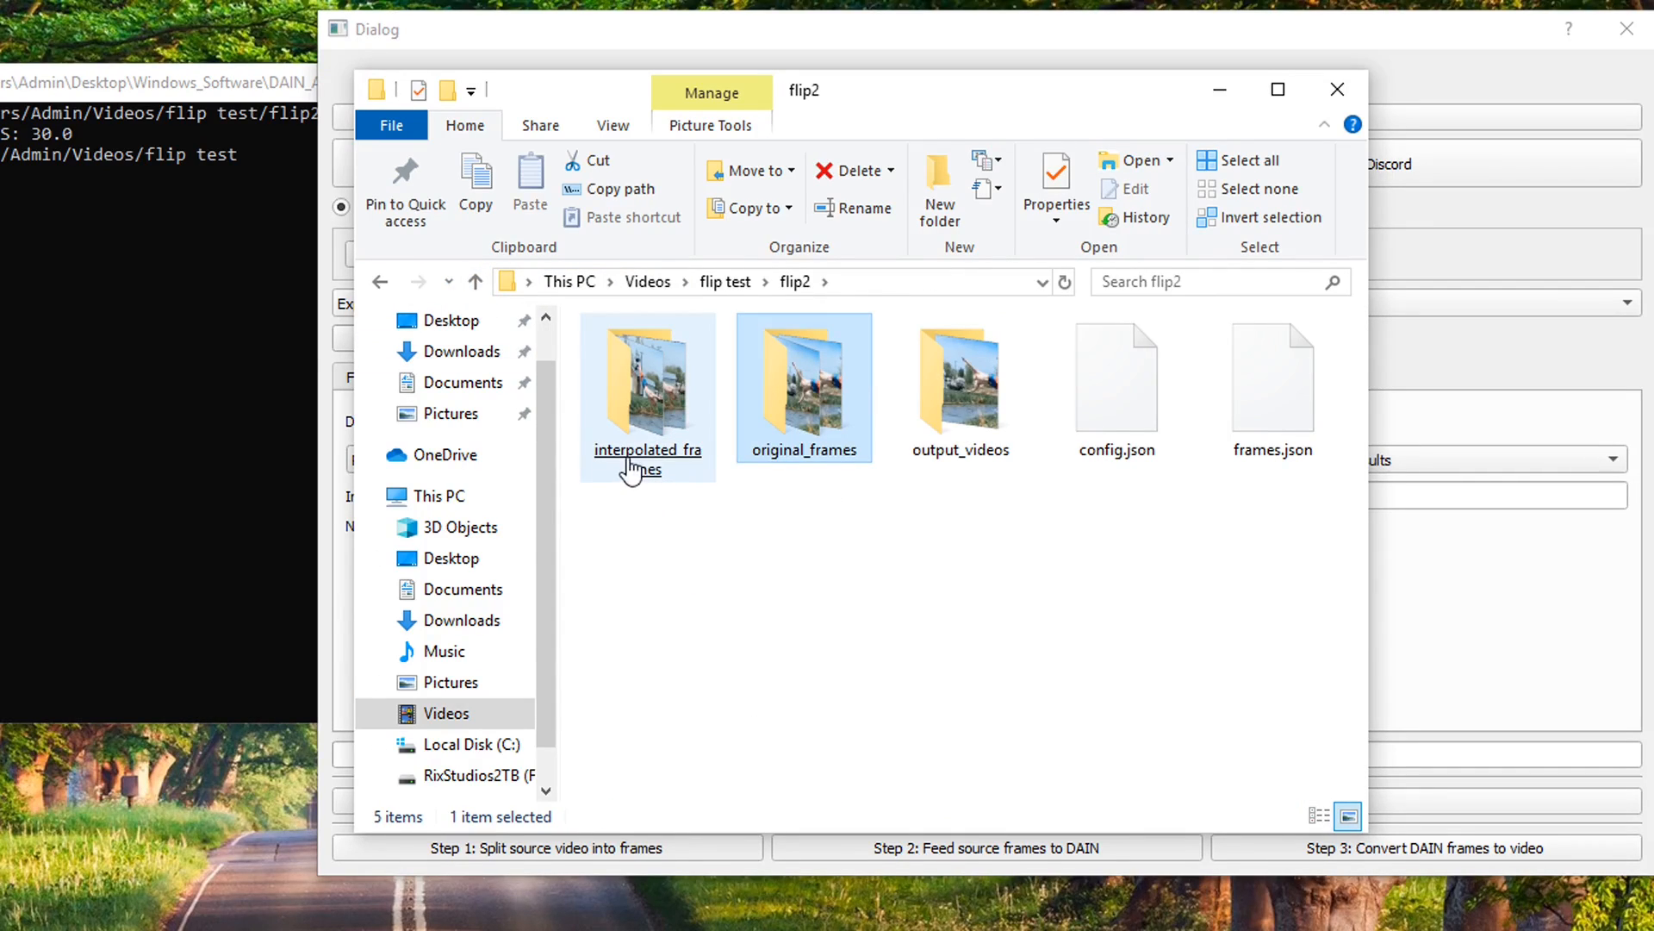
pyautogui.doubleClick(647, 380)
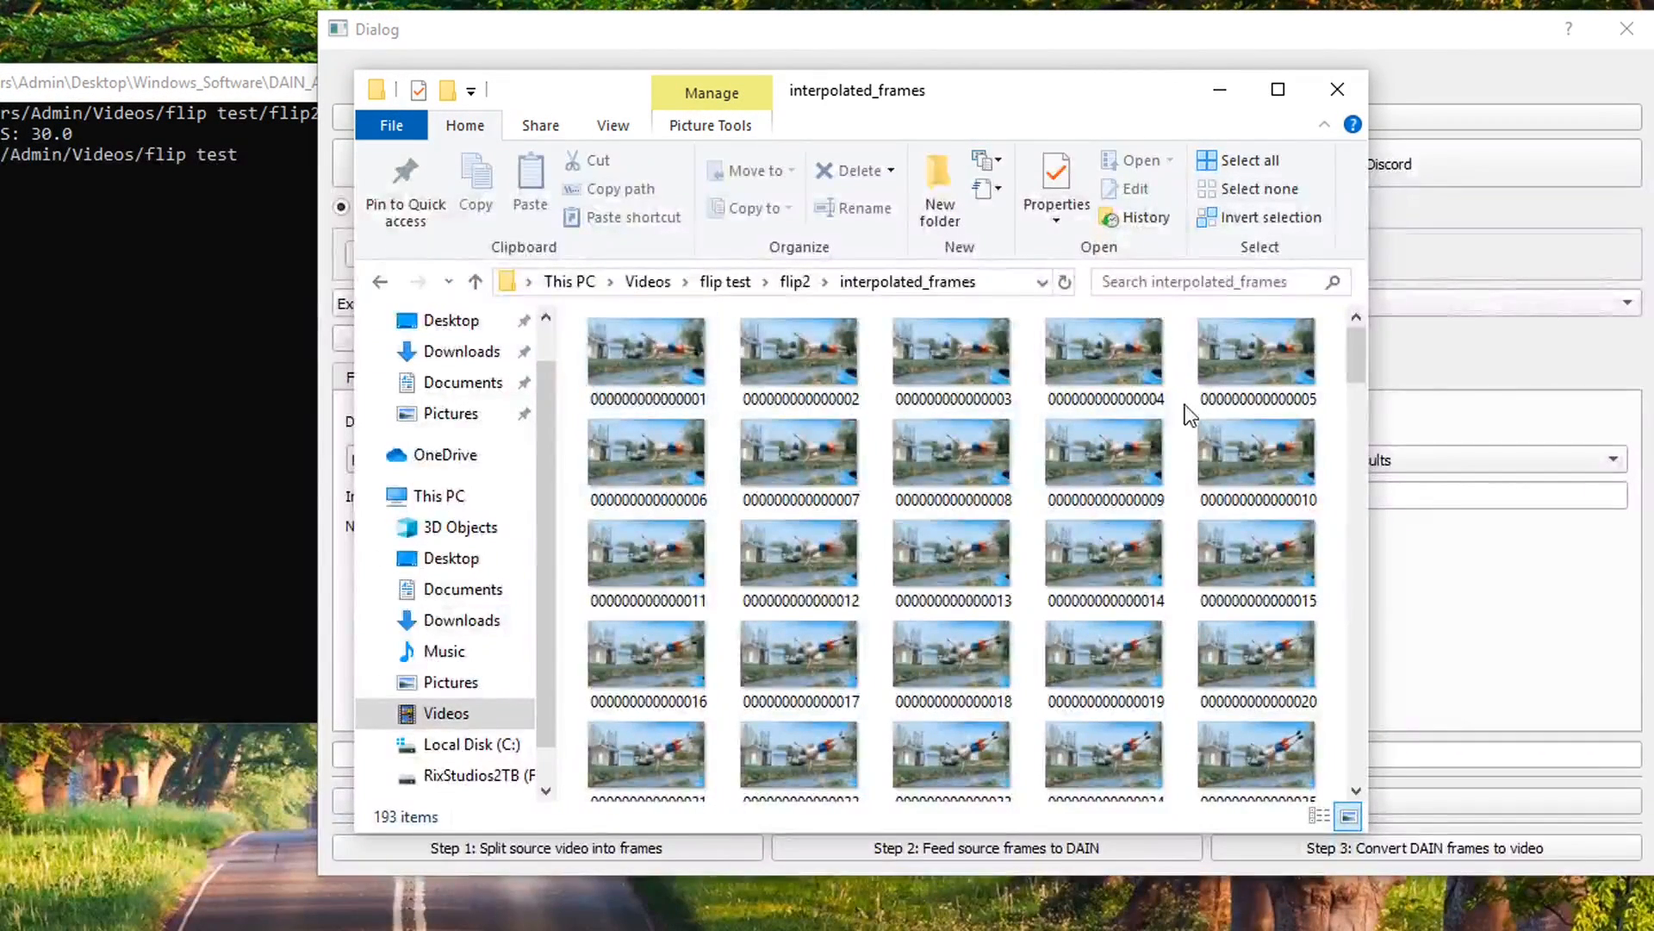
pyautogui.scroll(-3)
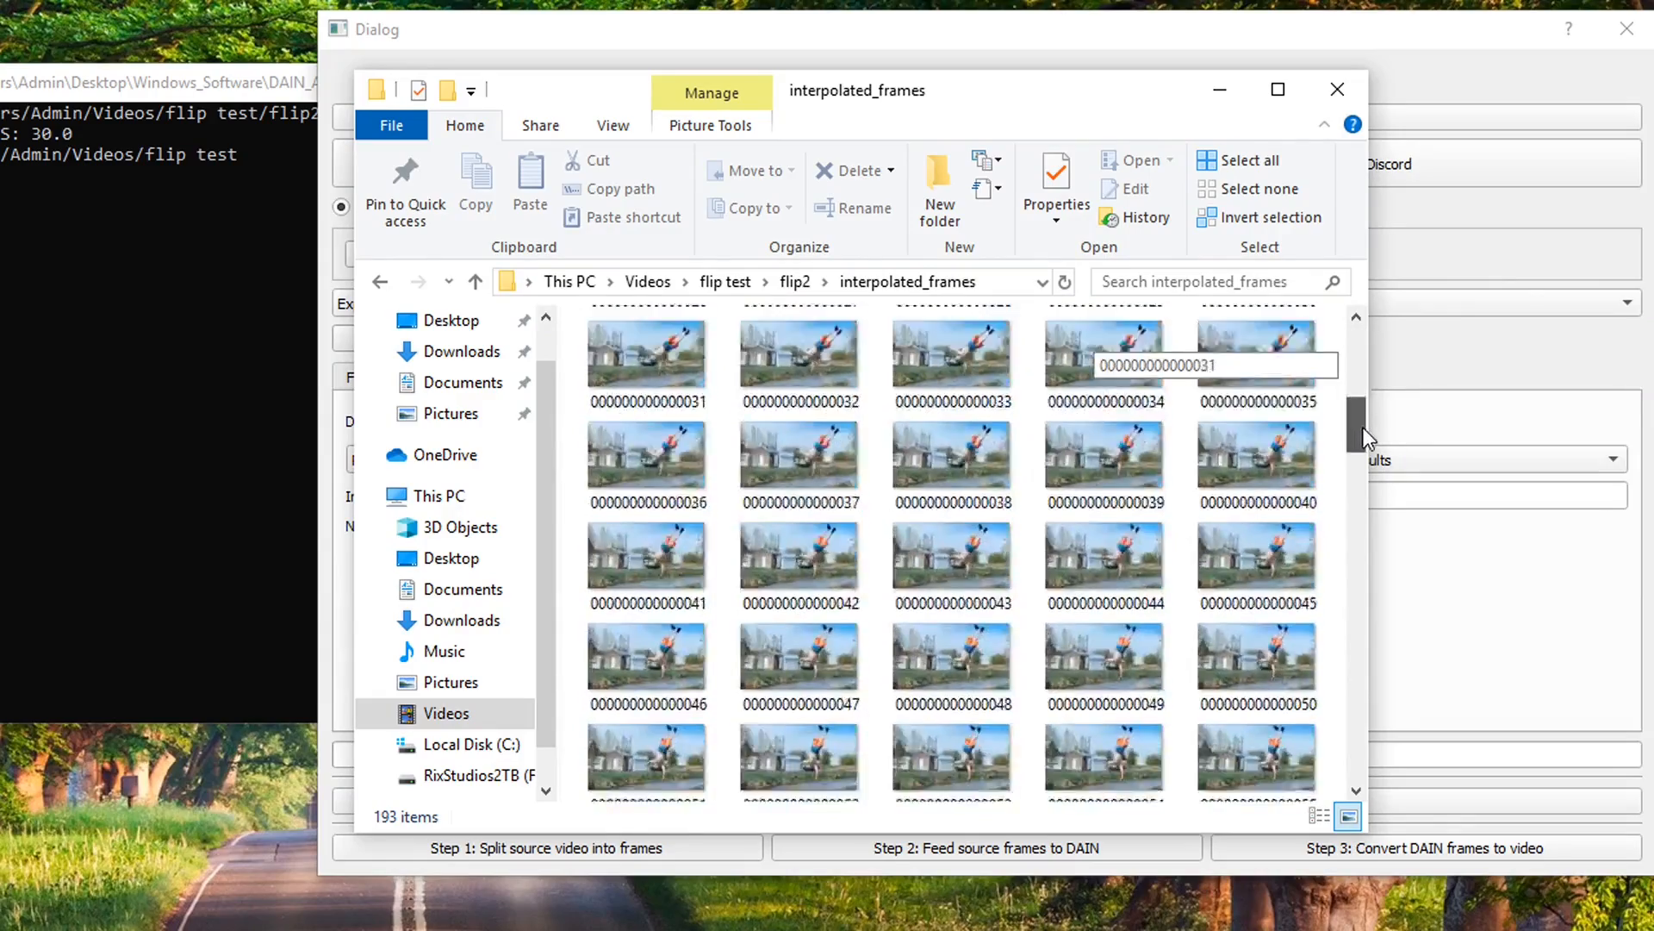
pyautogui.scroll(-3)
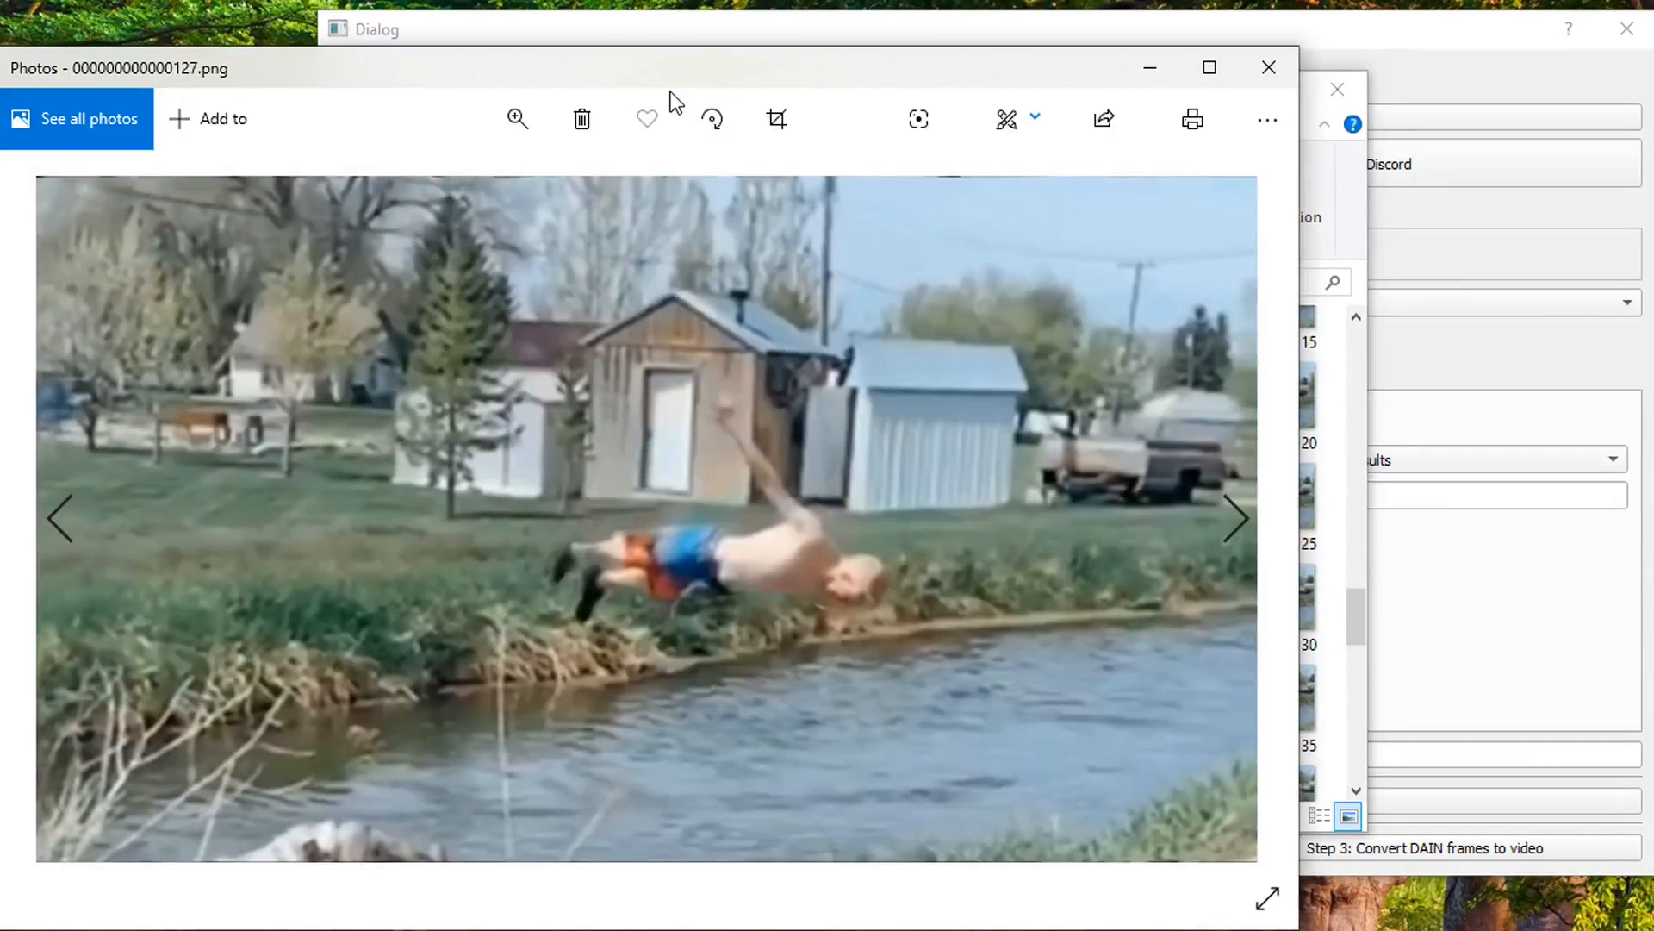
pyautogui.click(61, 518)
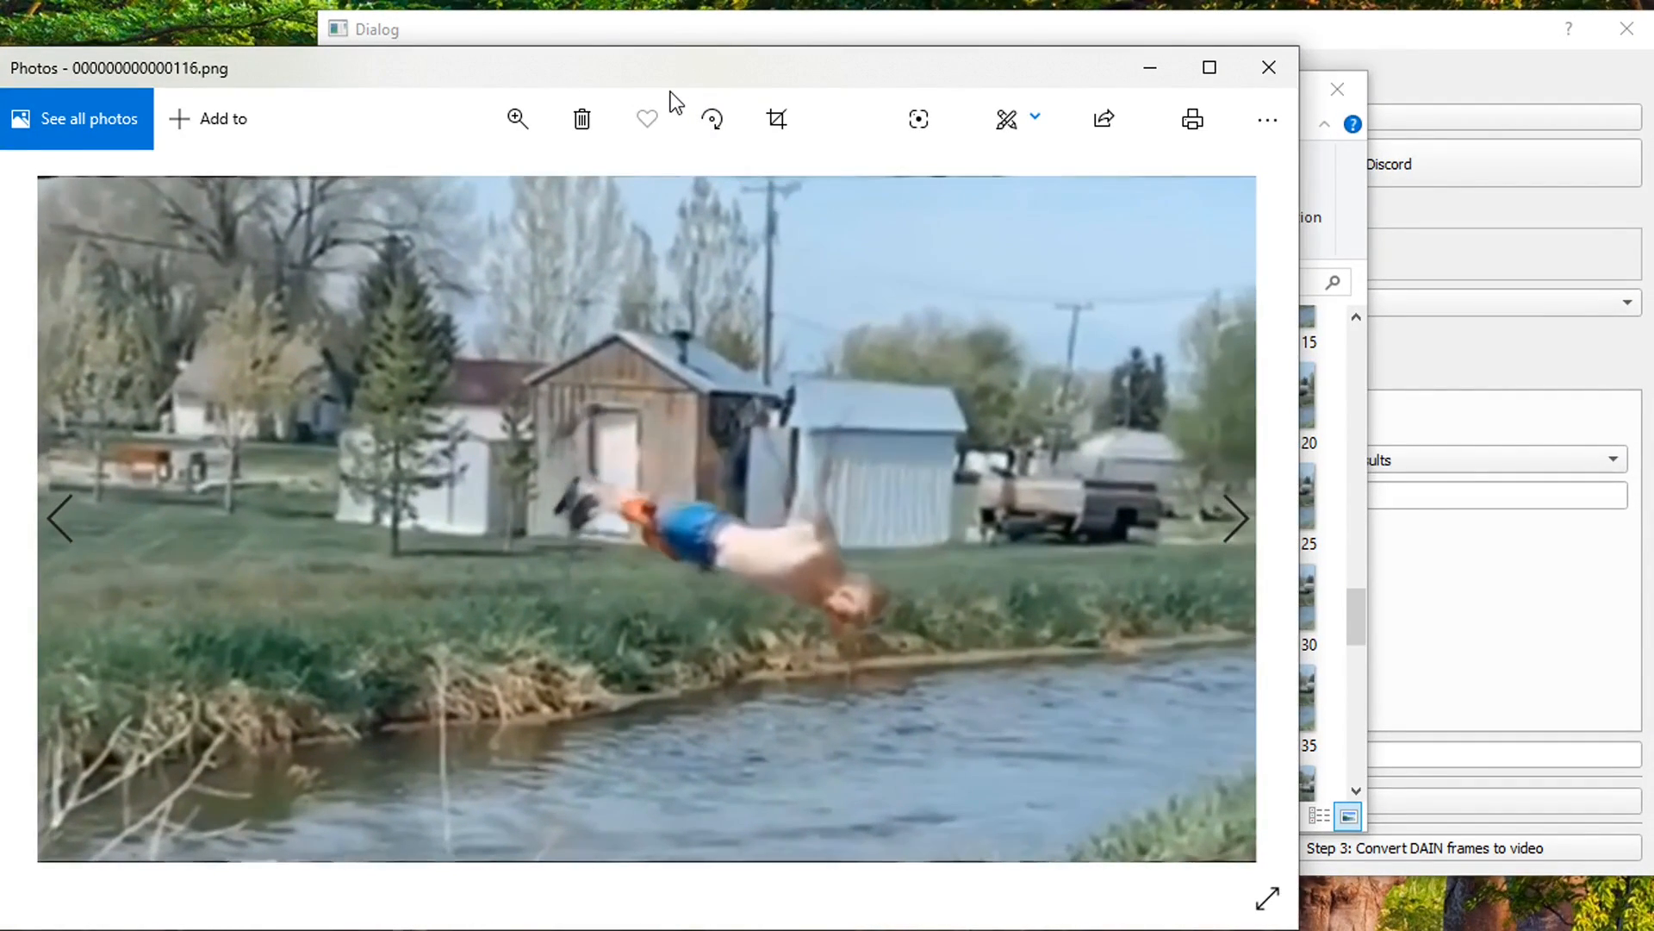
pyautogui.click(61, 518)
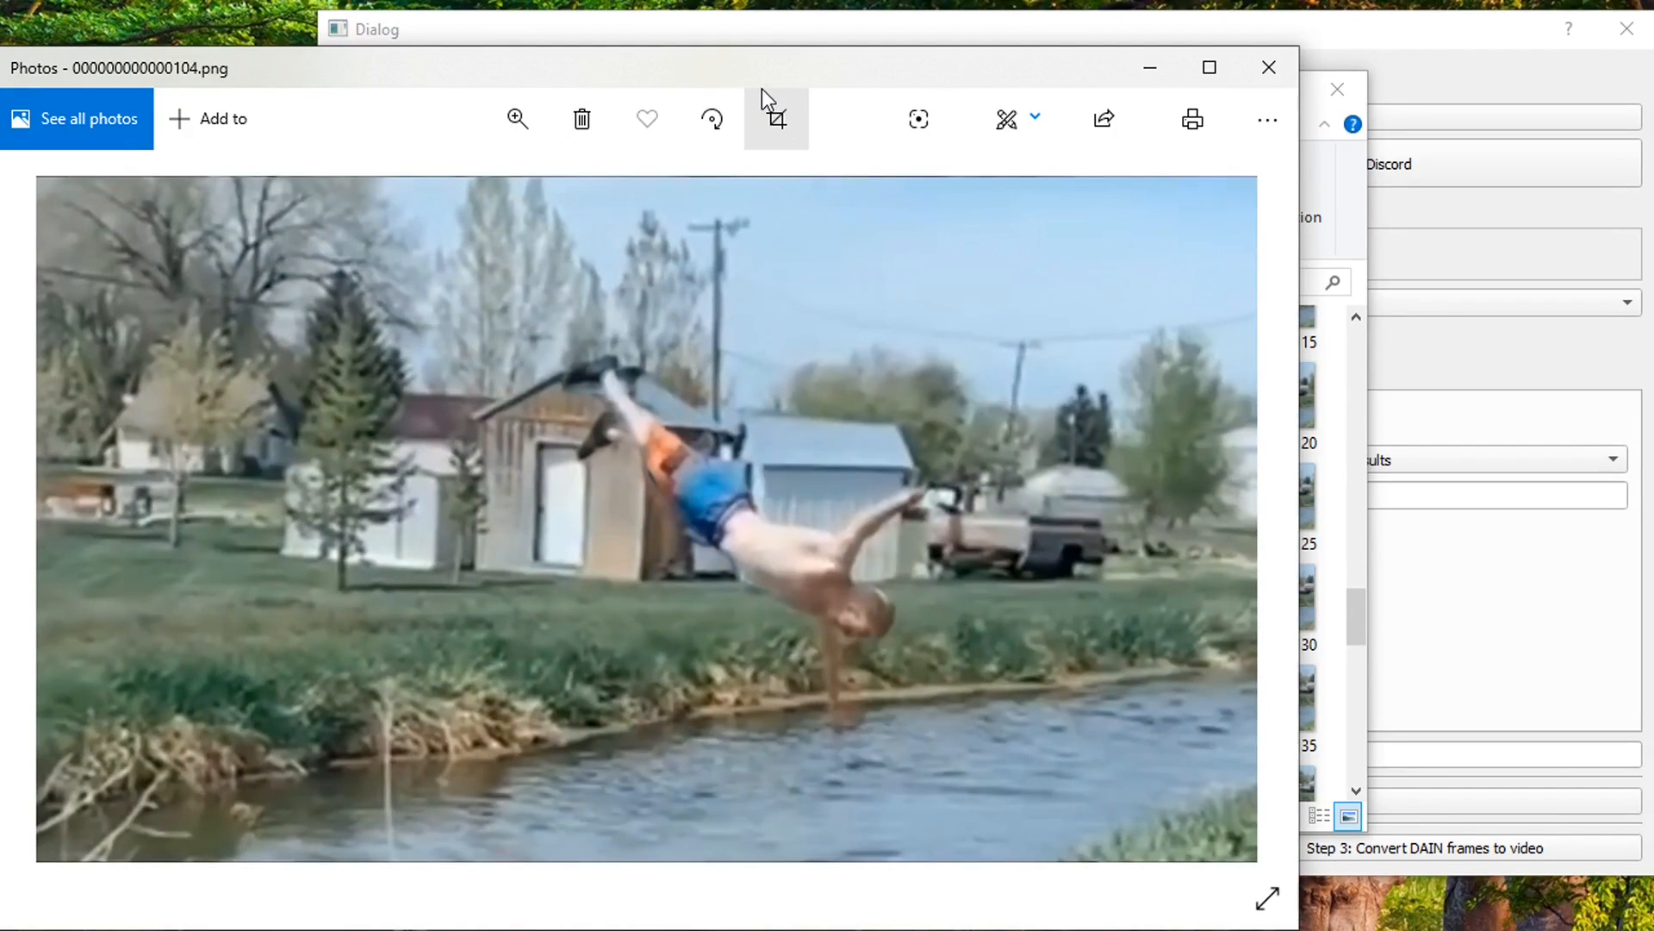
pyautogui.moveTo(775, 118)
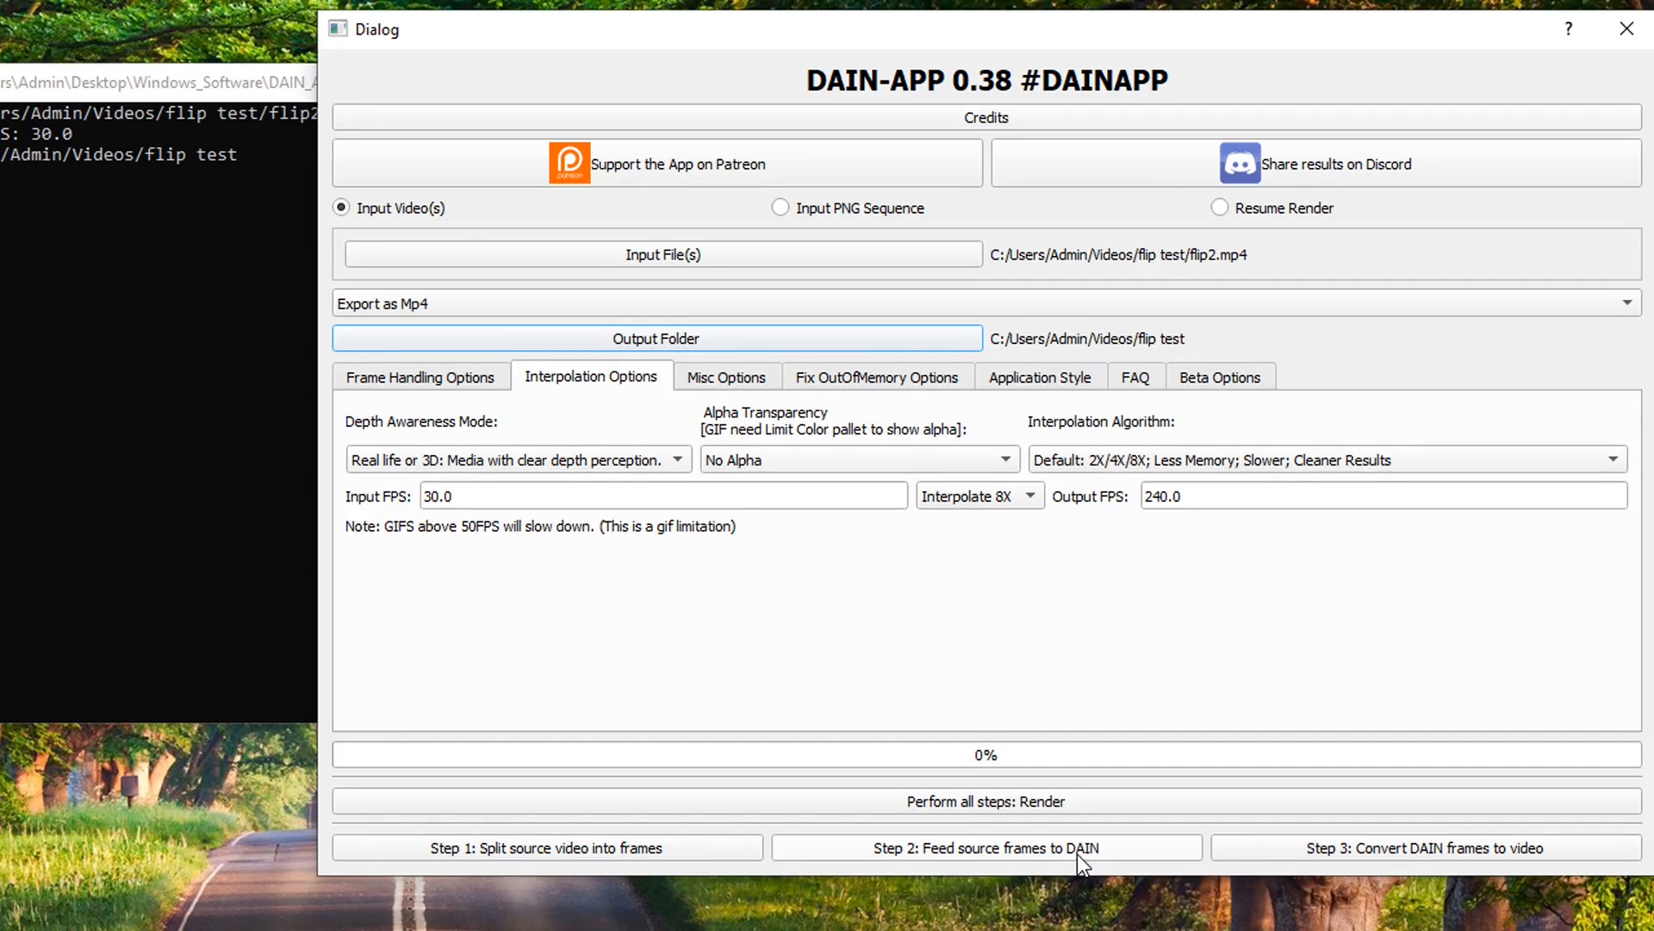
pyautogui.moveTo(1367, 860)
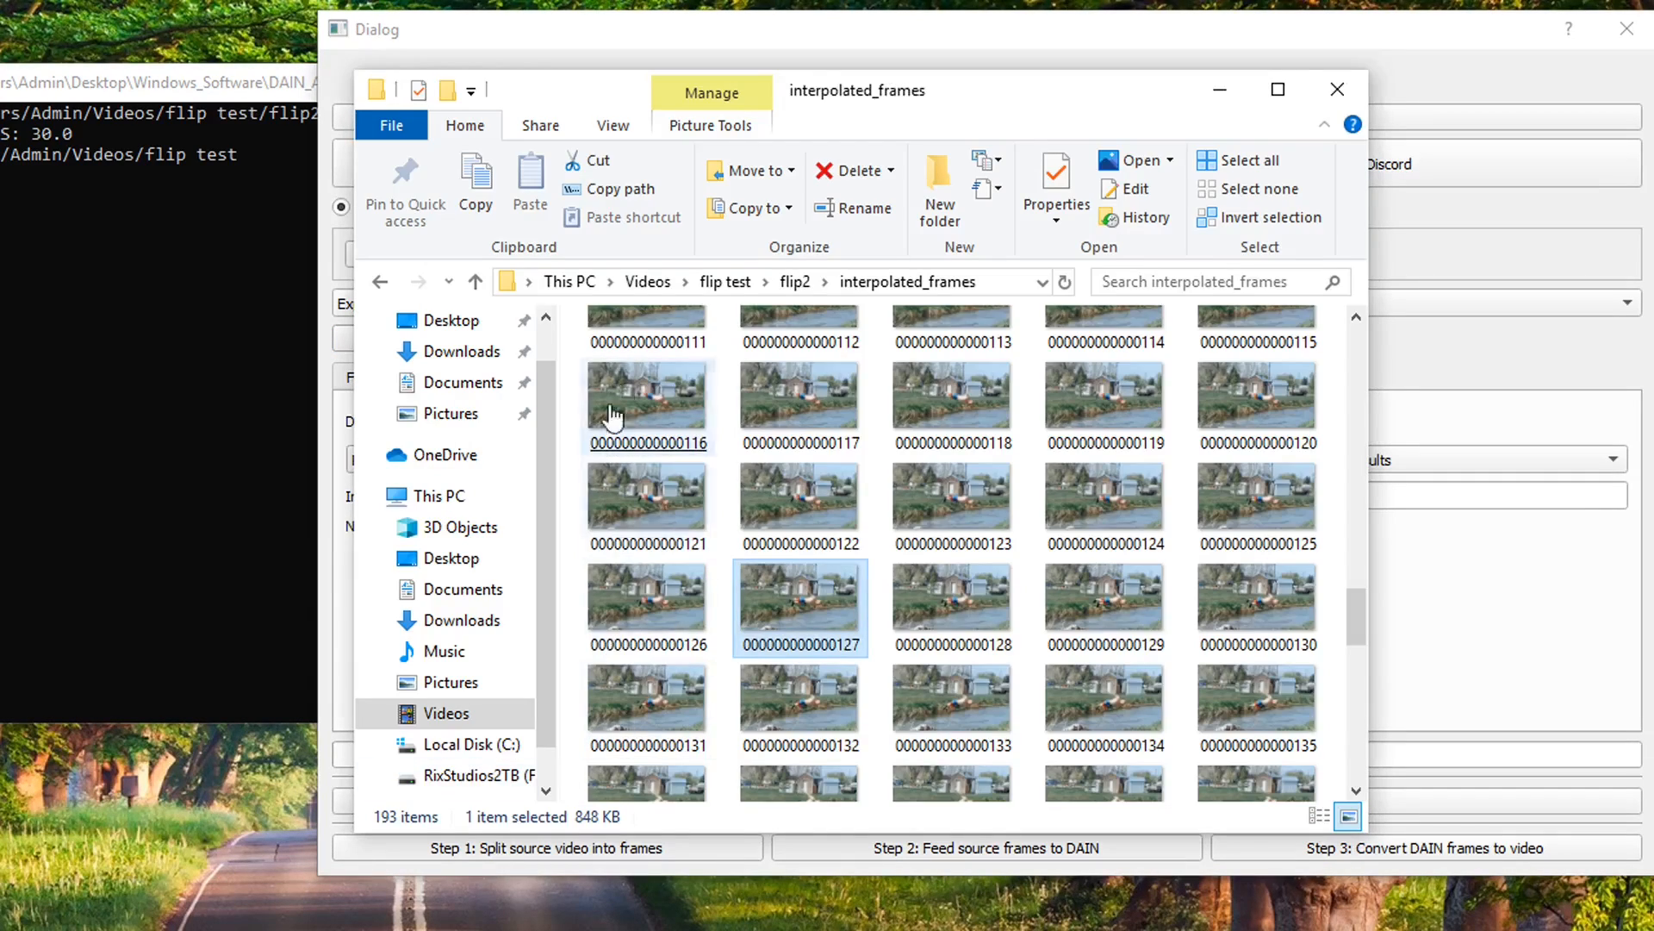
# Go up to the flip2 folder and open output_videos to find the 231fps_flip2 video
pyautogui.click(475, 281)
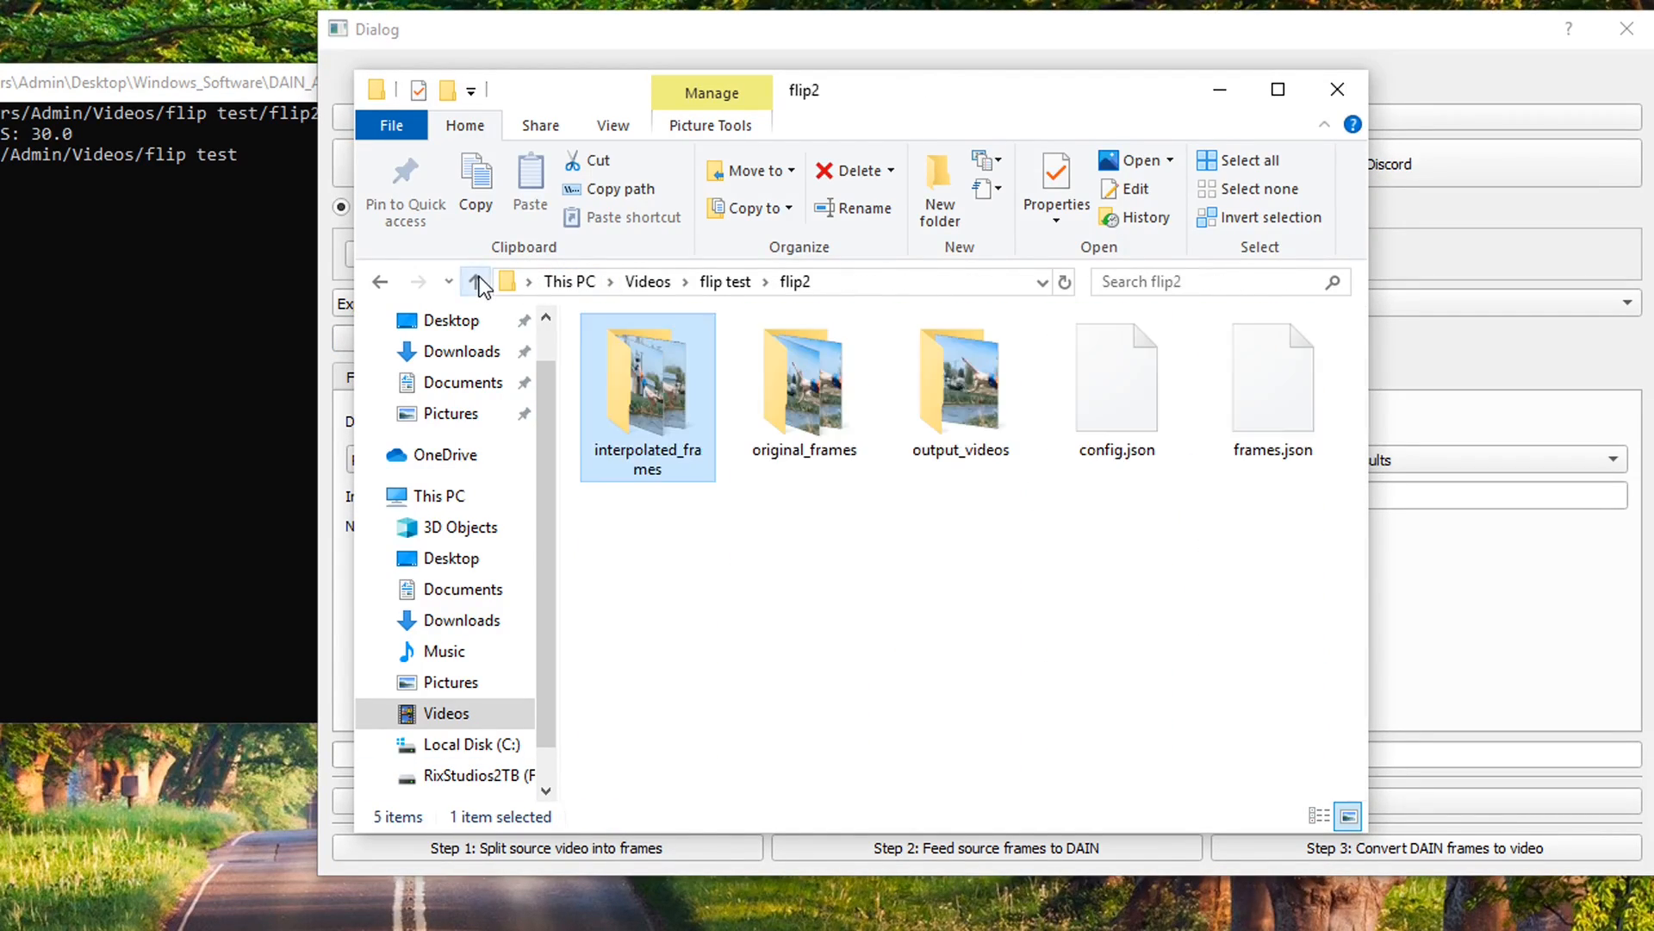
pyautogui.click(959, 377)
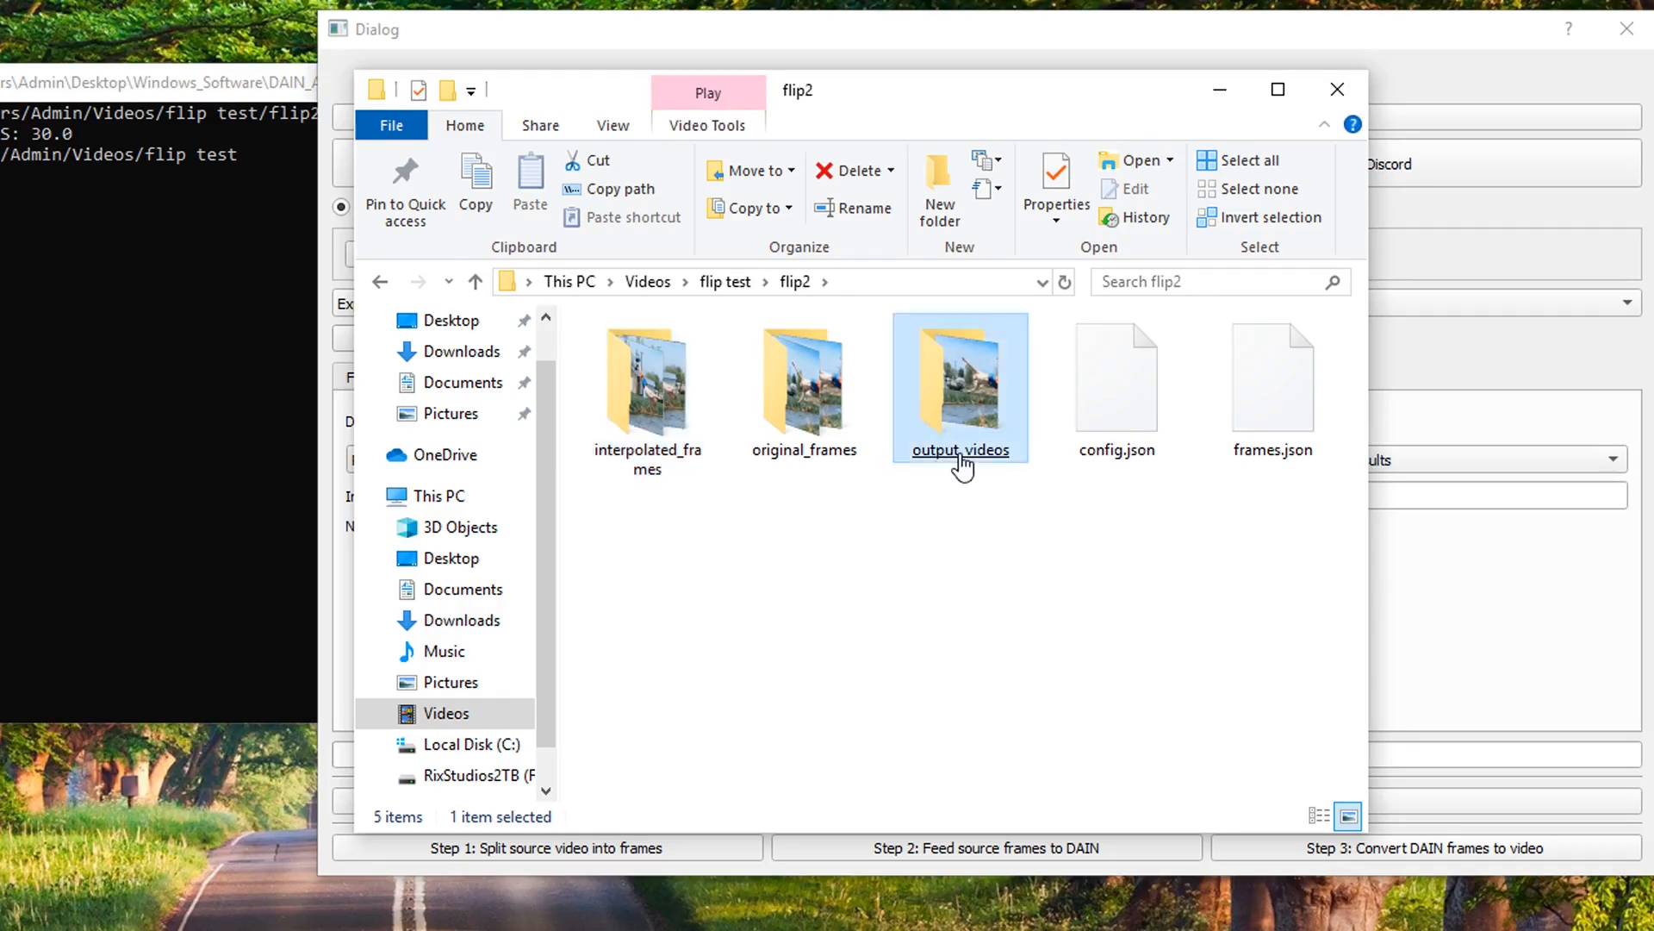
pyautogui.doubleClick(959, 385)
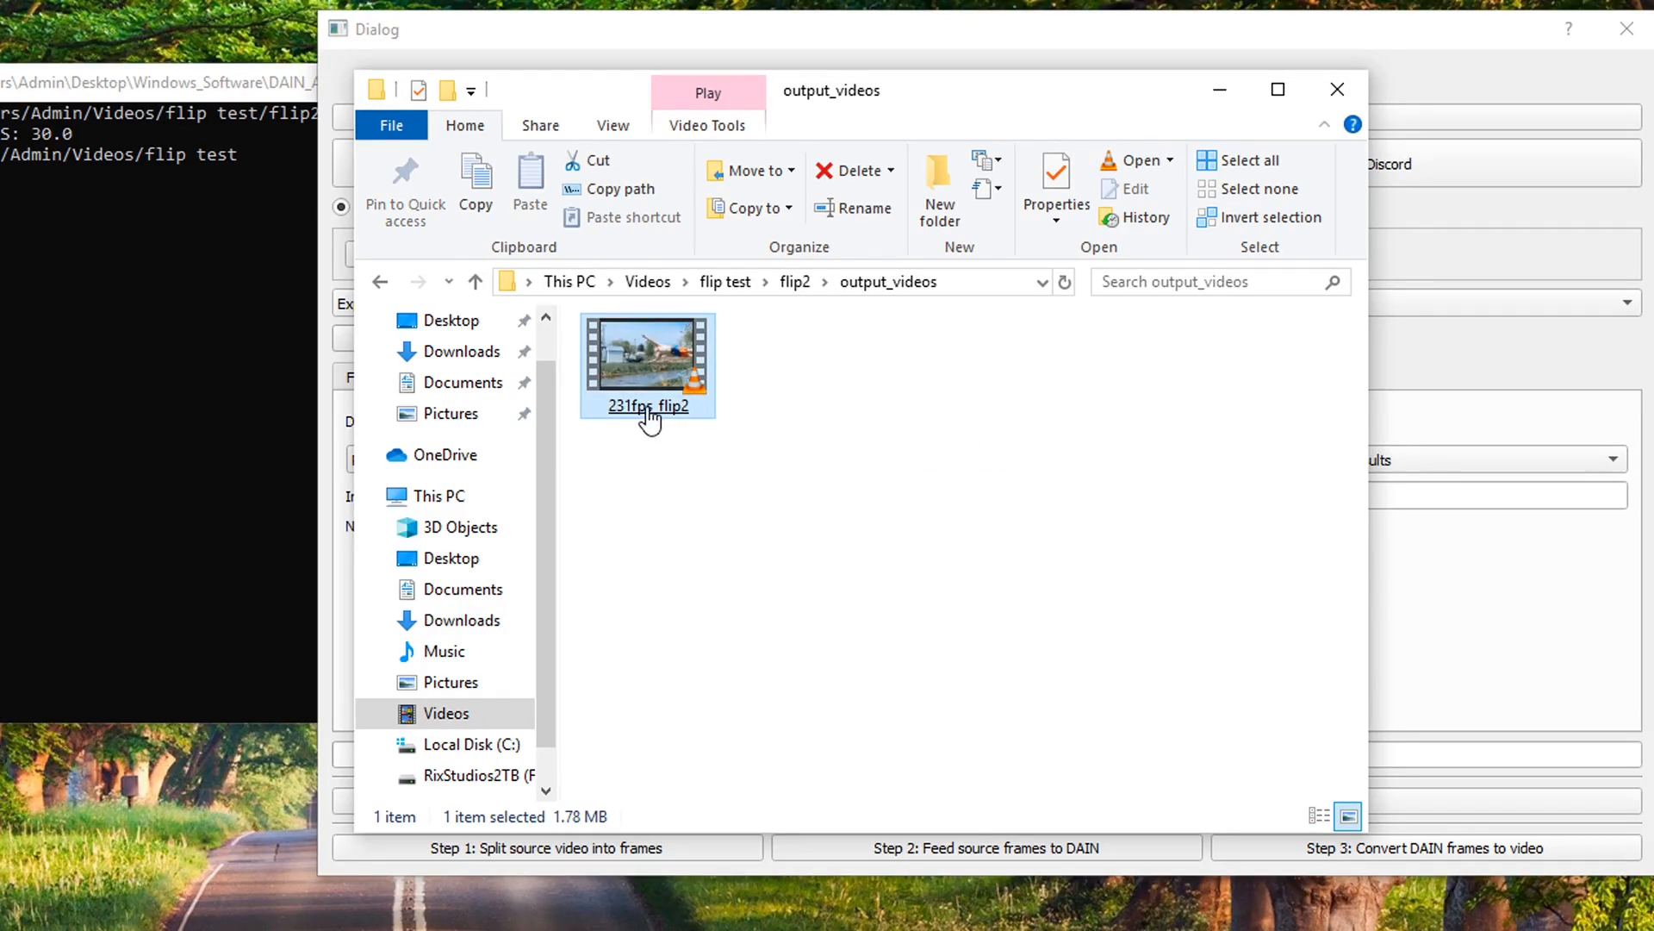
pyautogui.click(475, 281)
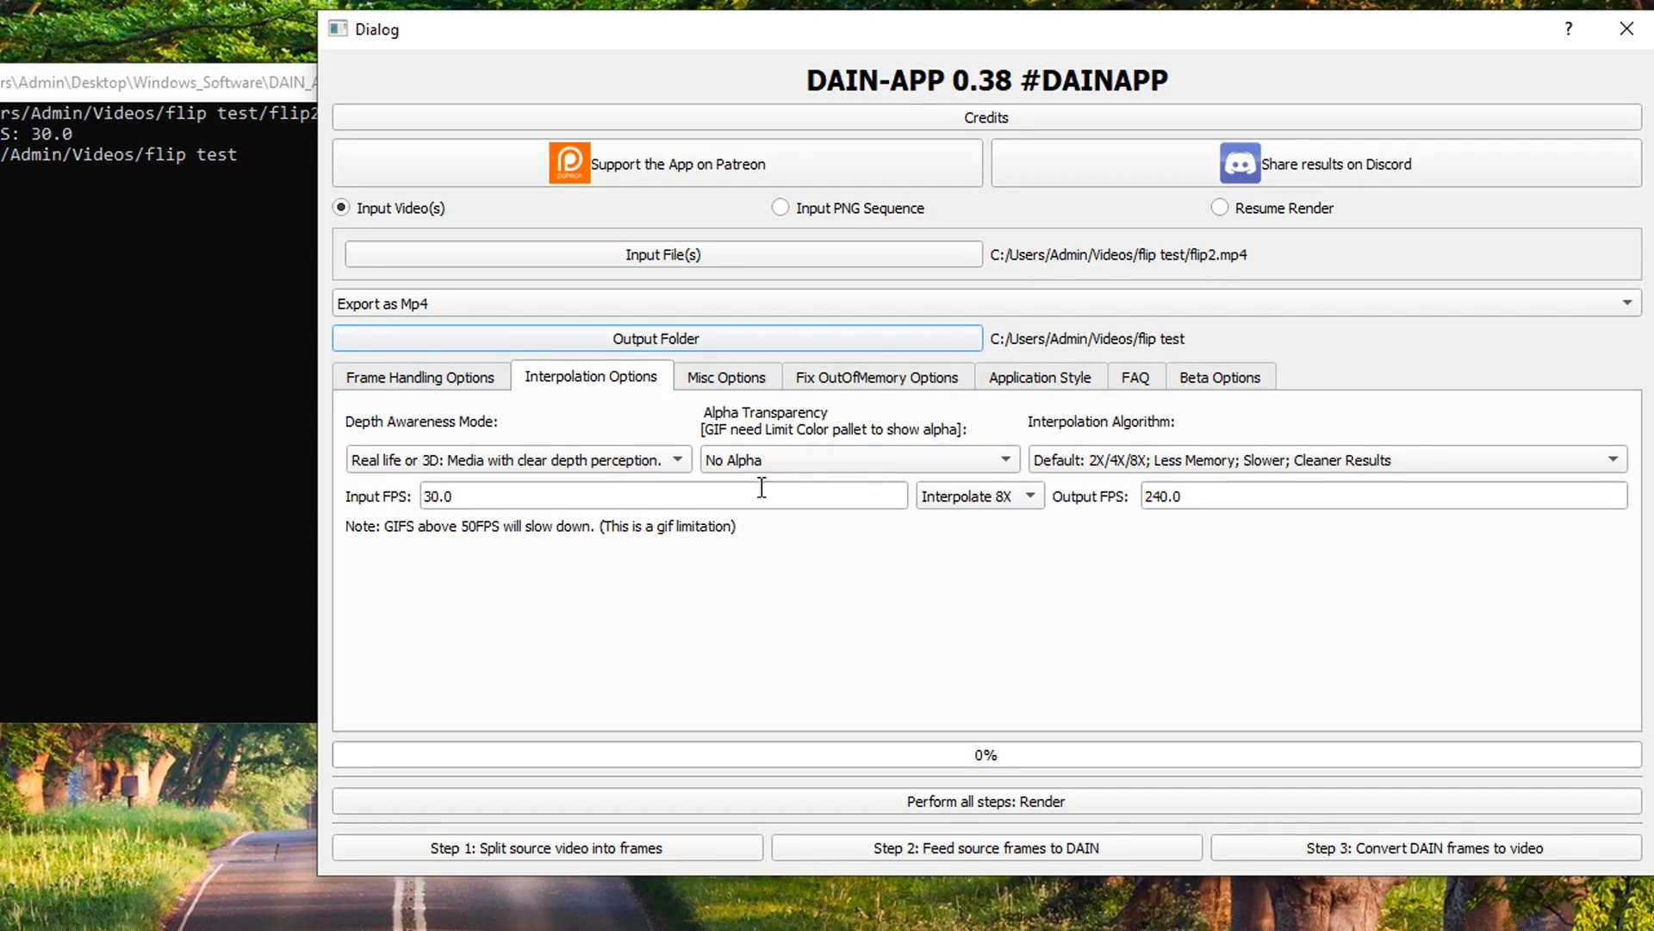
# Open Misc Options > Fix OutOfMemory Options, try Downscale Video with a height, then untick it
pyautogui.click(725, 375)
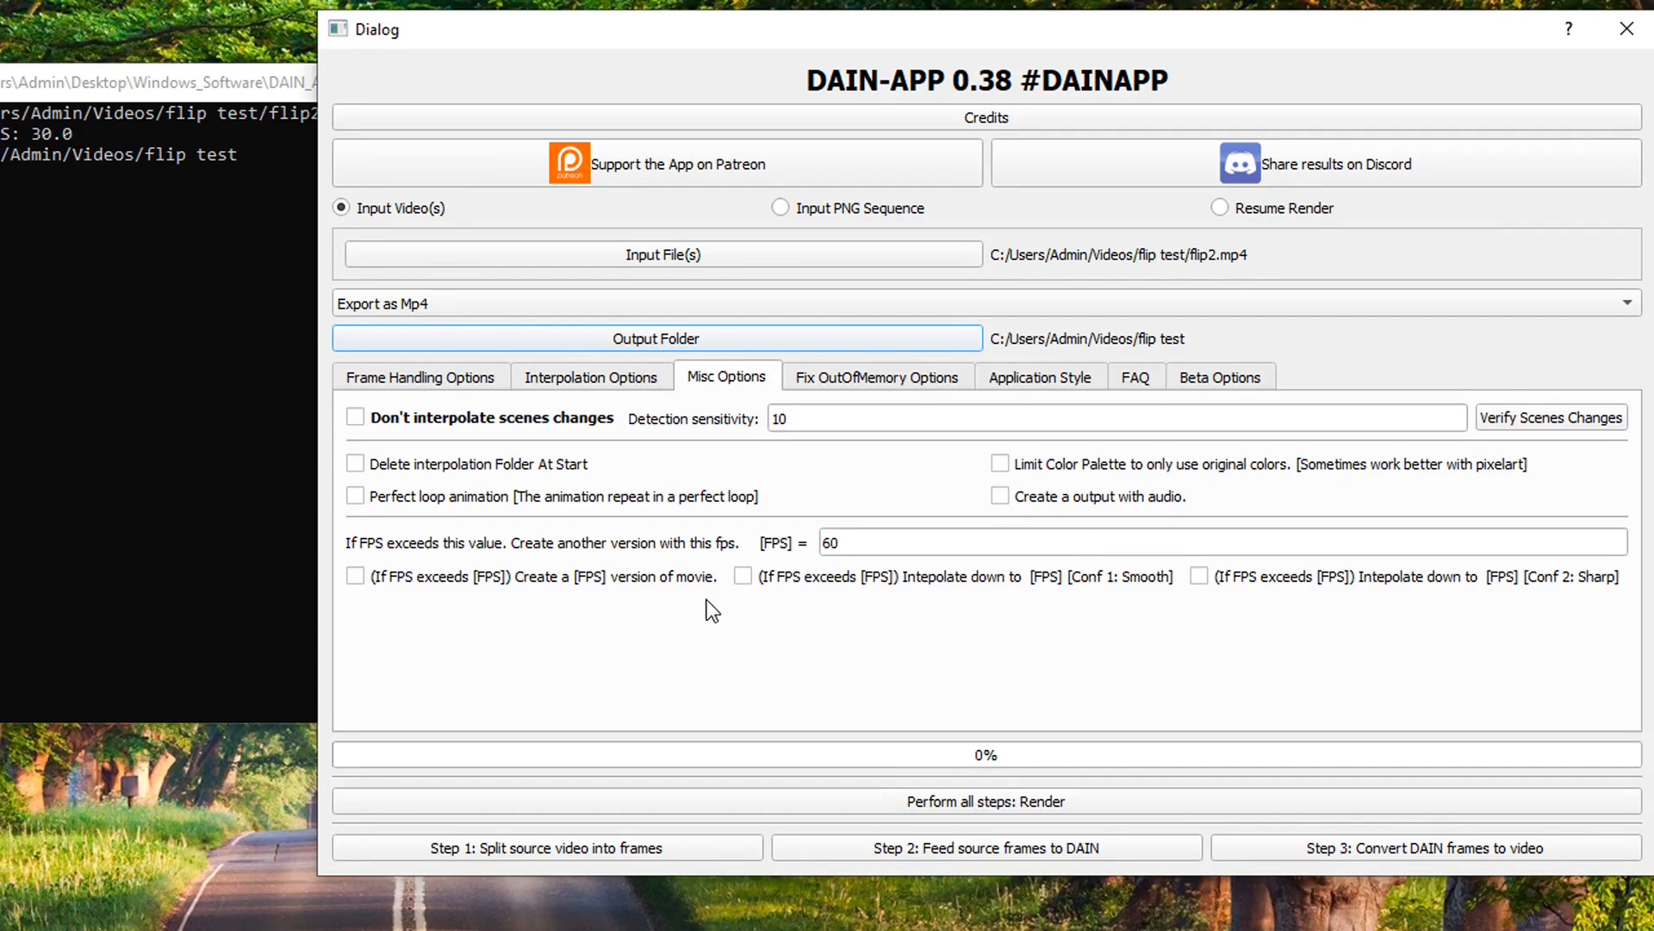
pyautogui.click(875, 376)
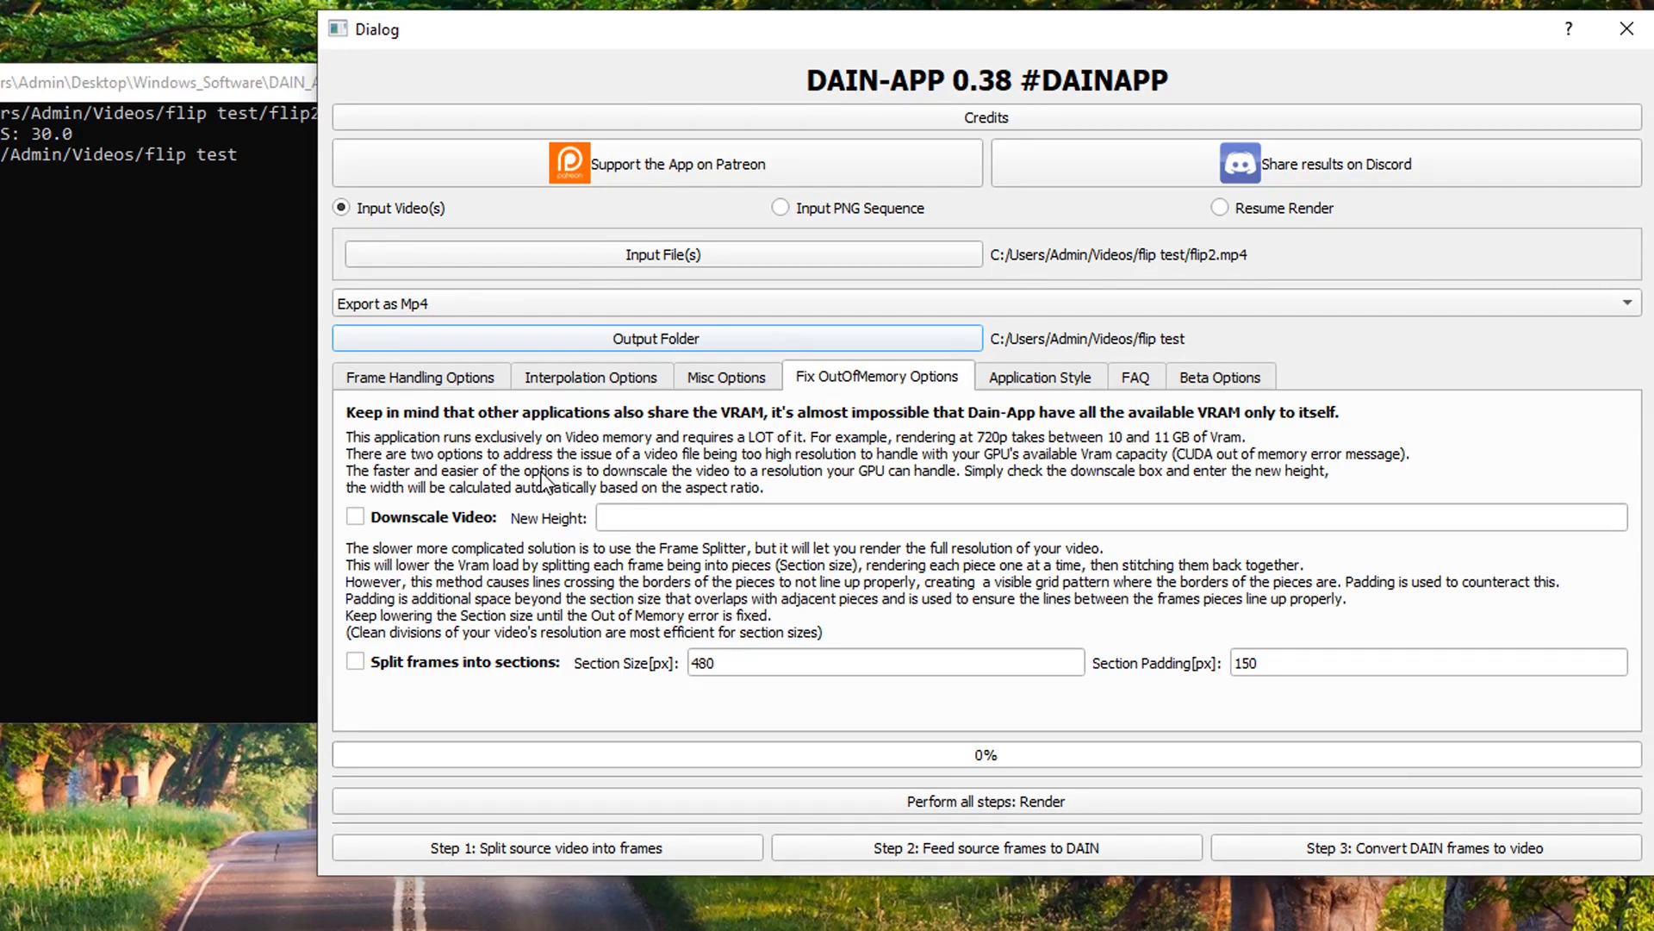
pyautogui.click(354, 517)
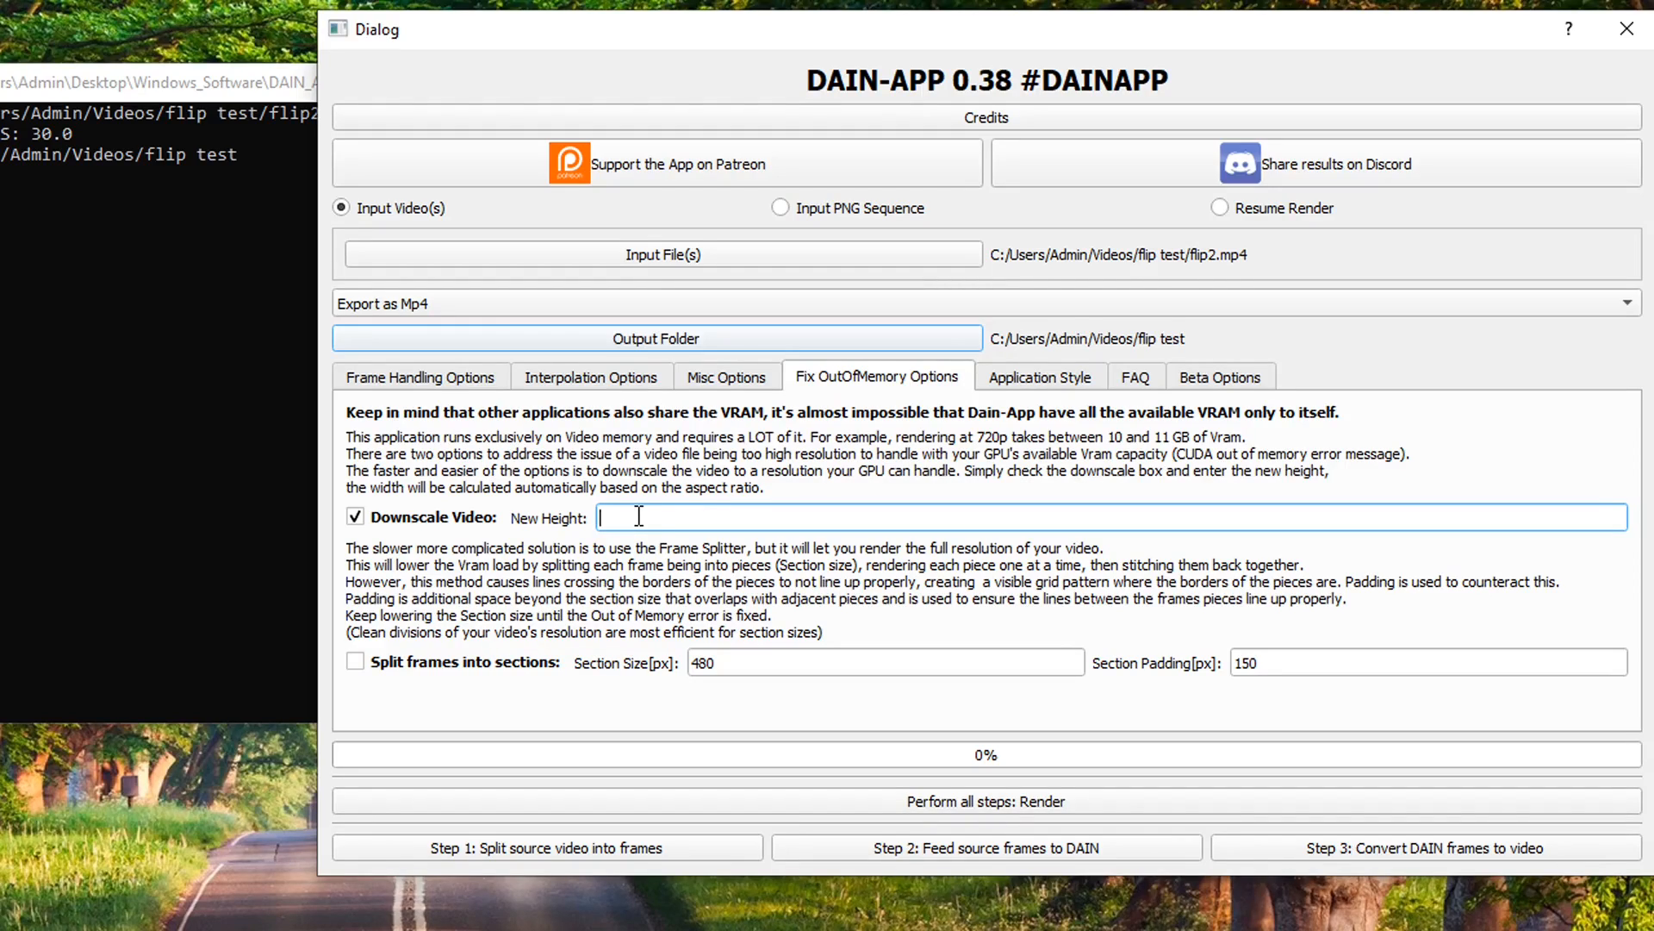
pyautogui.write('4')
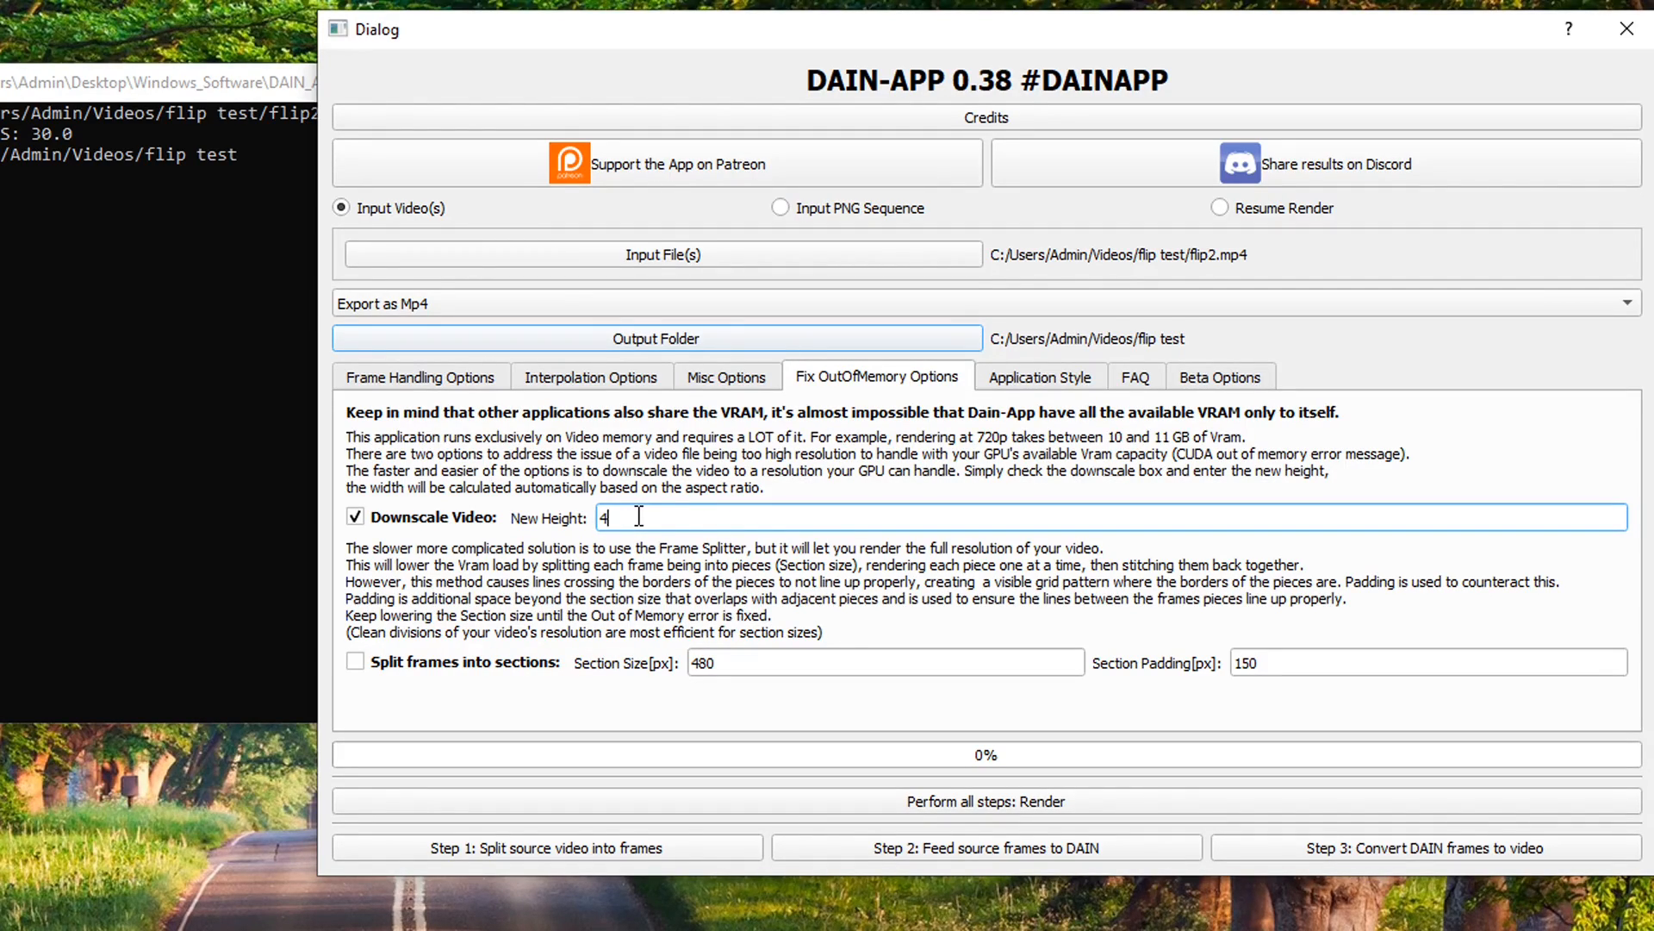
pyautogui.press('Backspace')
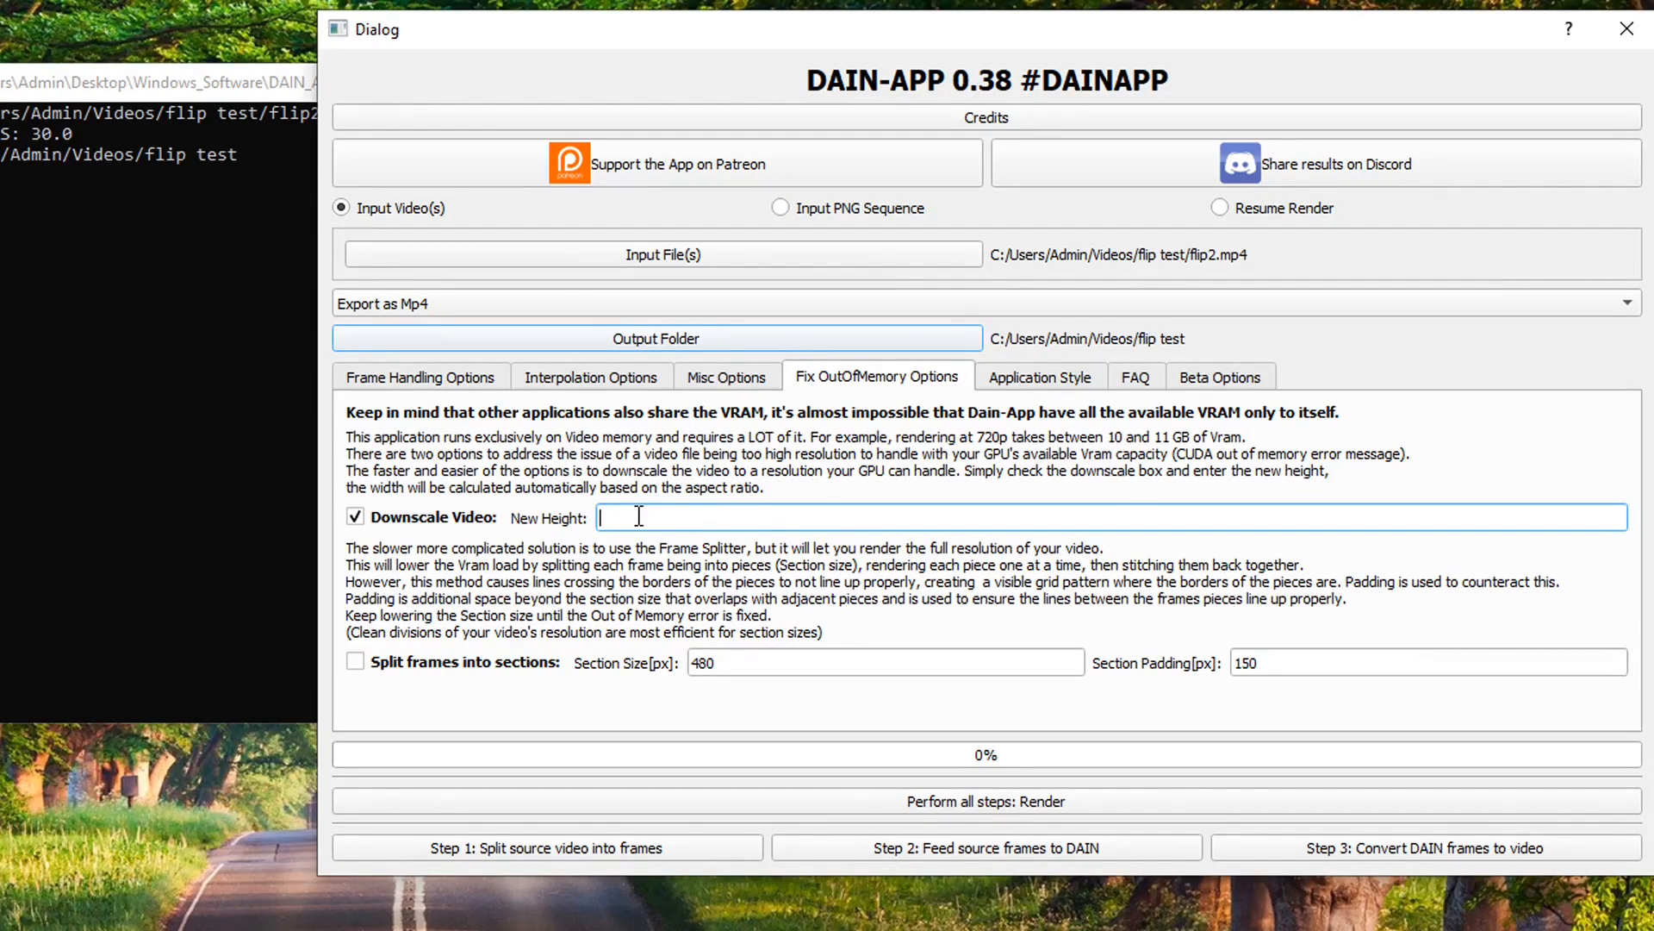
pyautogui.click(356, 517)
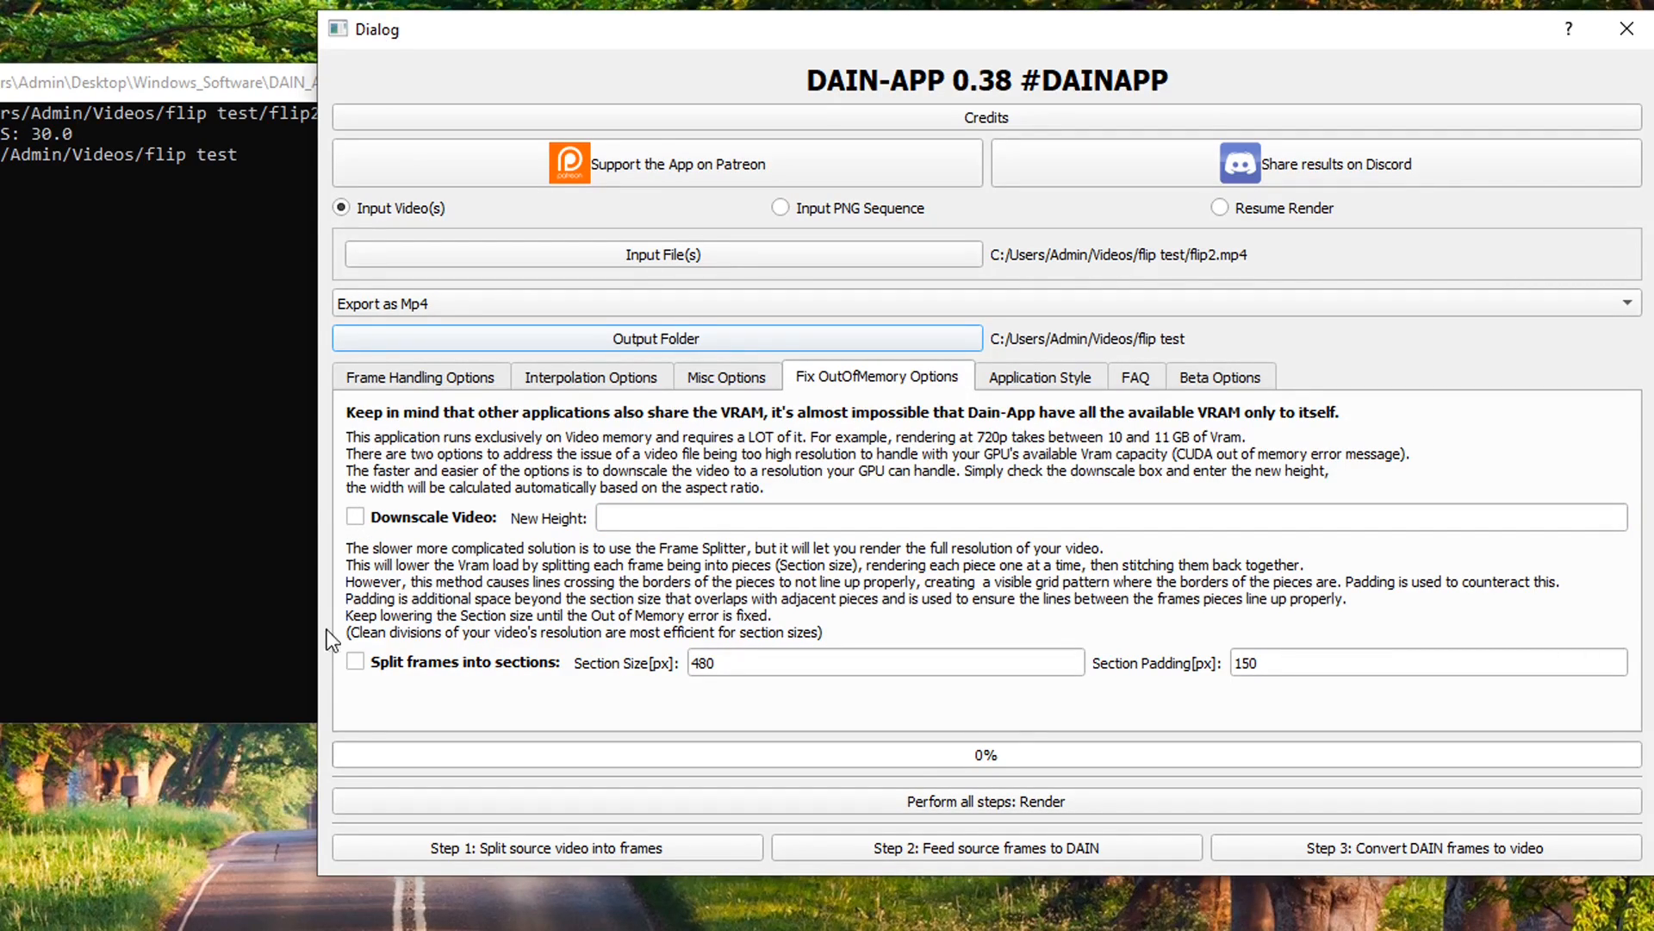
# Turn on splitting frames into sections and review the 480 px section size
pyautogui.click(354, 661)
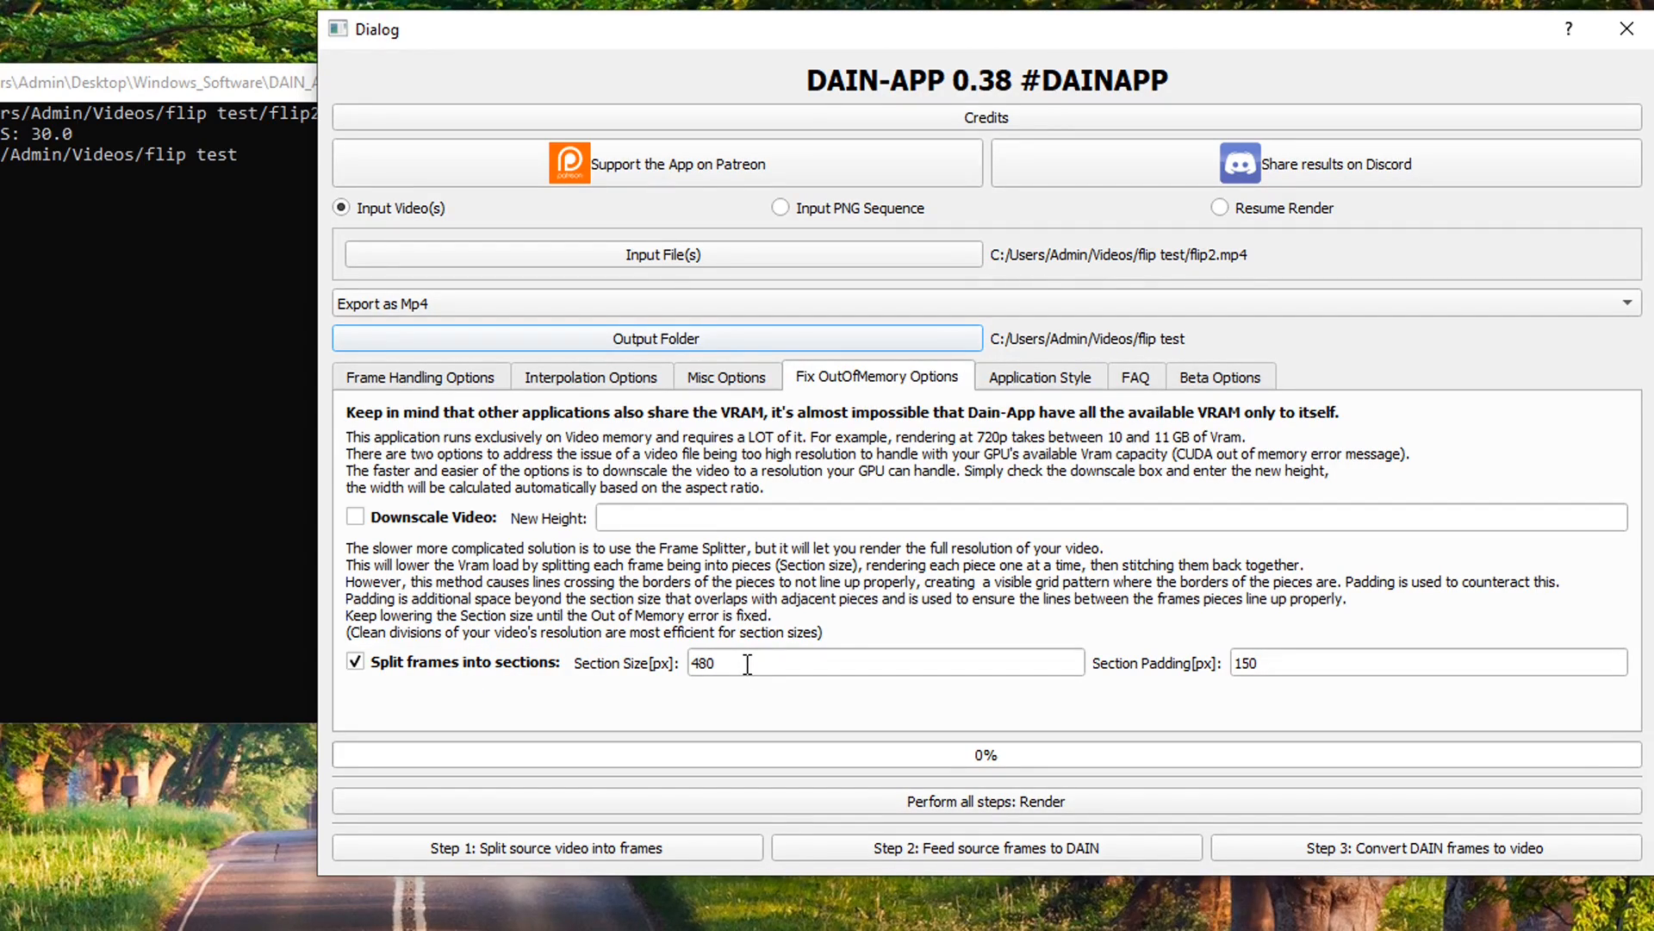
pyautogui.moveTo(887, 574)
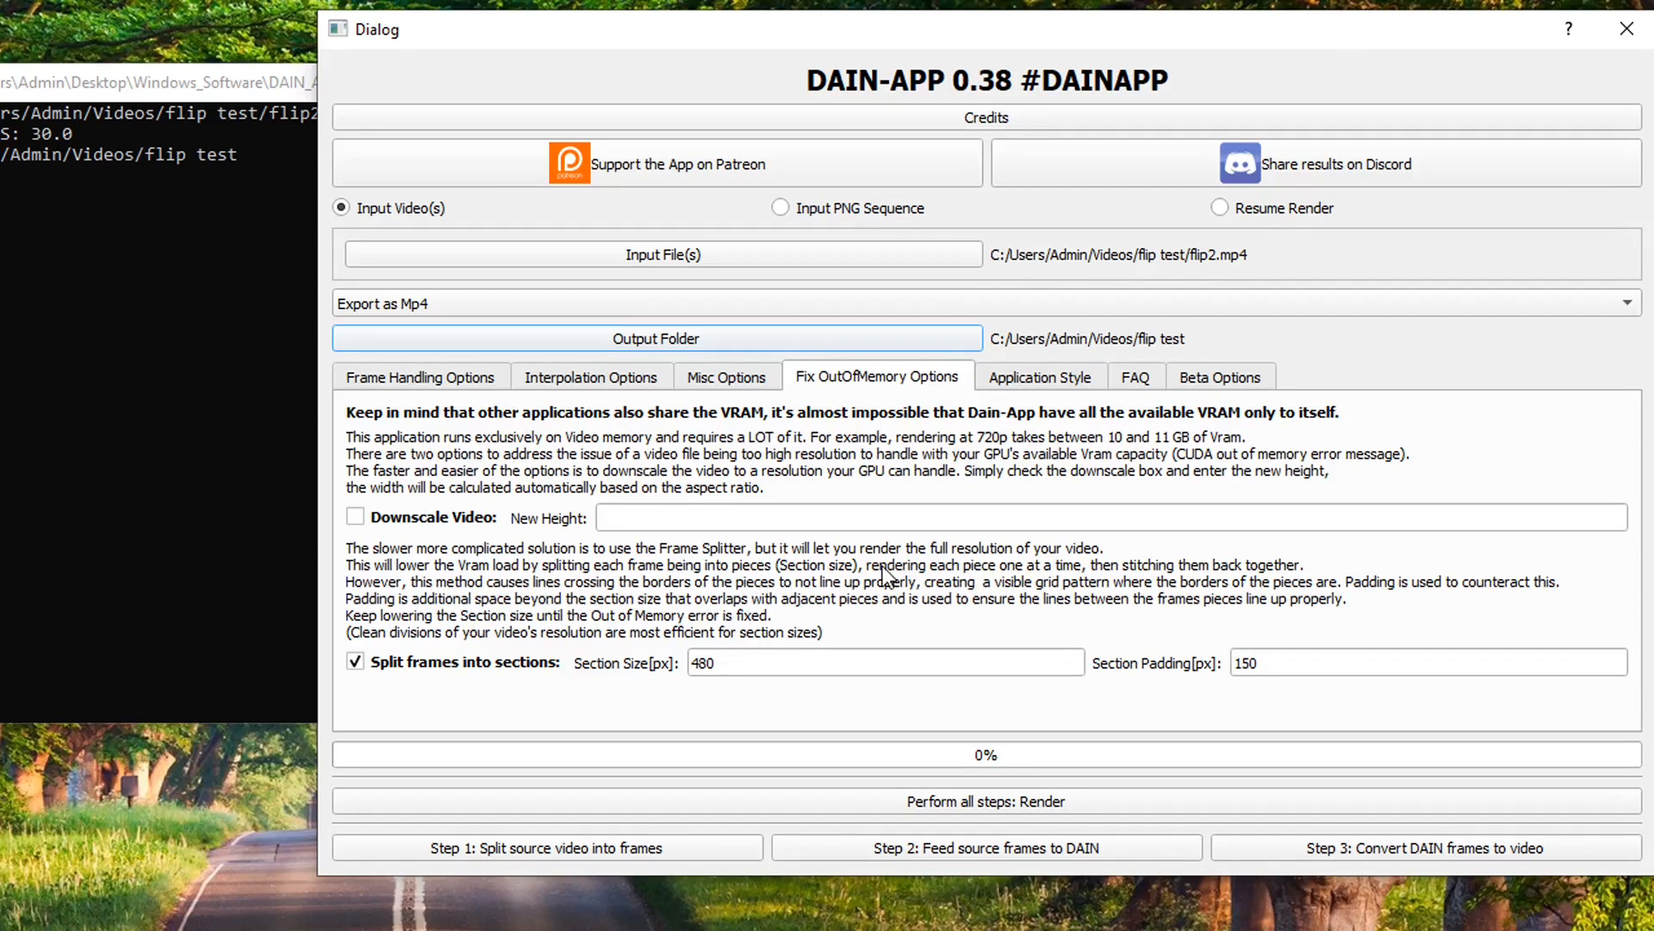
pyautogui.moveTo(951, 629)
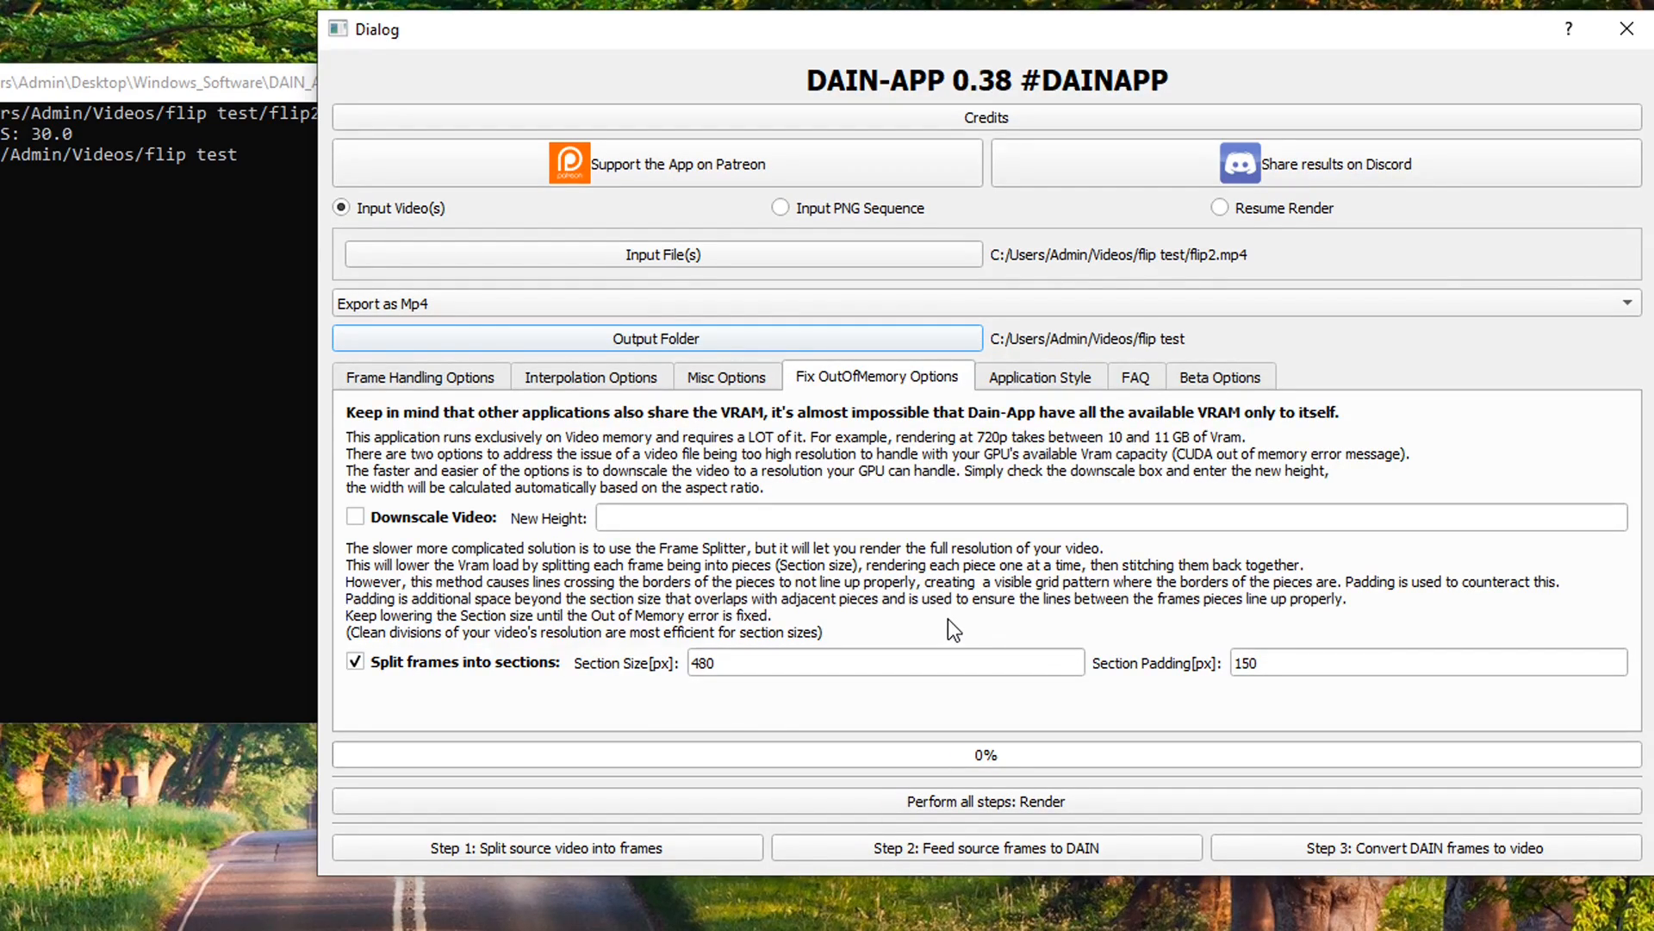
pyautogui.moveTo(1097, 583)
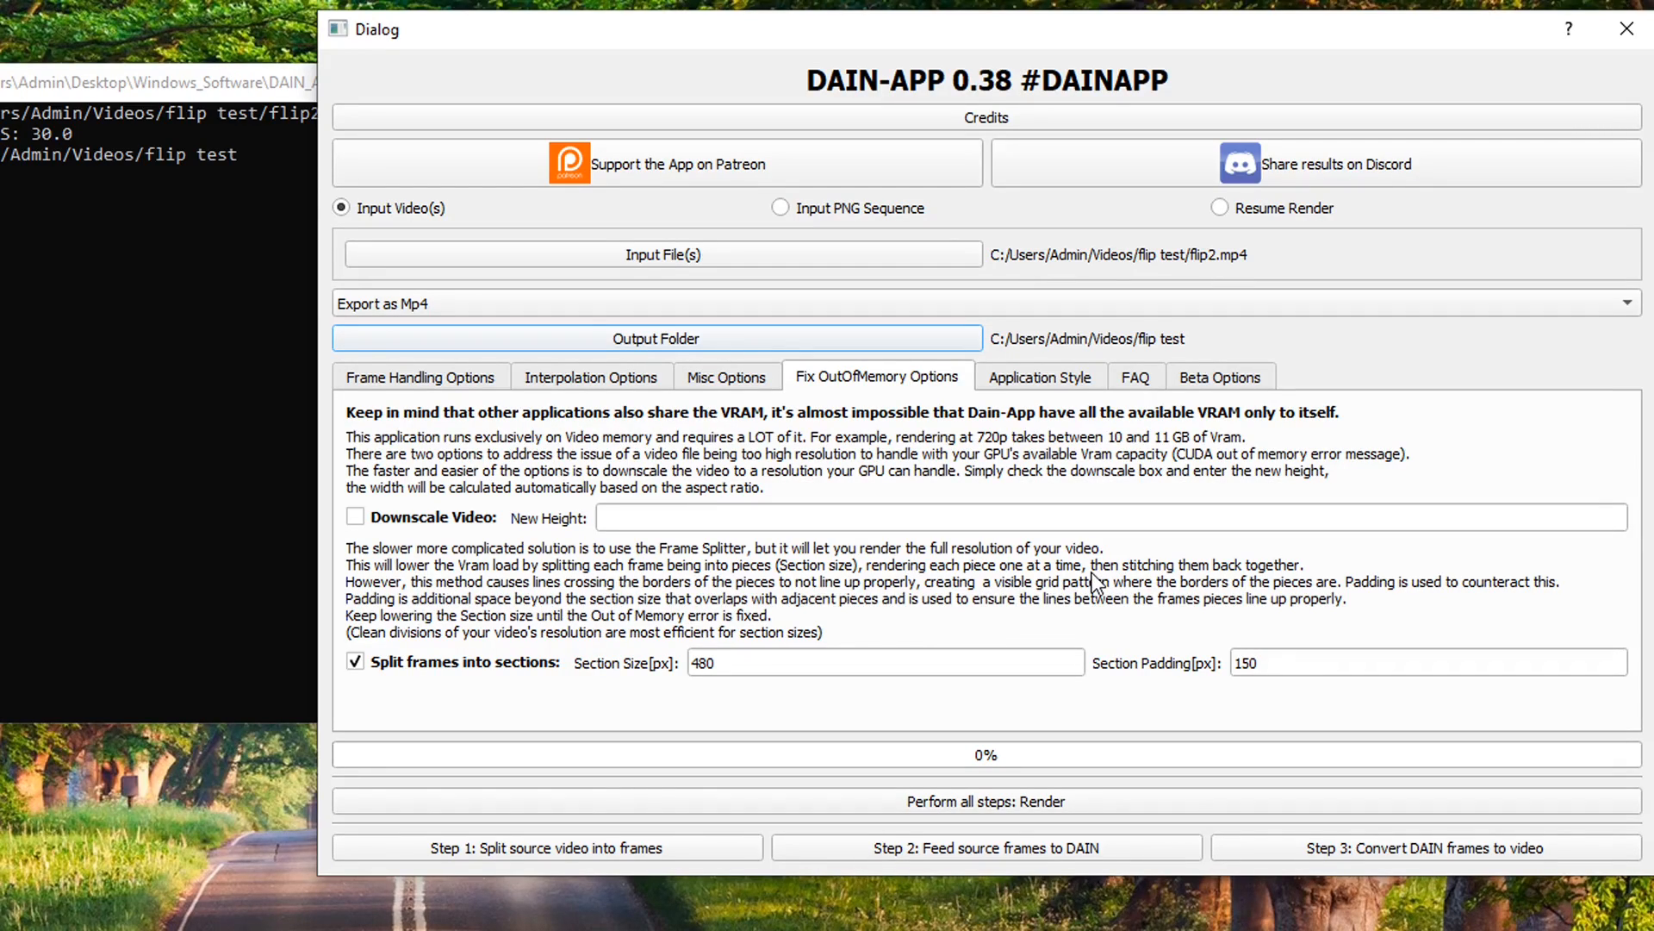
pyautogui.click(884, 662)
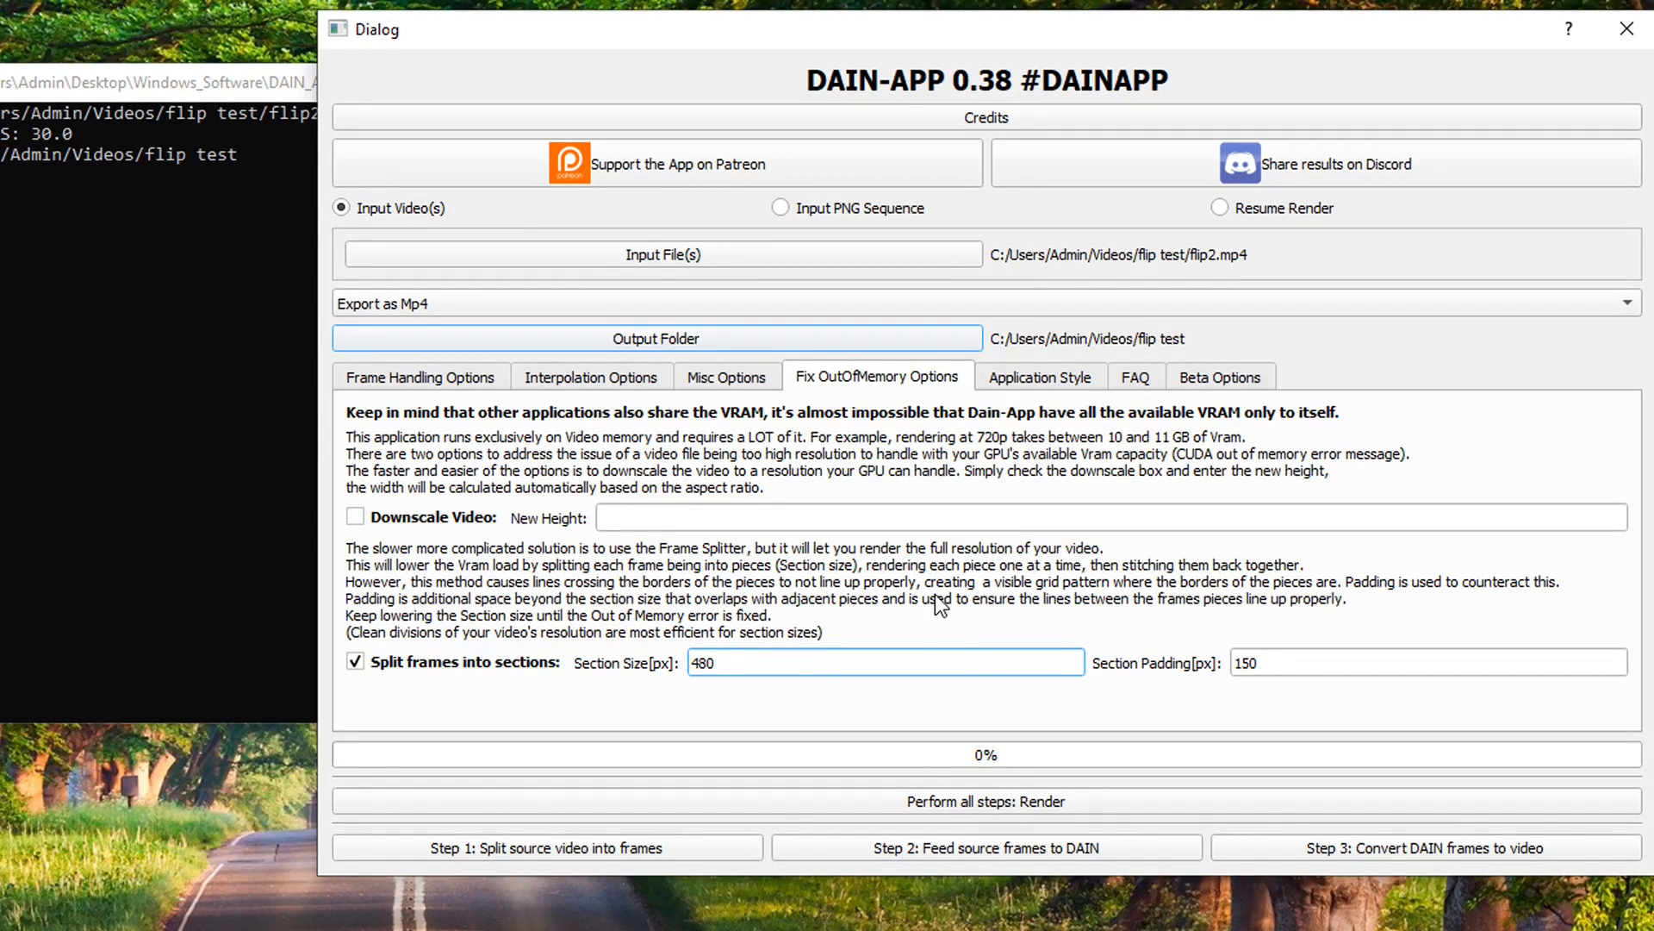
# Return to the grisk.itch.io/dain-app page to view its 60 FPS demo videos
pyautogui.click(884, 662)
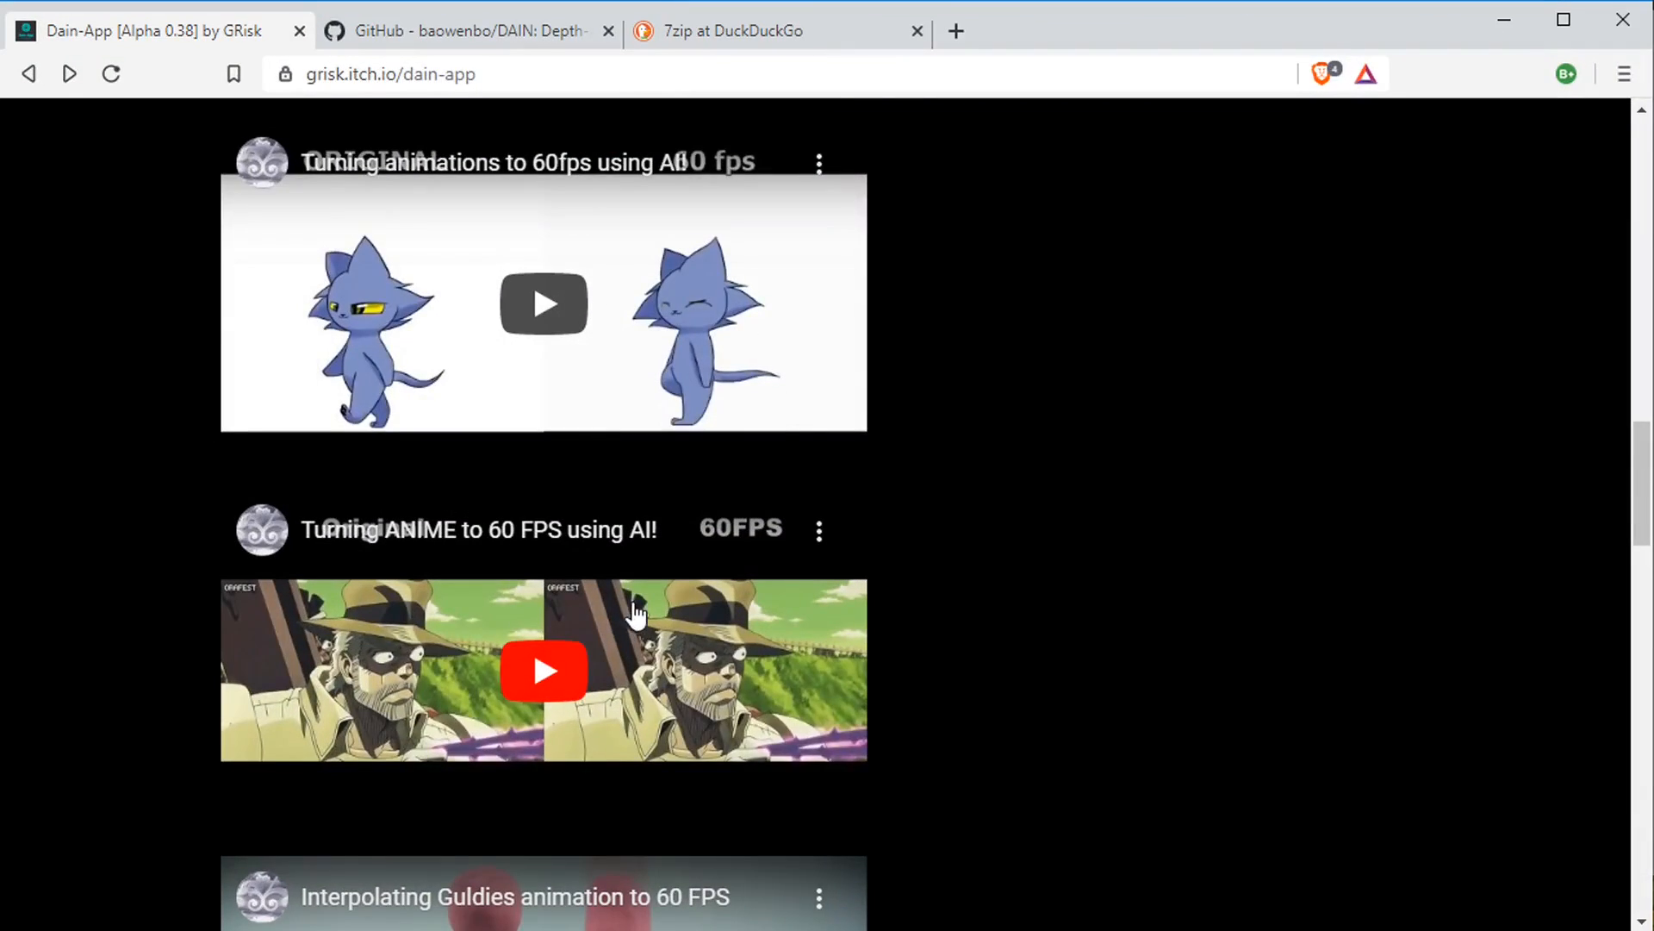
pyautogui.moveTo(1071, 464)
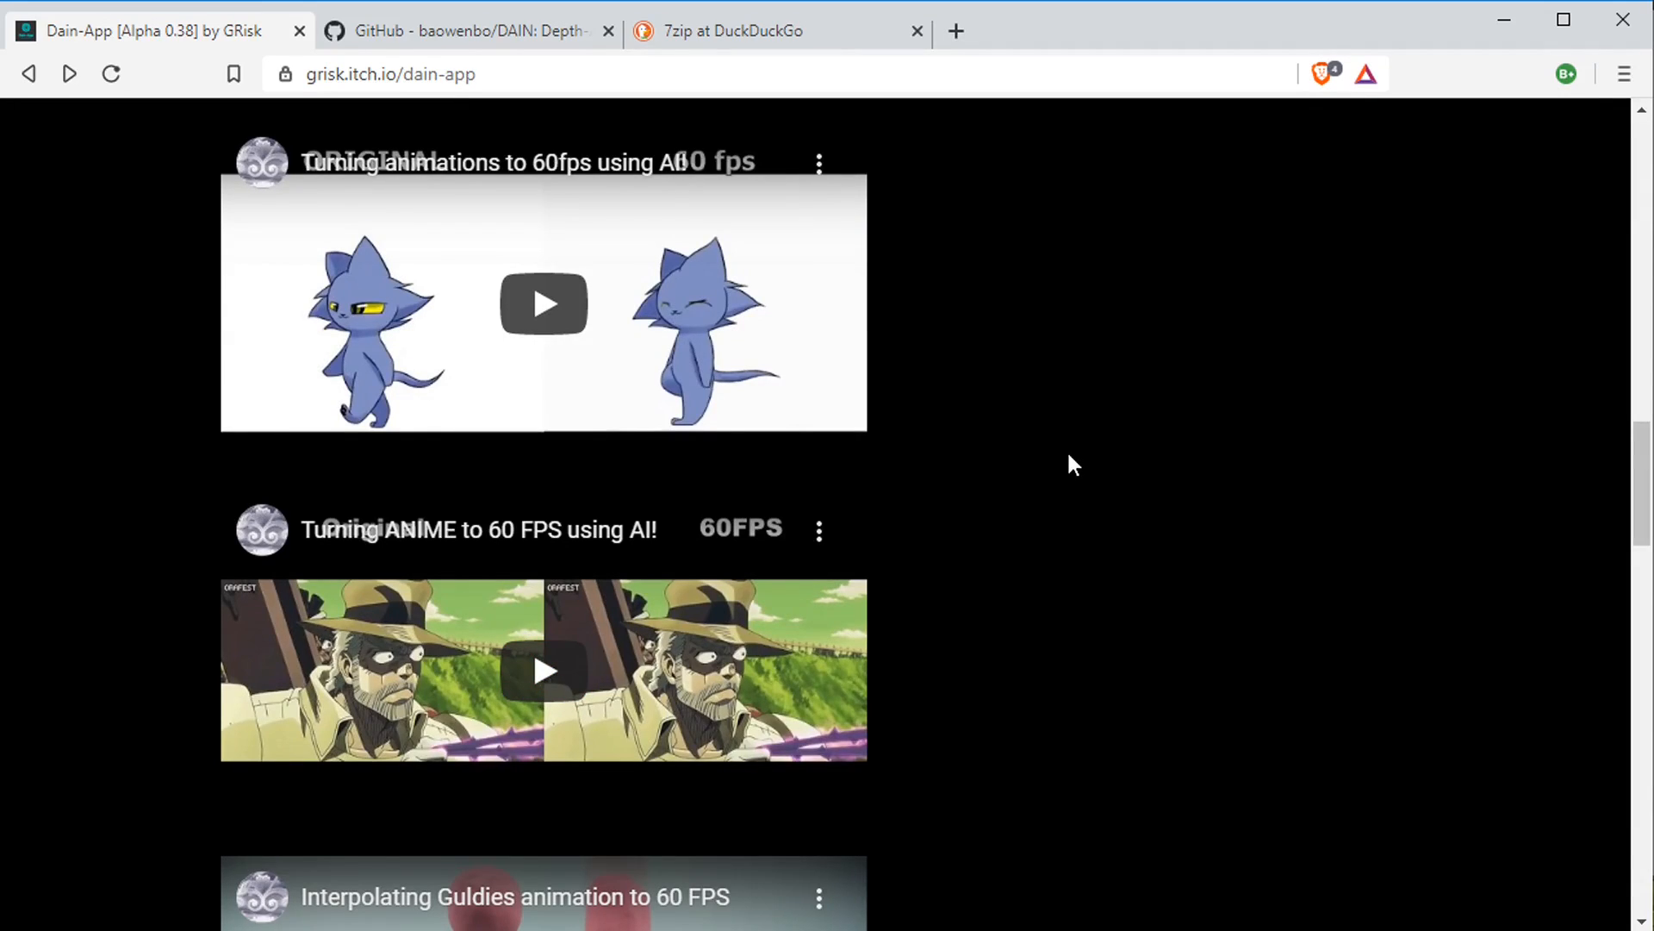